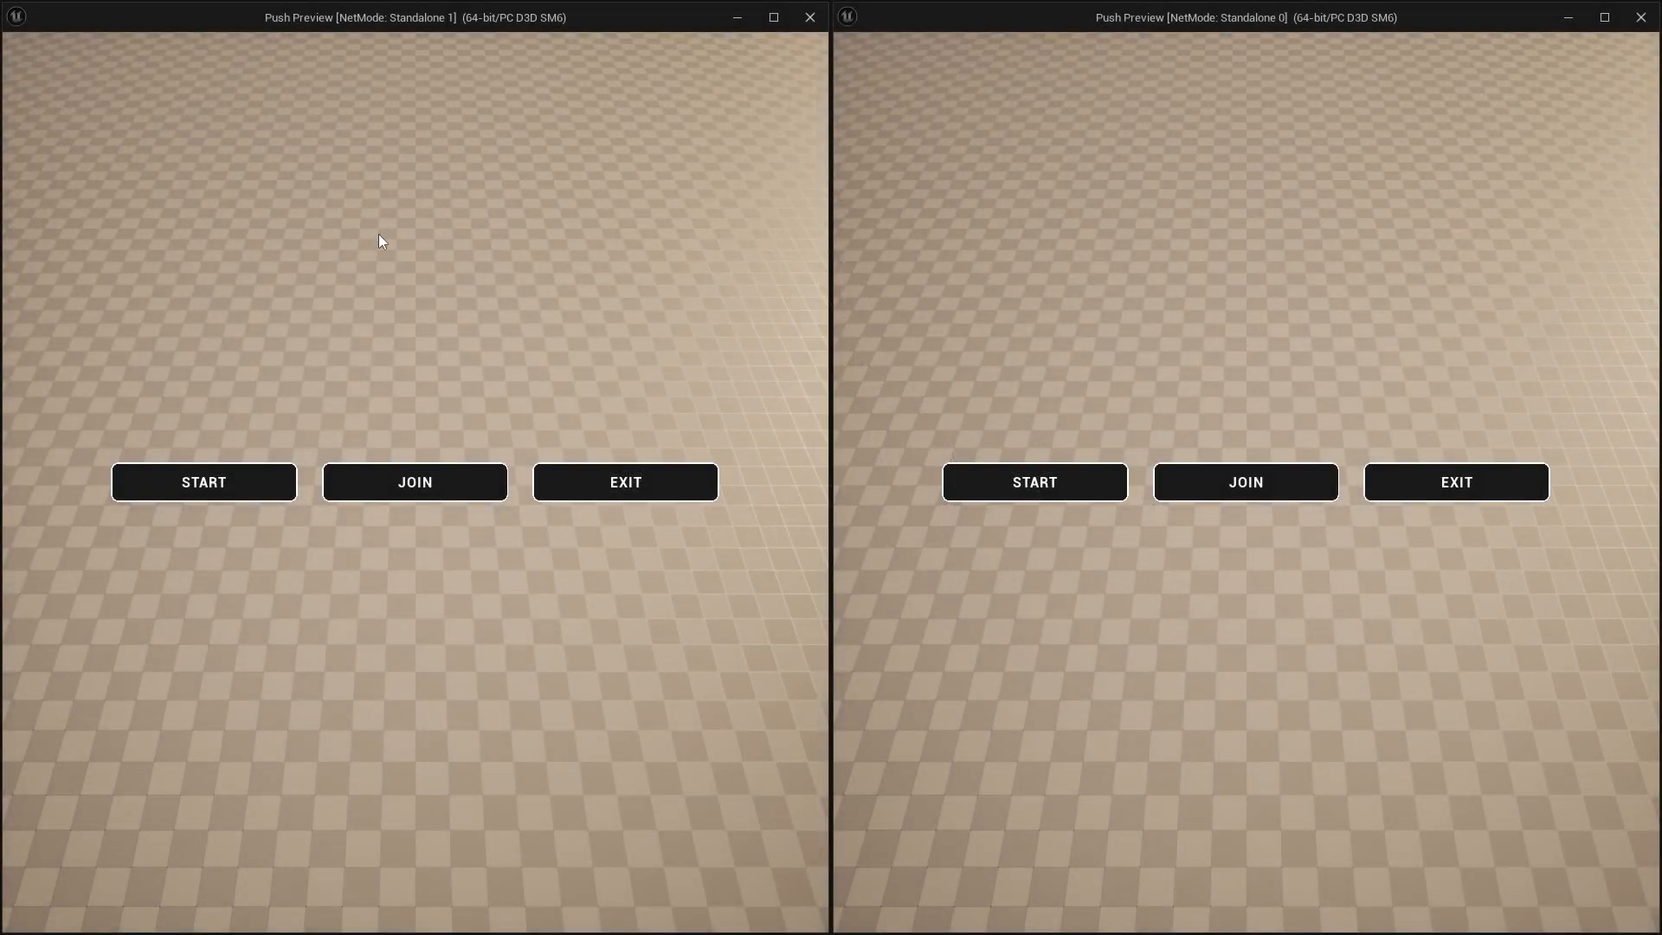
- Launch a Game Mode A session in the first client while the second browses joinable sessions
{"action": "left_click", "coordinate": [205, 481]}
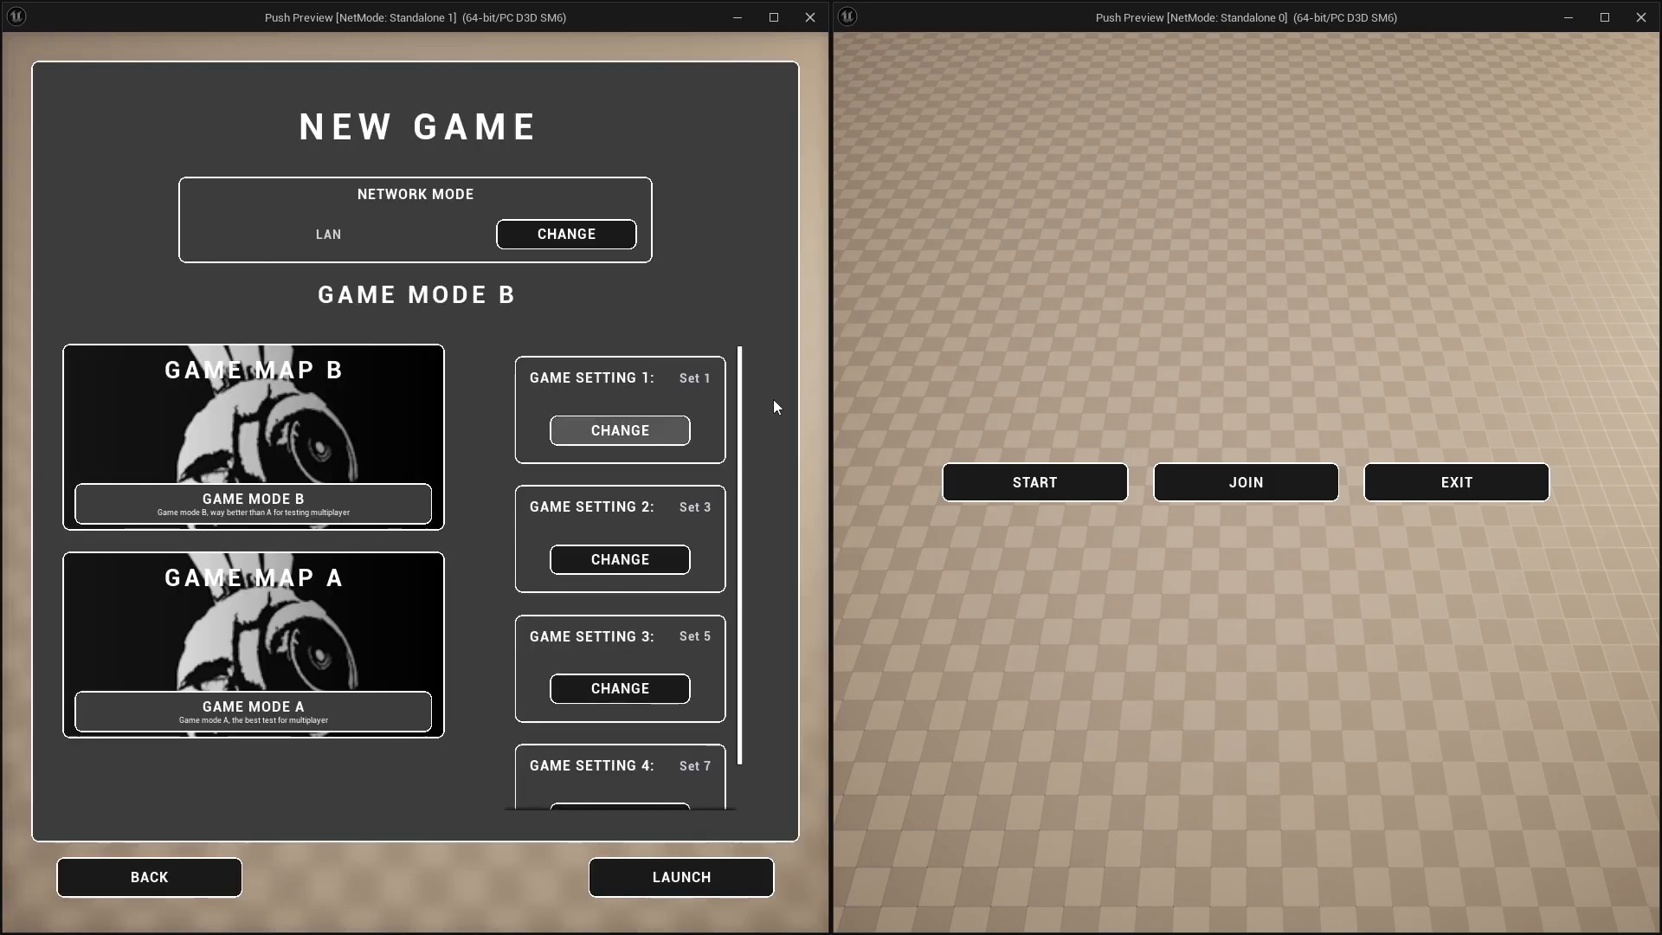
{"action": "left_click", "coordinate": [1244, 483]}
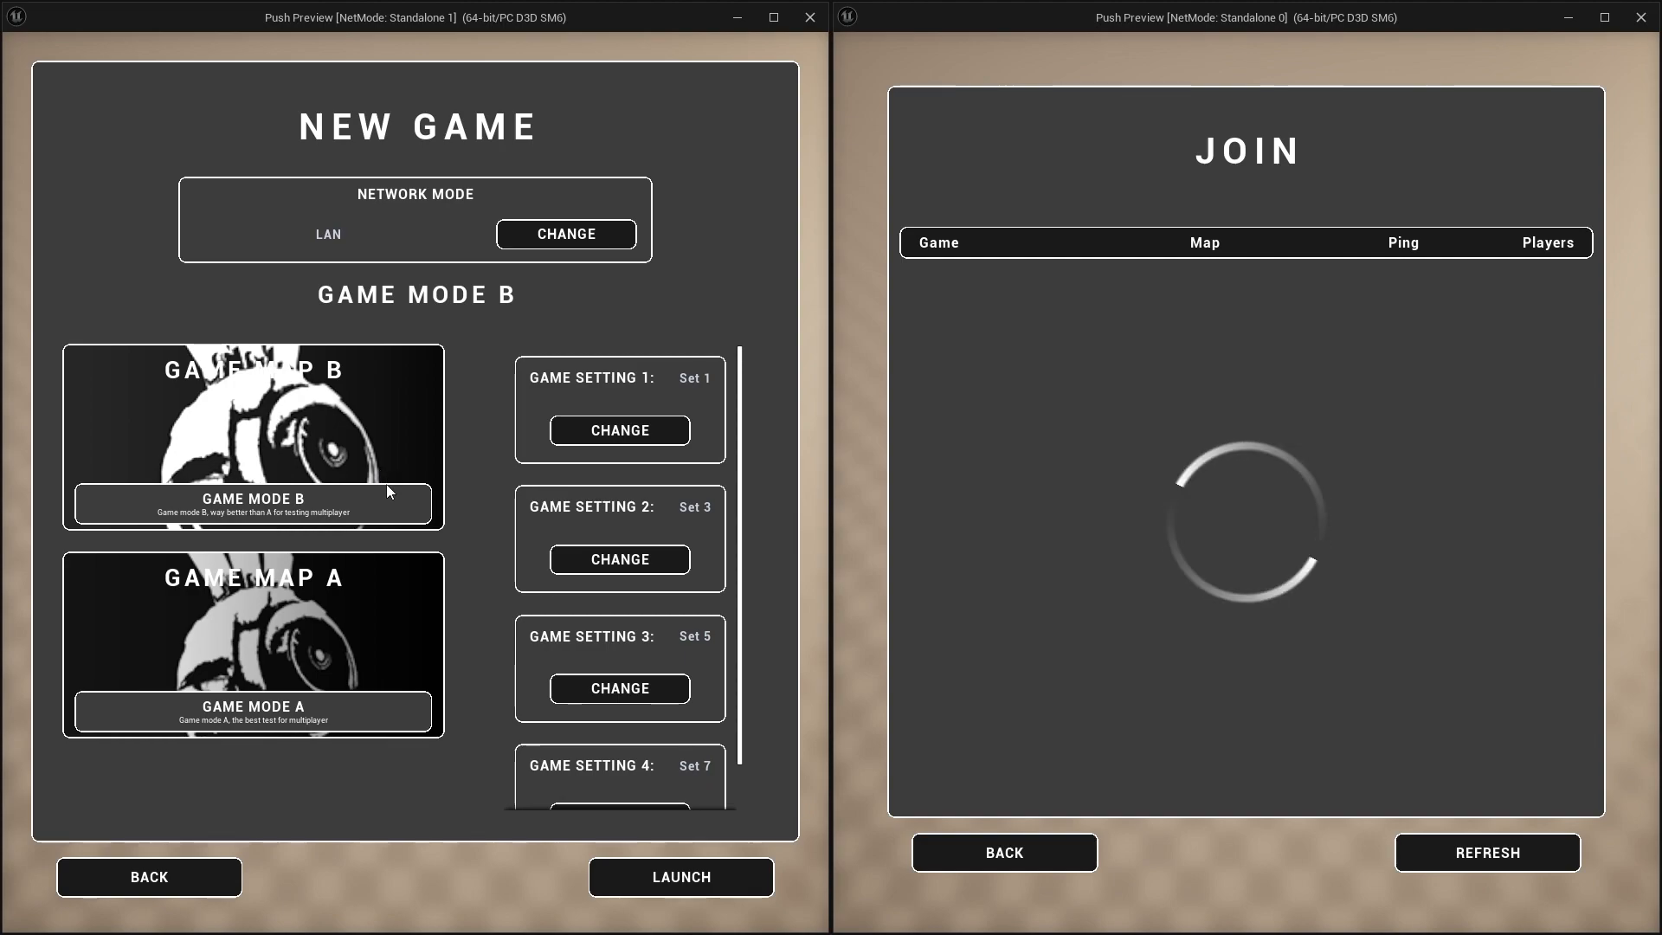
{"action": "mouse_move", "coordinate": [315, 455]}
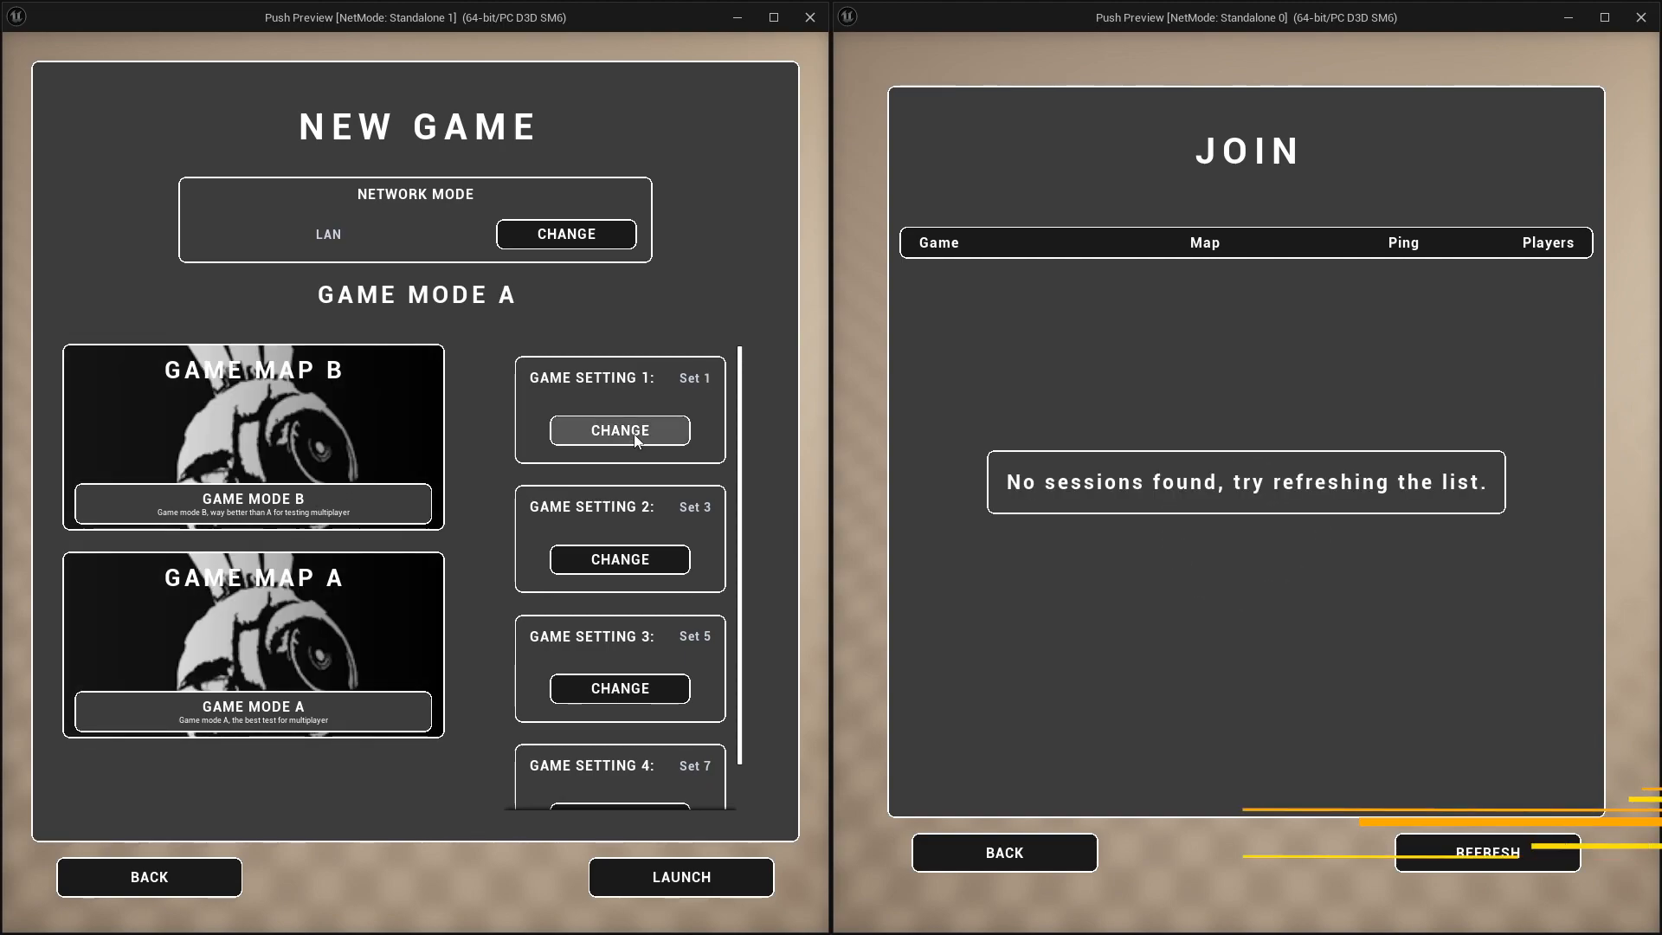
{"action": "left_click", "coordinate": [619, 431]}
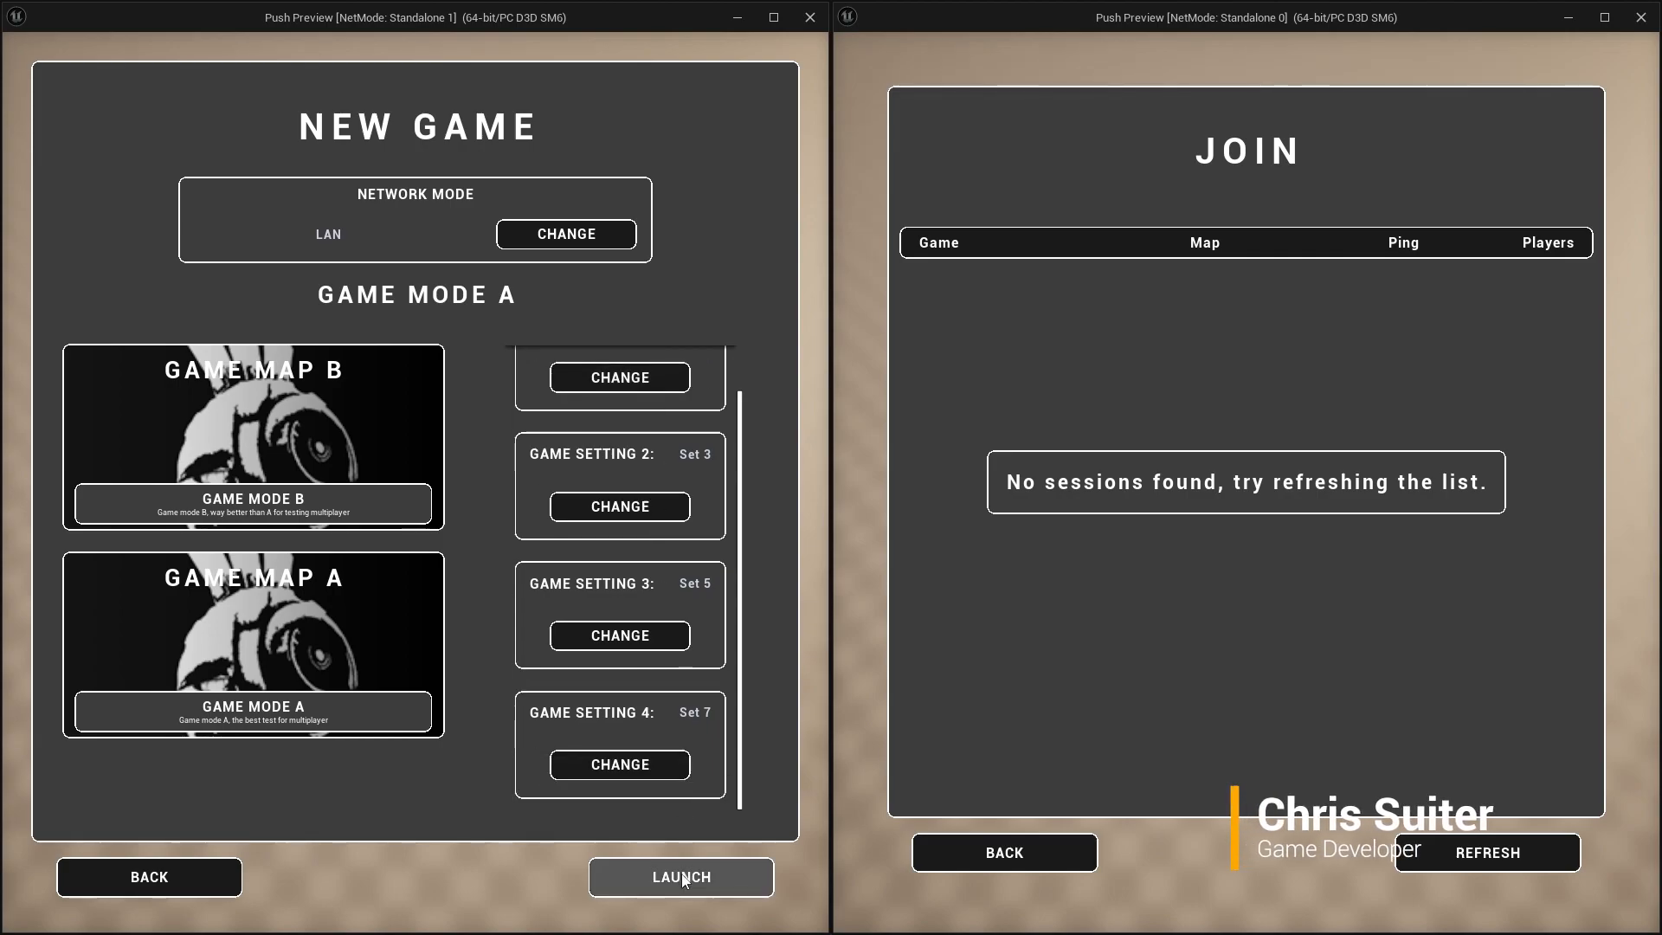
{"action": "left_click", "coordinate": [679, 876]}
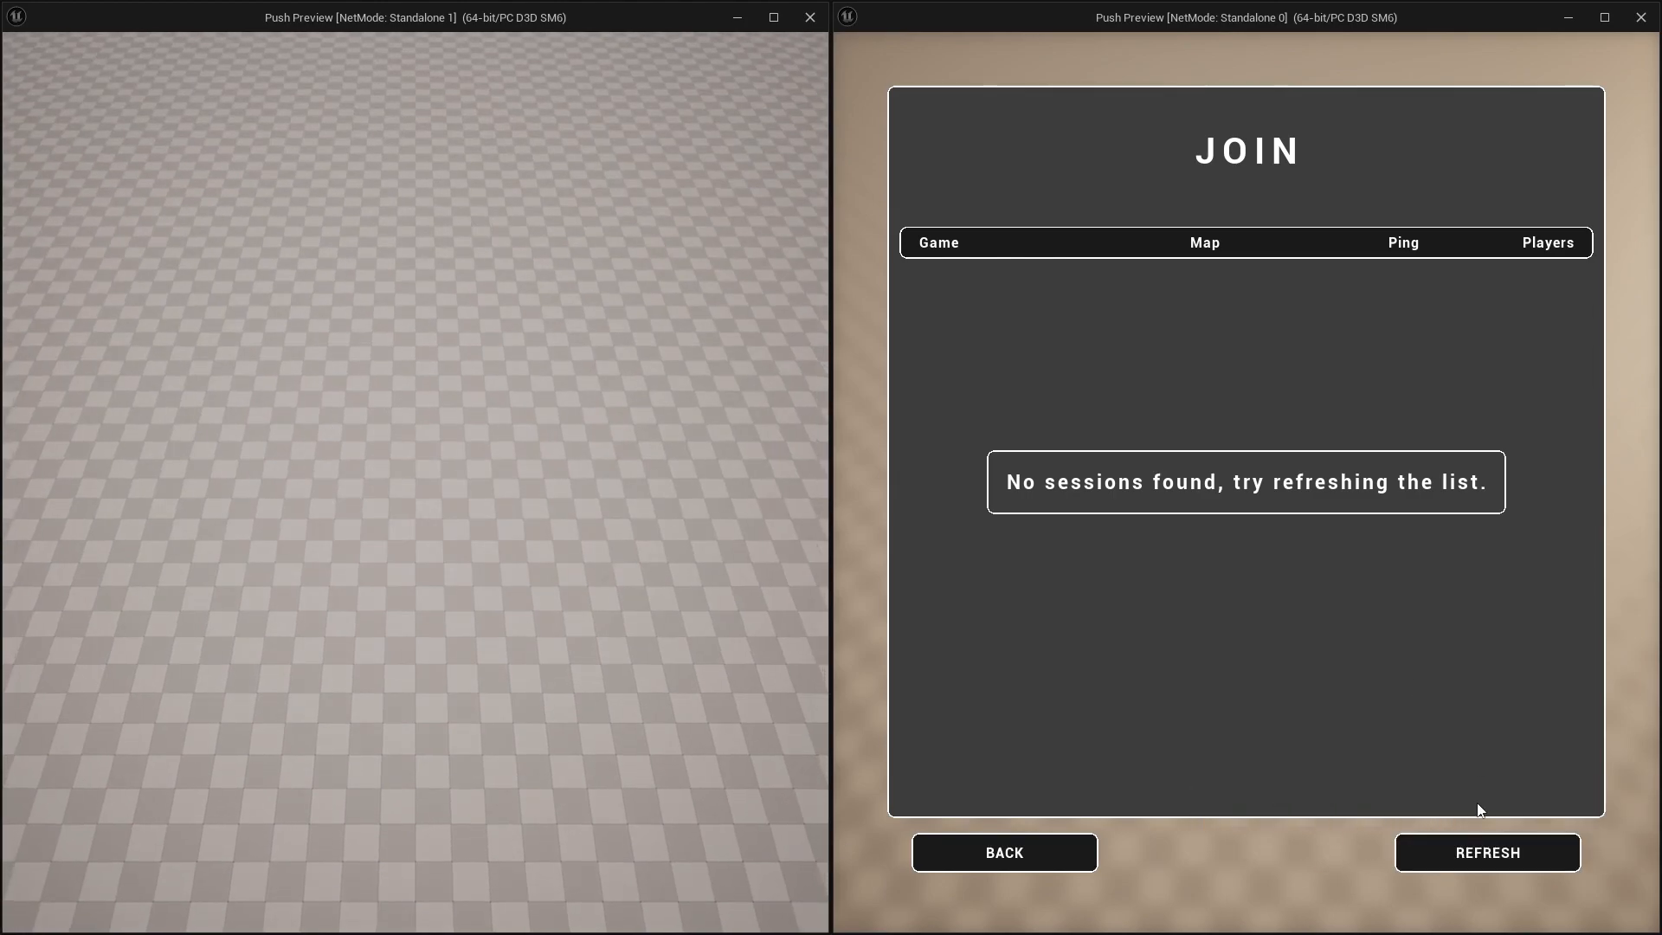
- Open DA_GameData_Default from the Data folder to view its map, player count and UI settings
{"action": "left_click", "coordinate": [1486, 851]}
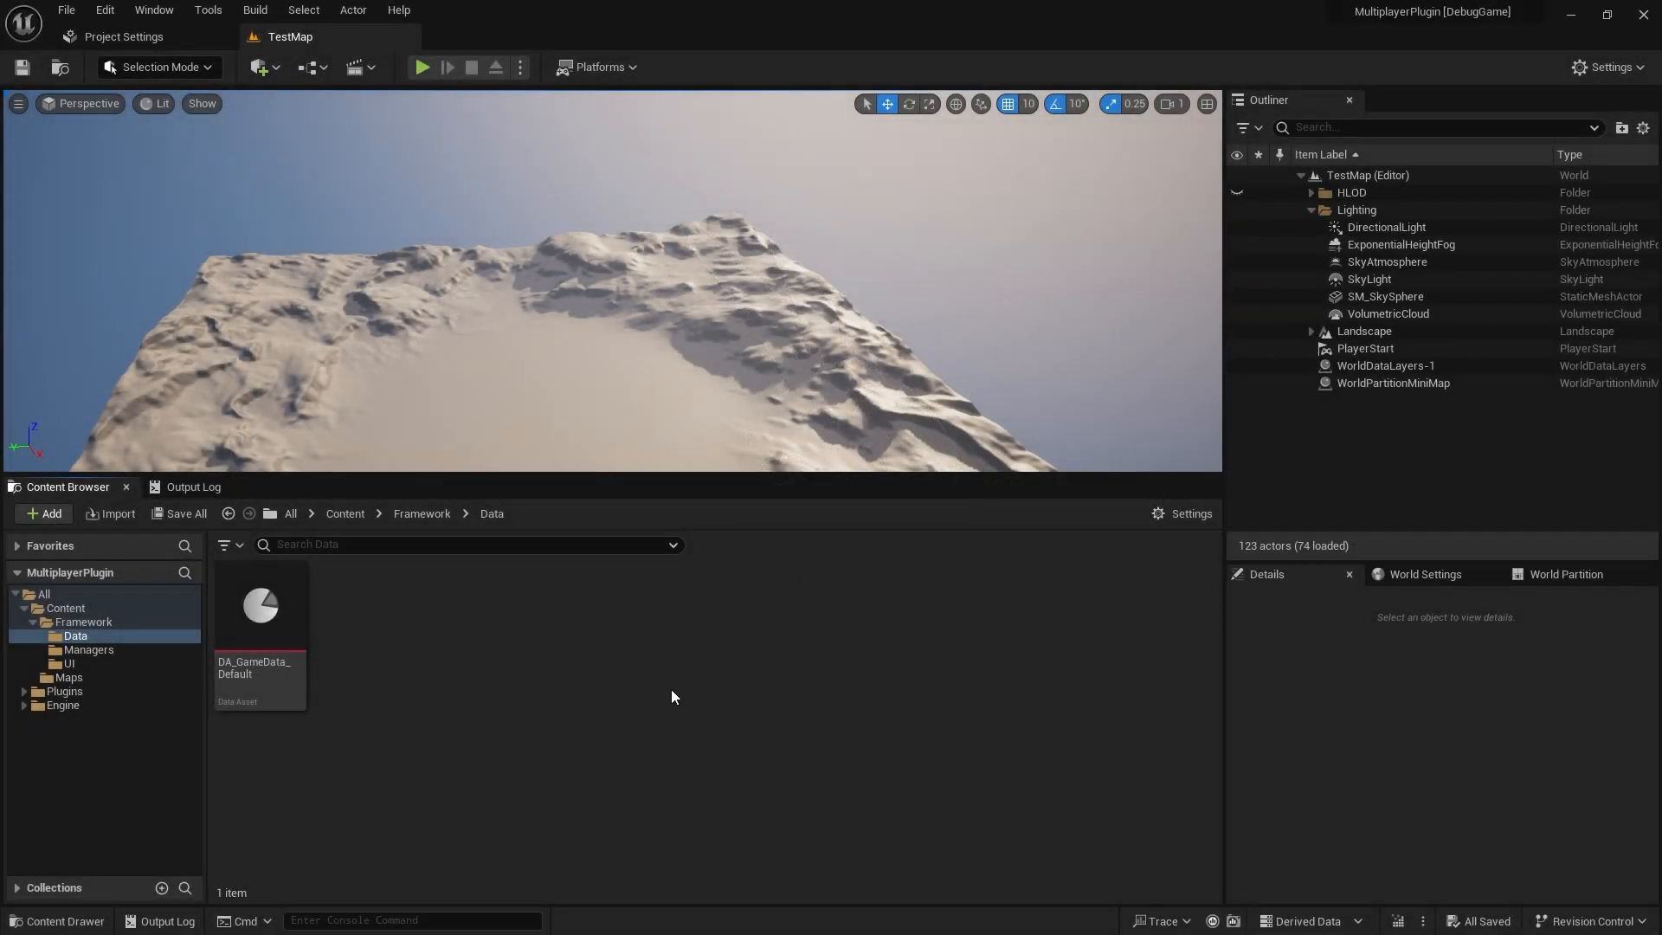
{"action": "left_click", "coordinate": [260, 604]}
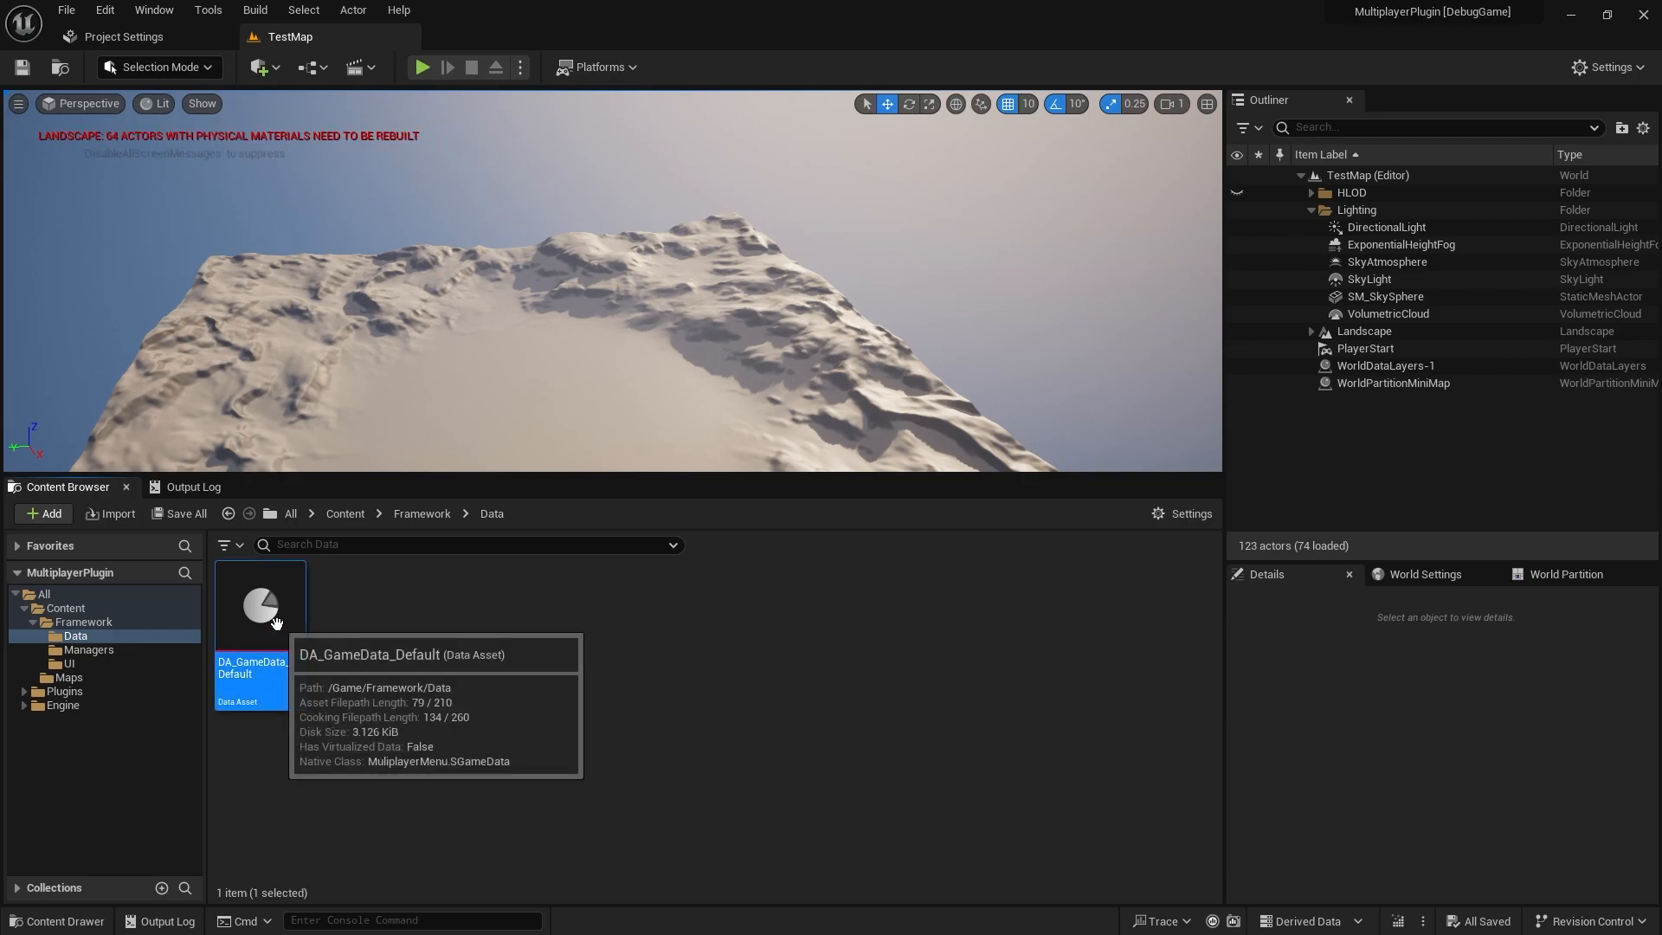
{"action": "double_click", "coordinate": [258, 606]}
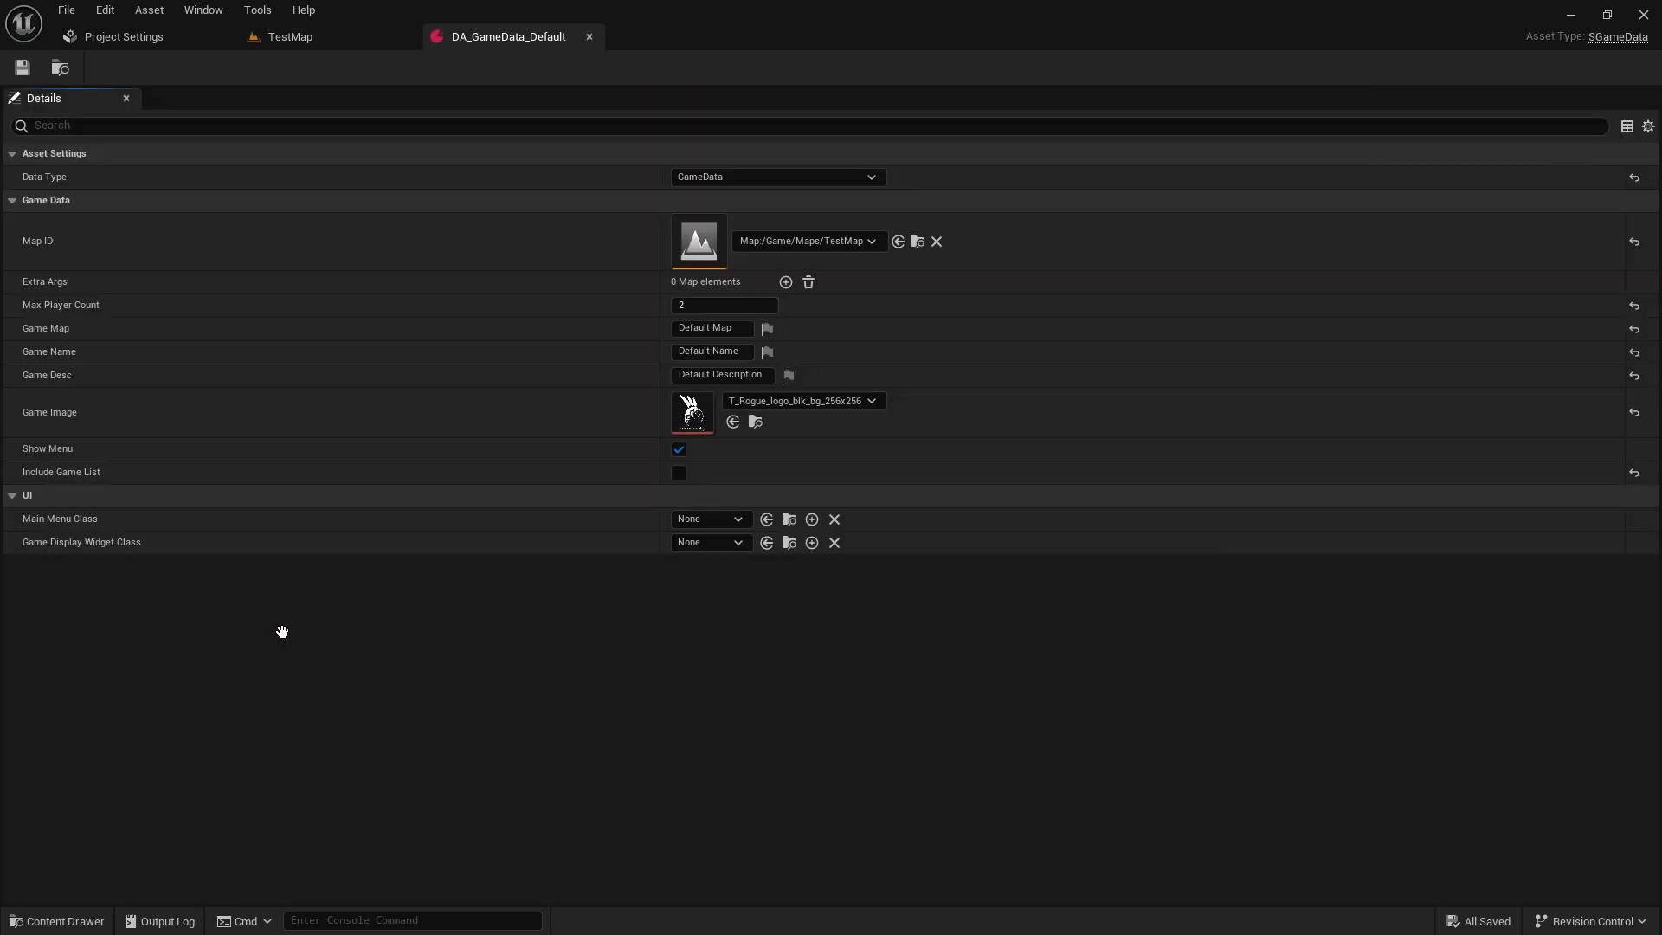
{"action": "mouse_move", "coordinate": [282, 638]}
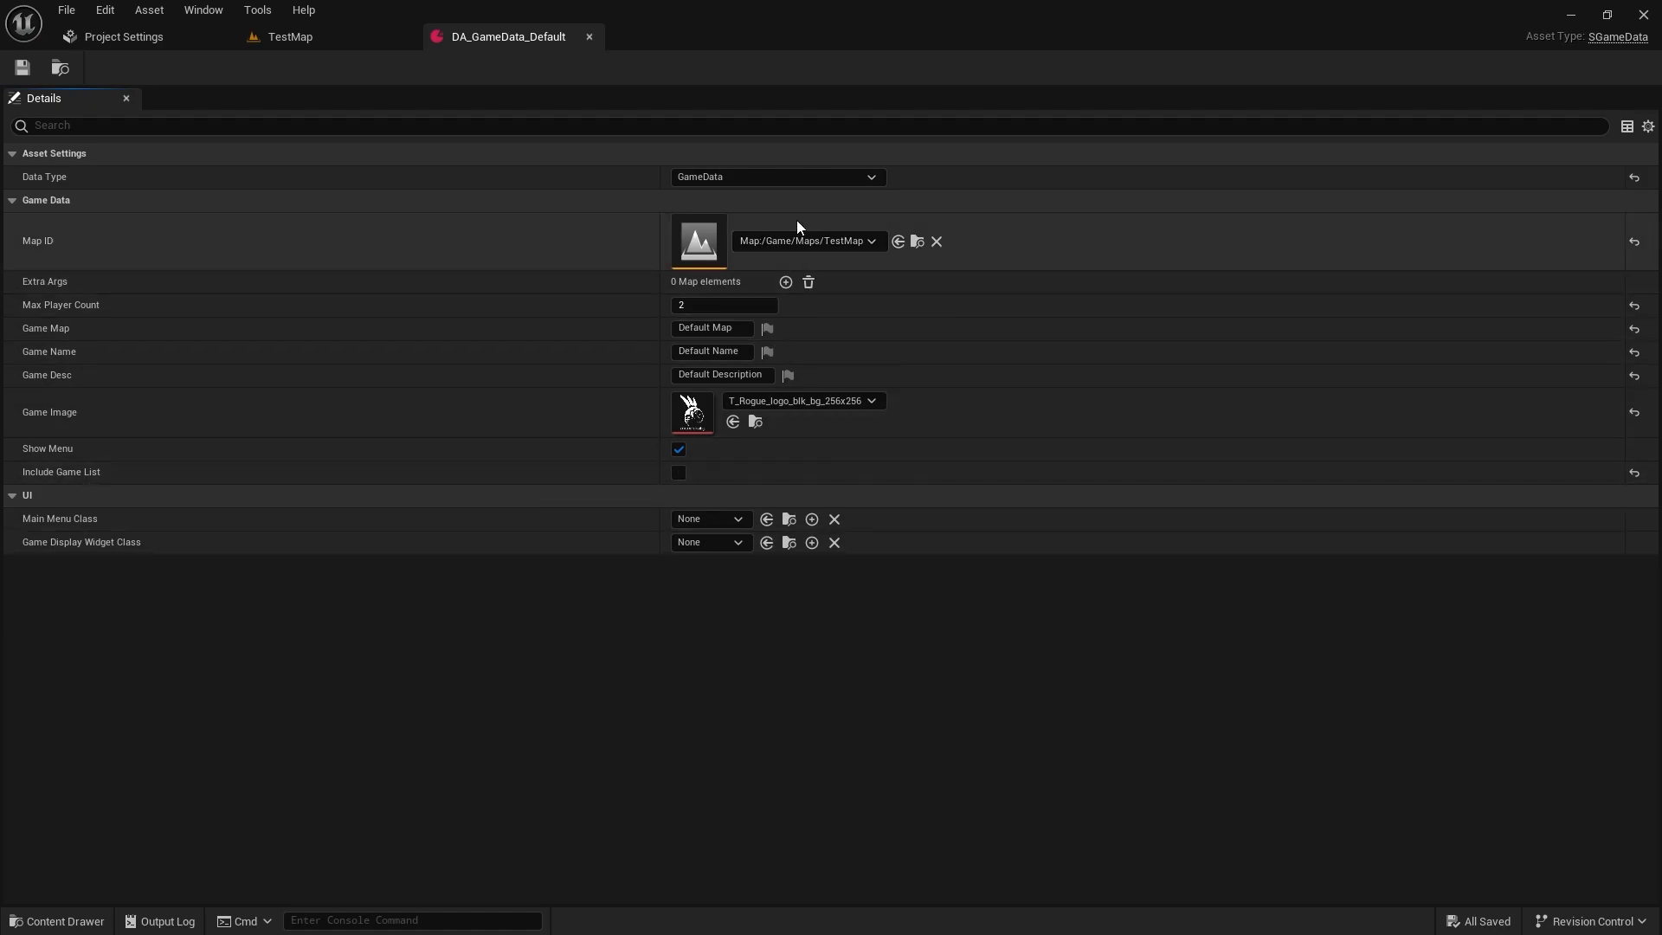
{"action": "mouse_move", "coordinate": [767, 464]}
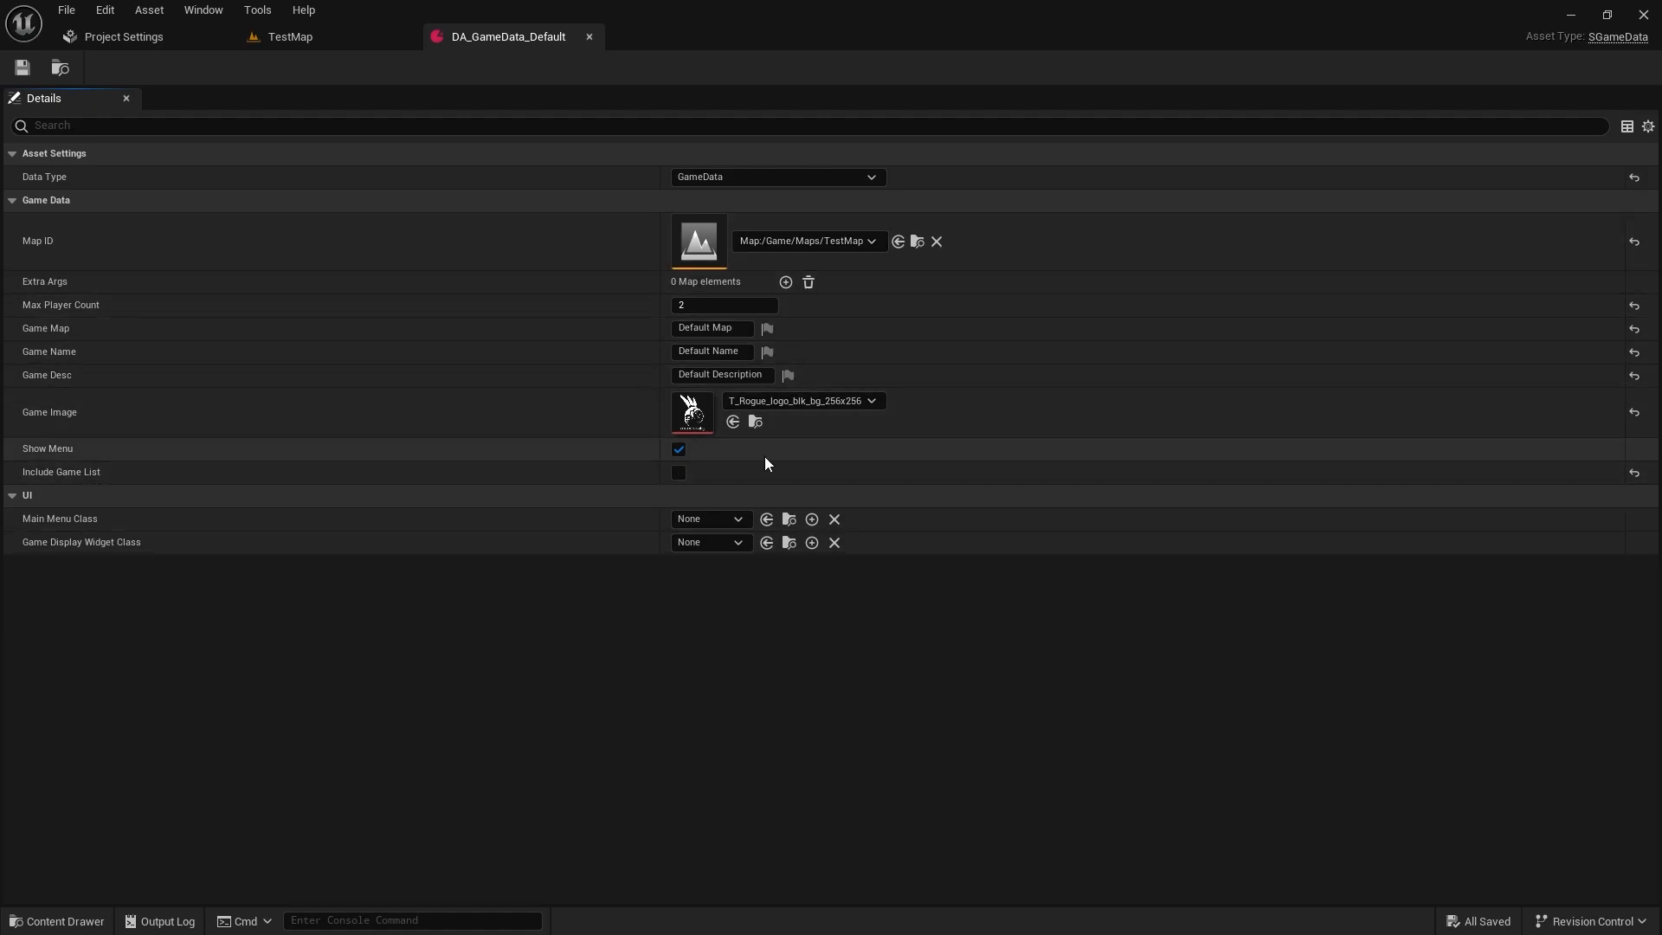
{"action": "left_click", "coordinate": [708, 517]}
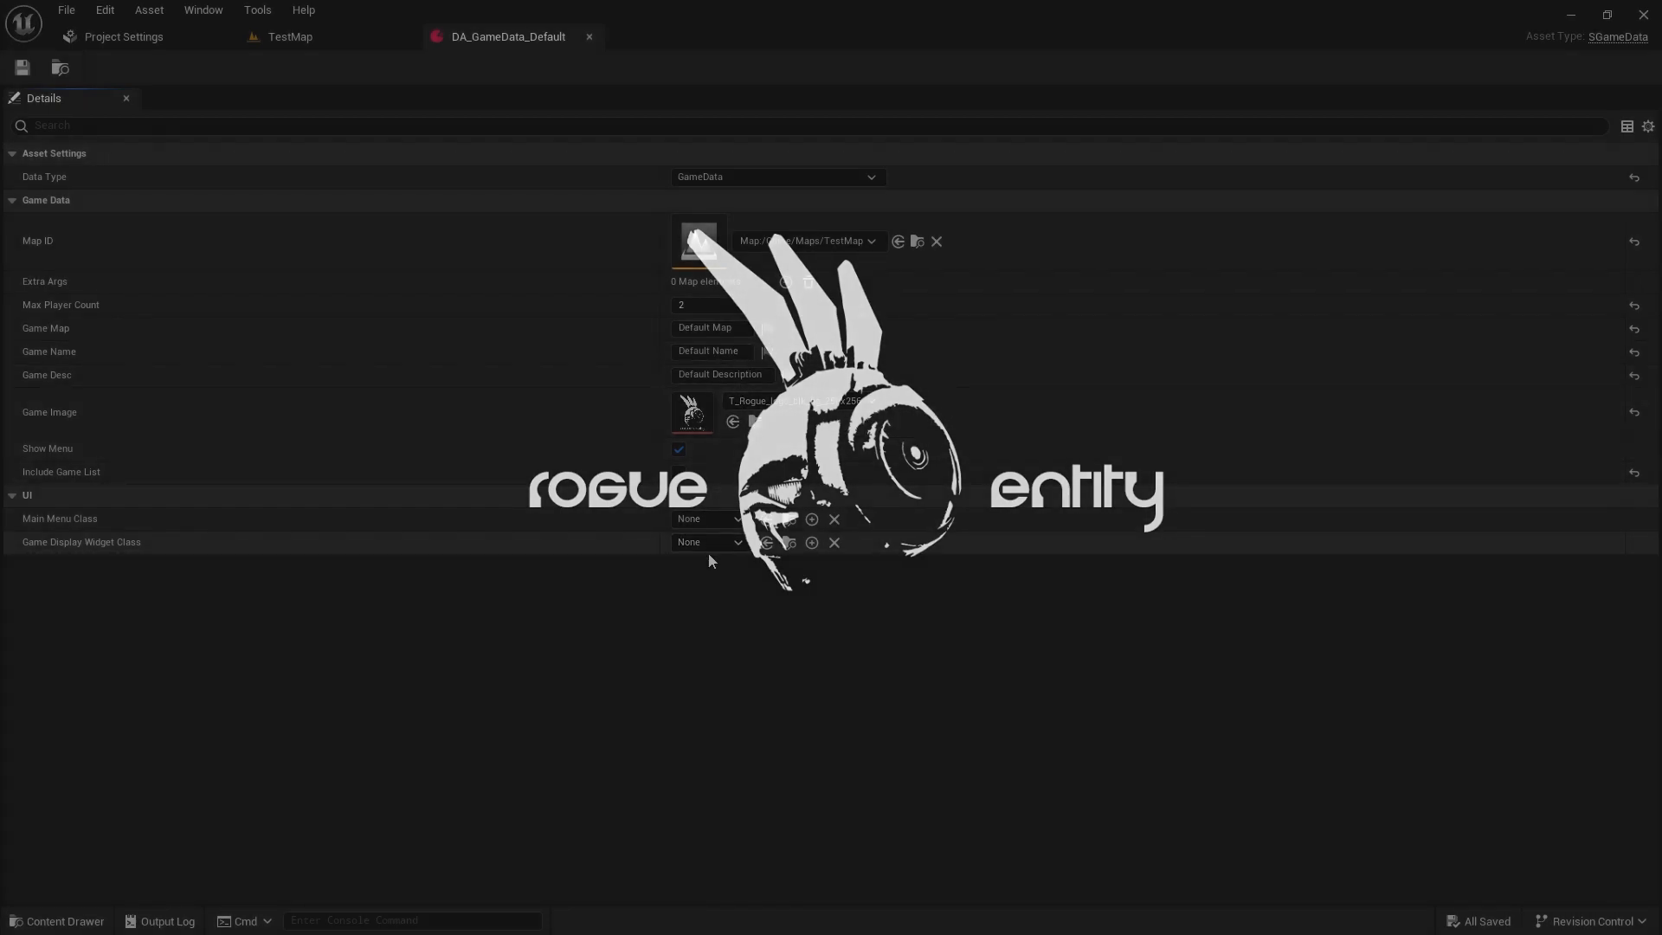
{"action": "mouse_move", "coordinate": [710, 545]}
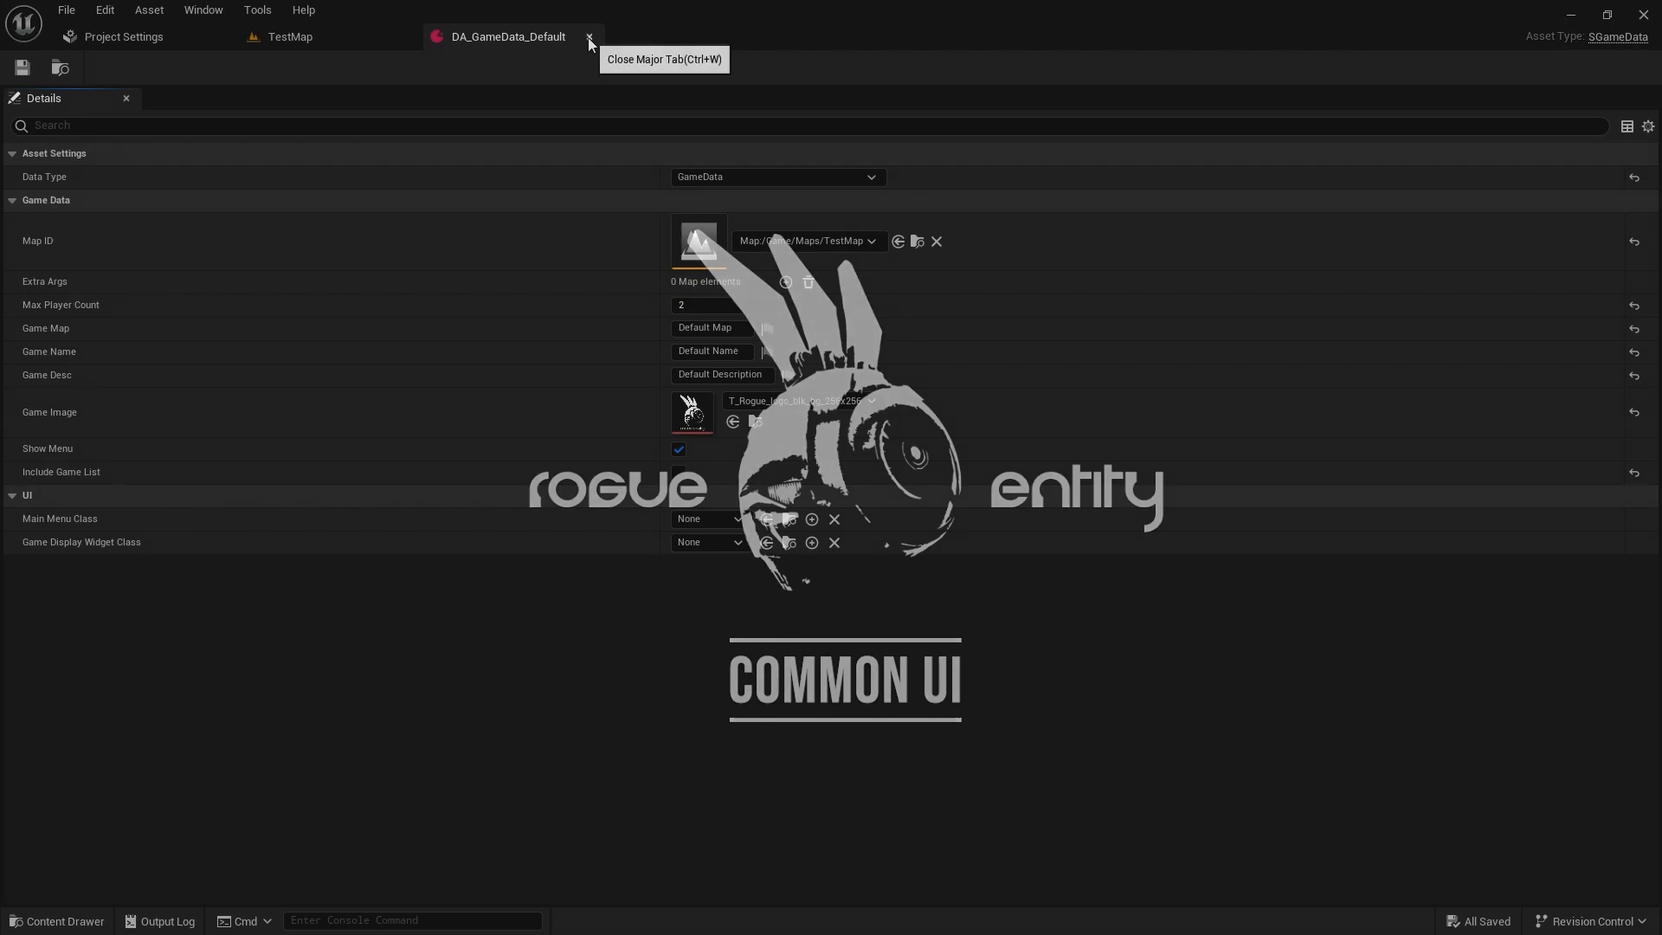
- Close the asset and filter the Plugins browser by 'common' to show the enabled Common plugins
{"action": "left_click", "coordinate": [588, 36]}
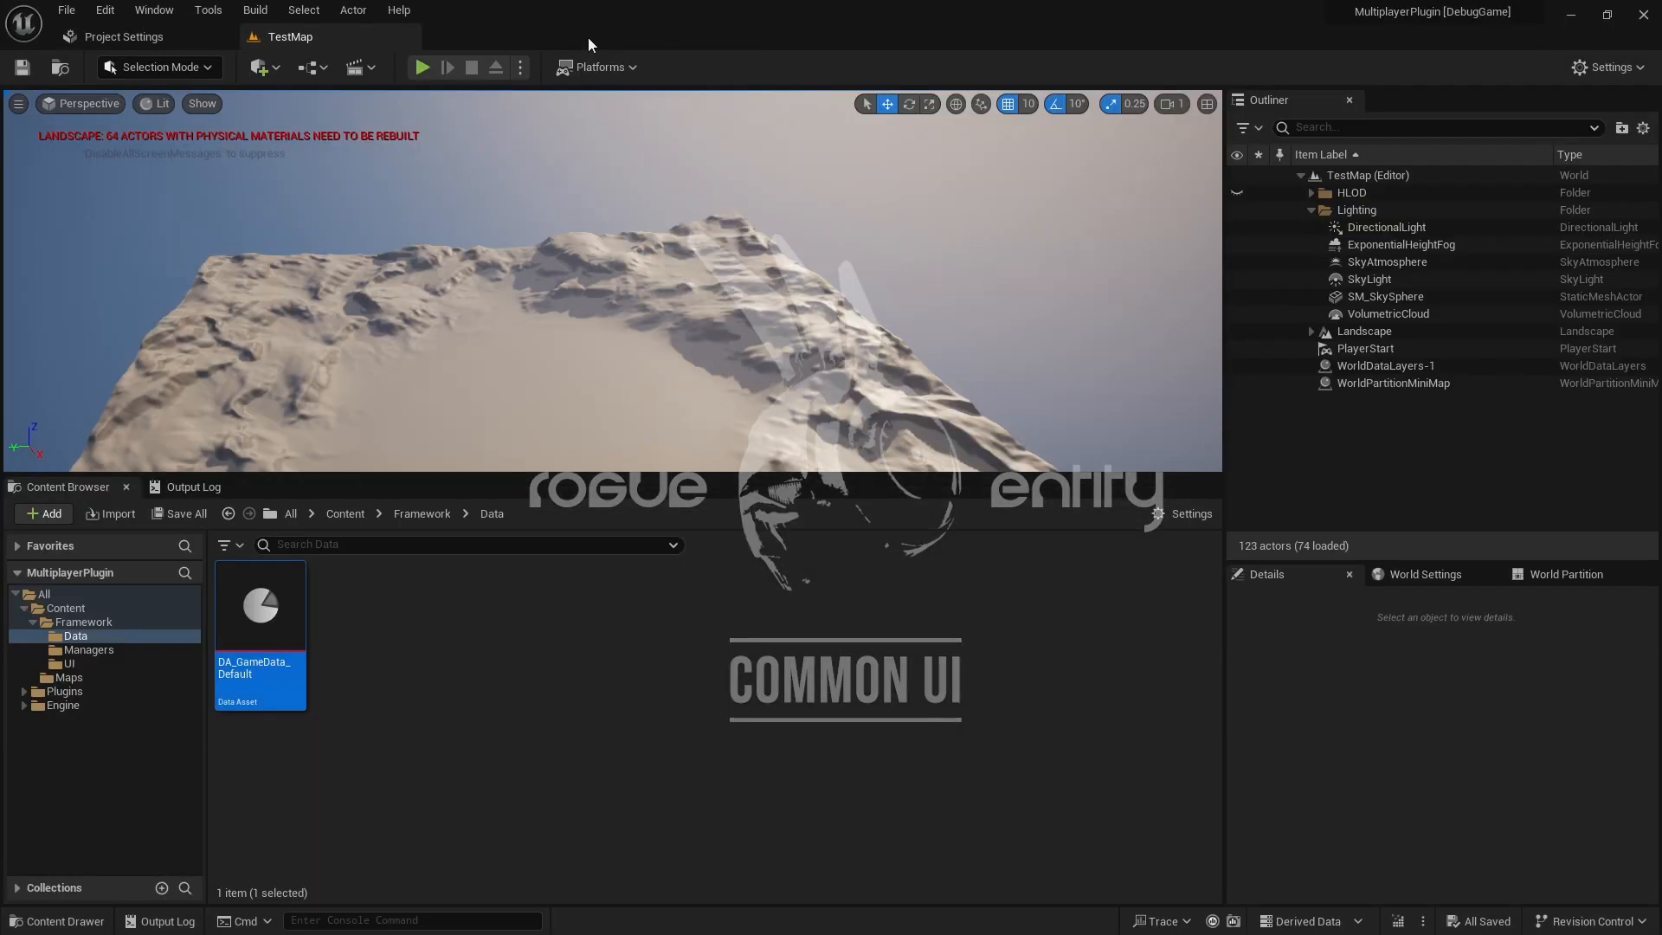
{"action": "left_click", "coordinate": [1607, 68]}
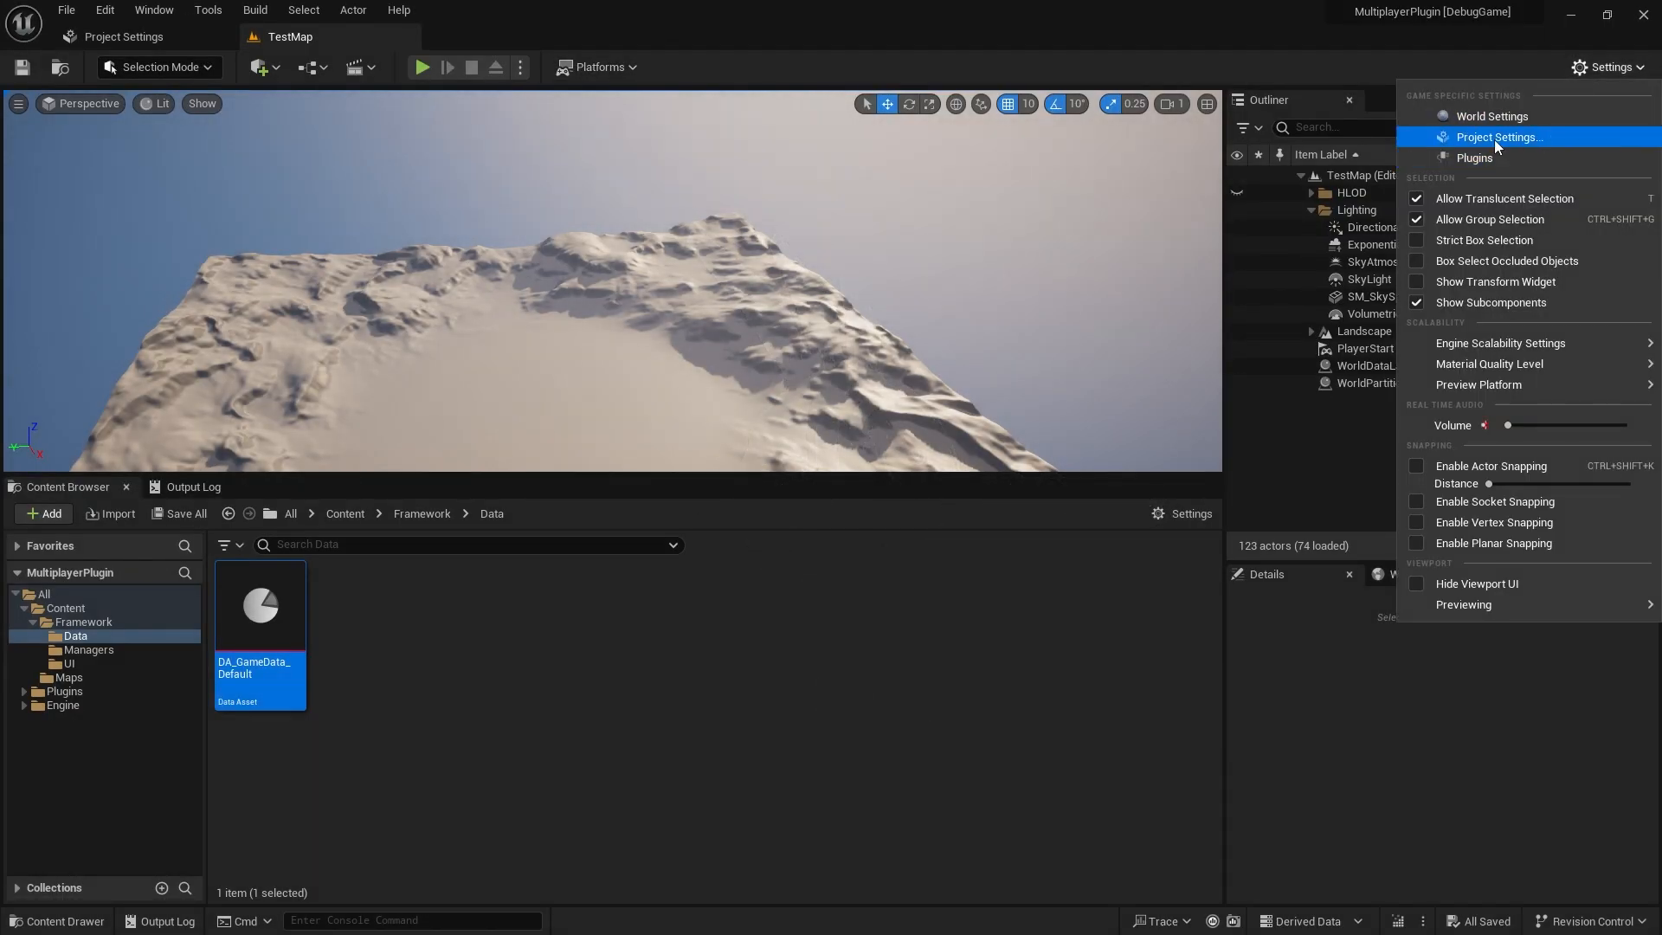
{"action": "left_click", "coordinate": [1473, 157]}
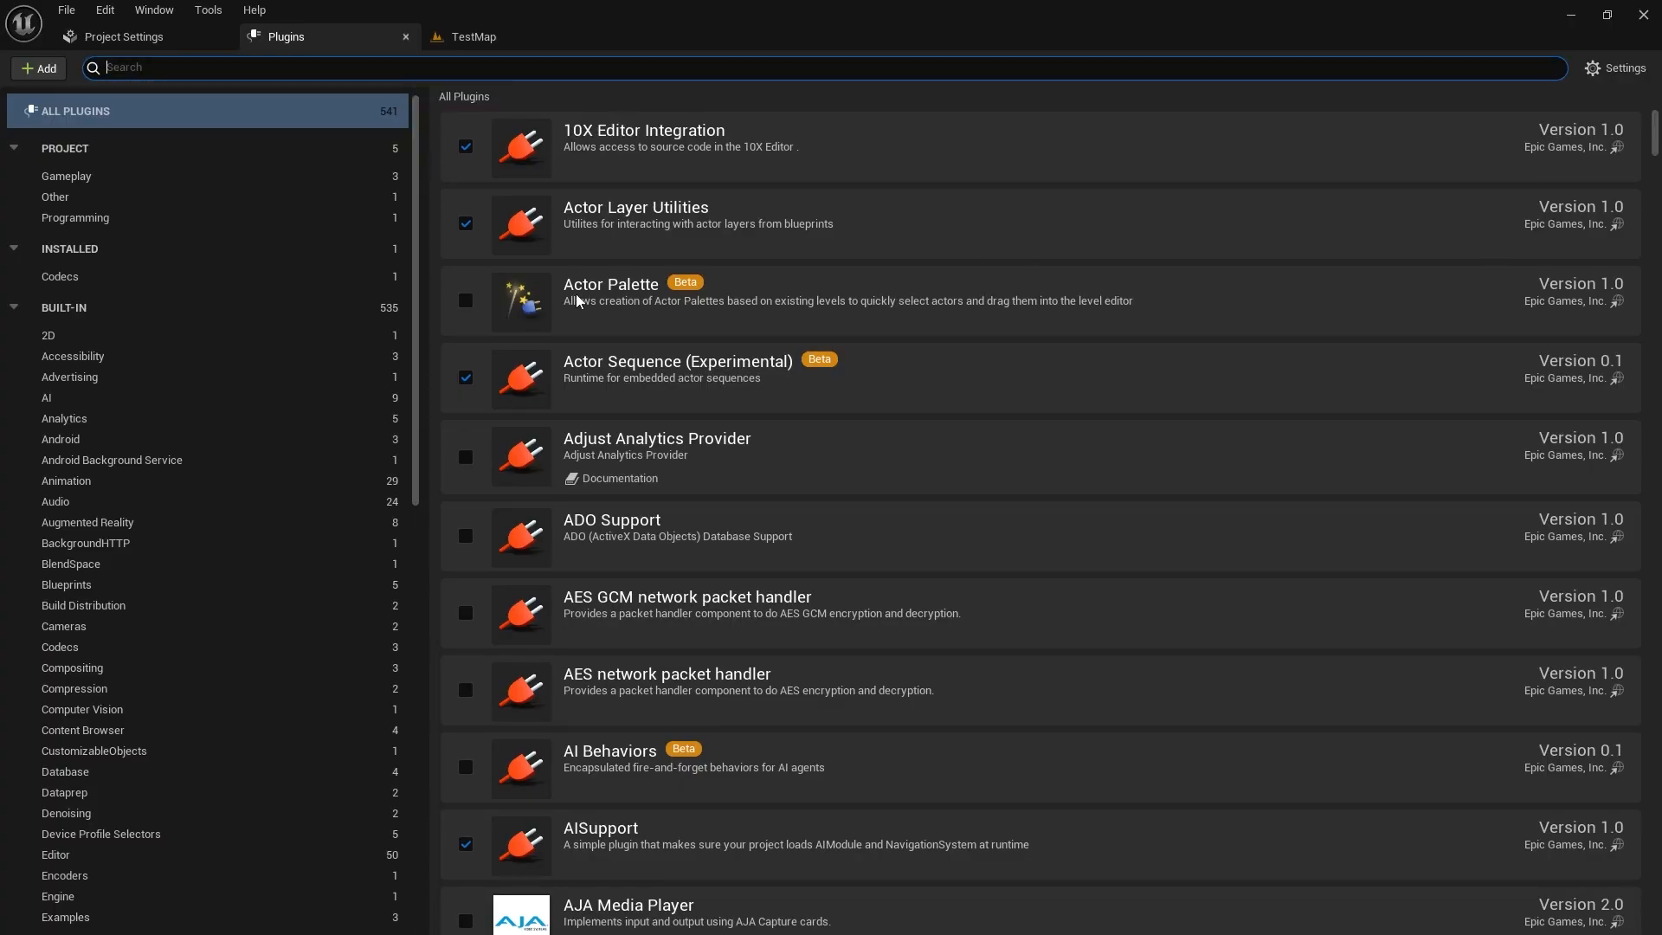
{"action": "type", "text": "common"}
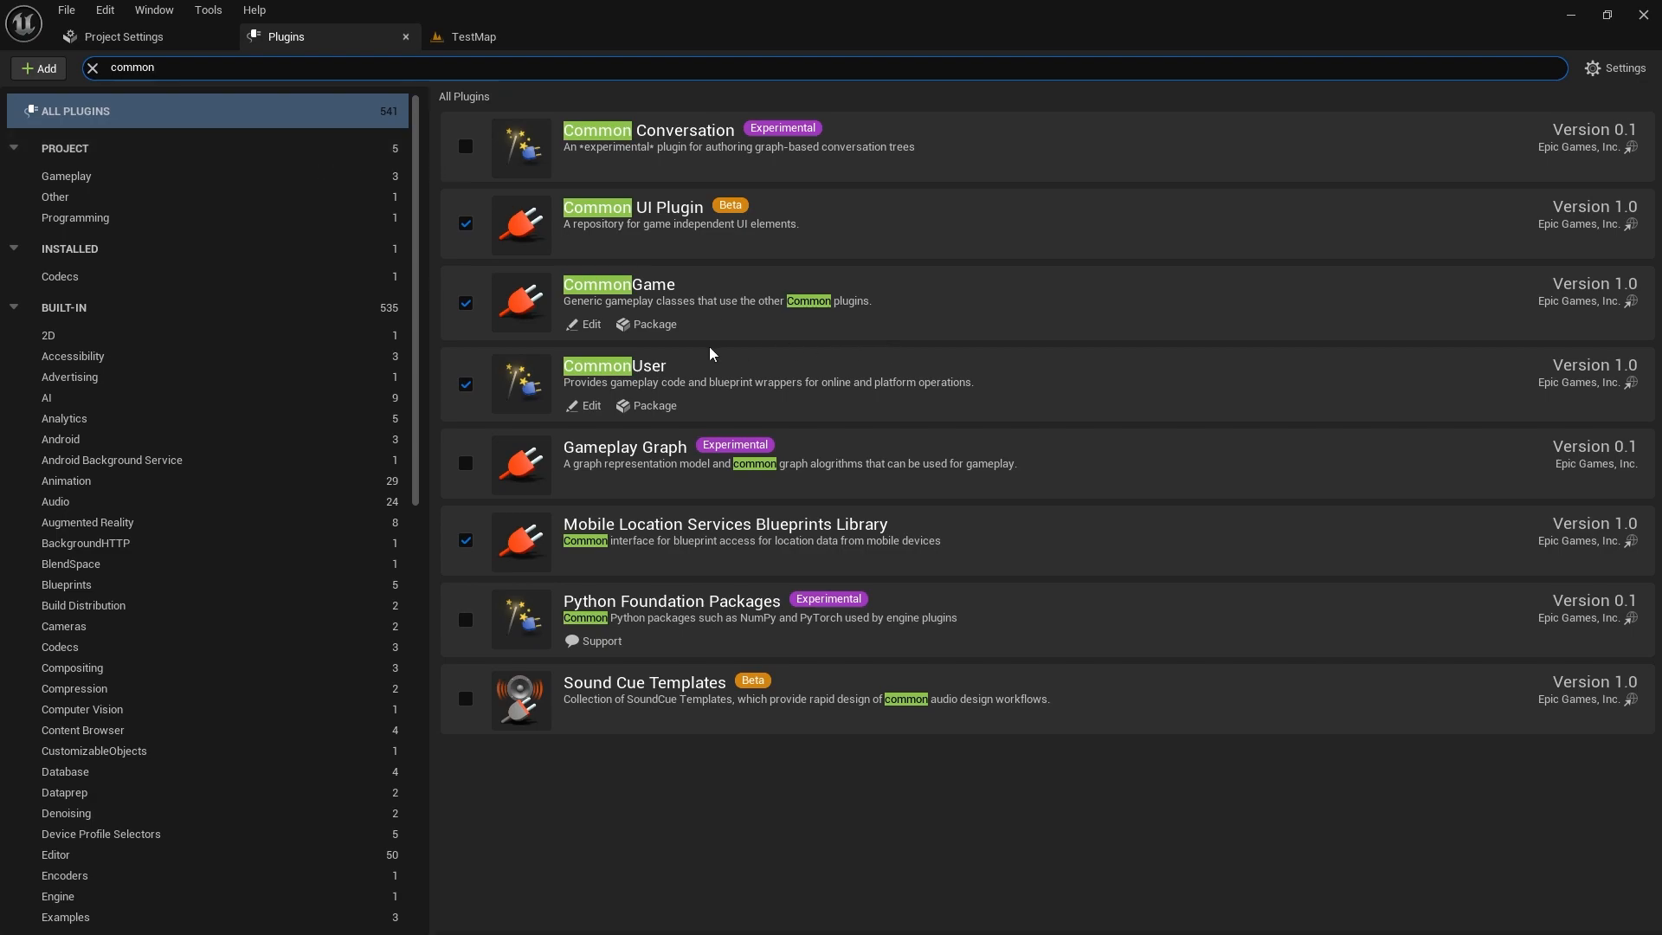
{"action": "mouse_move", "coordinate": [684, 380]}
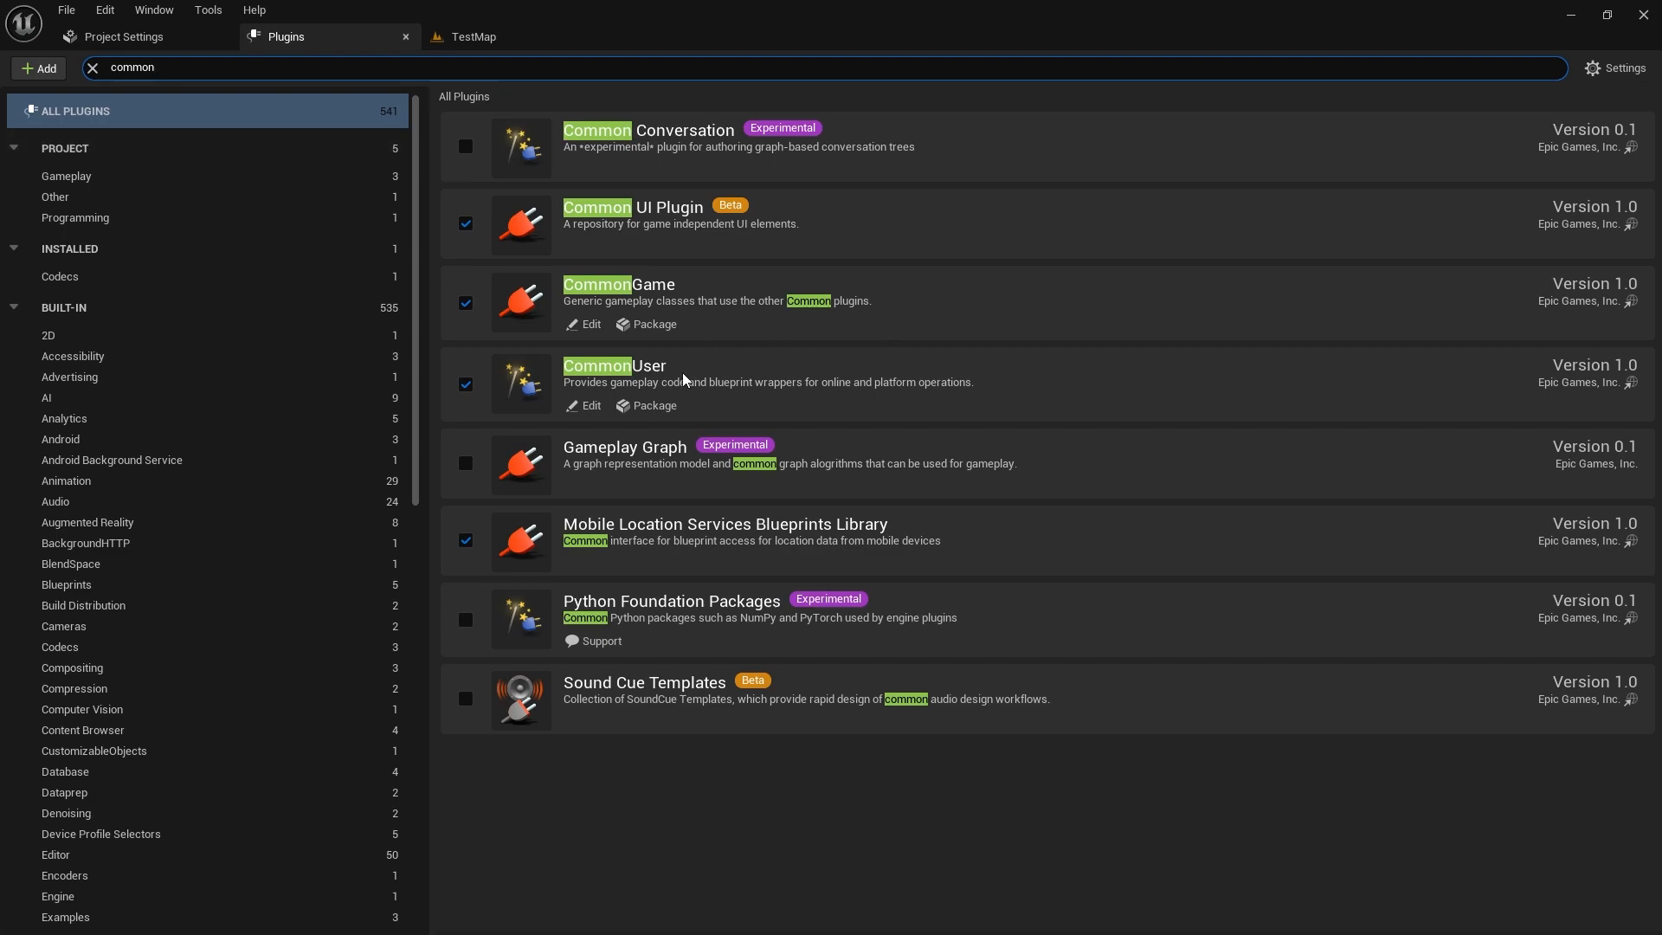
{"action": "mouse_move", "coordinate": [831, 418]}
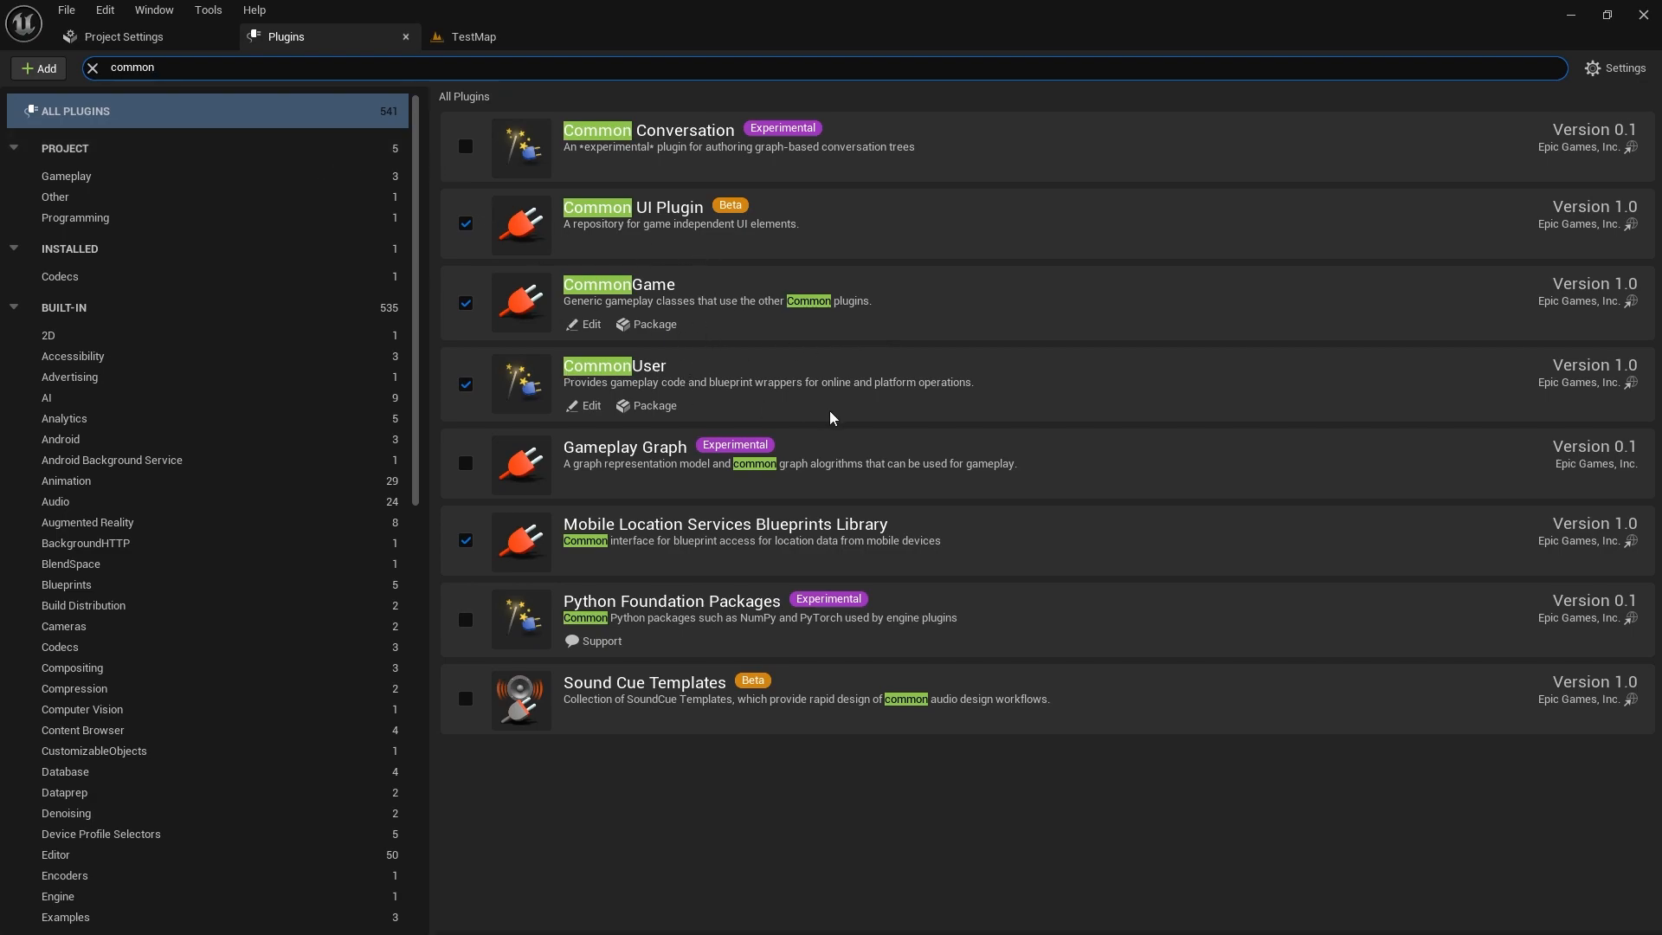
{"action": "mouse_move", "coordinate": [828, 417]}
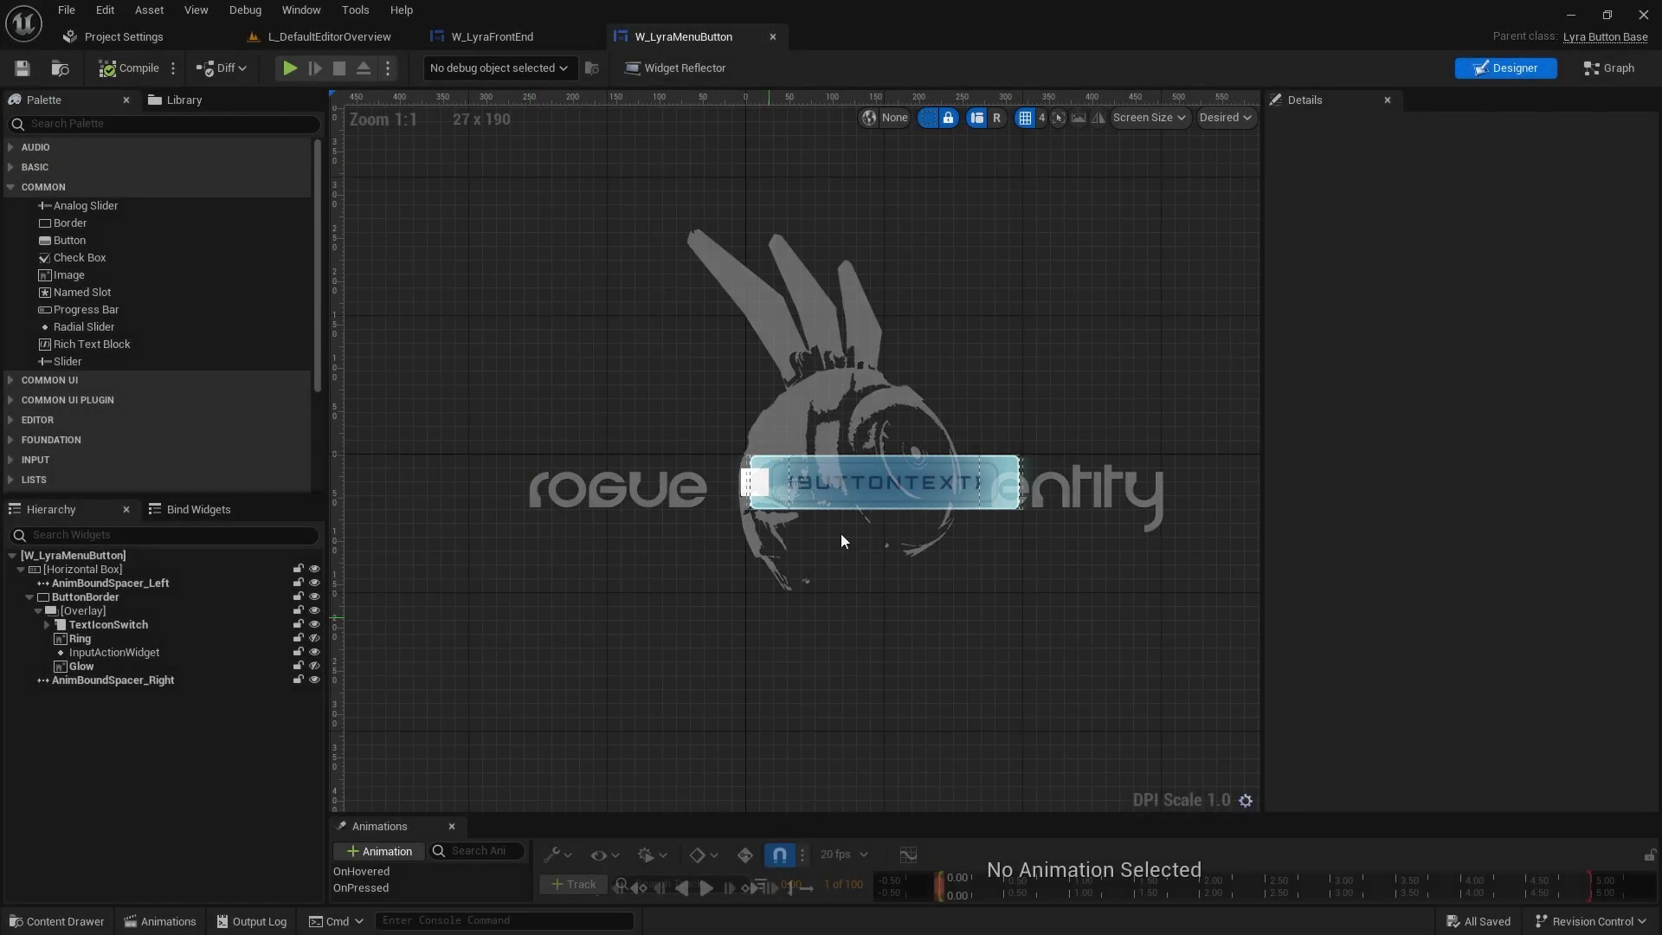
- Inspect W_LyraMenuButton's TextOvr overlay and InputActionWidget in the hierarchy
{"action": "left_click", "coordinate": [93, 639]}
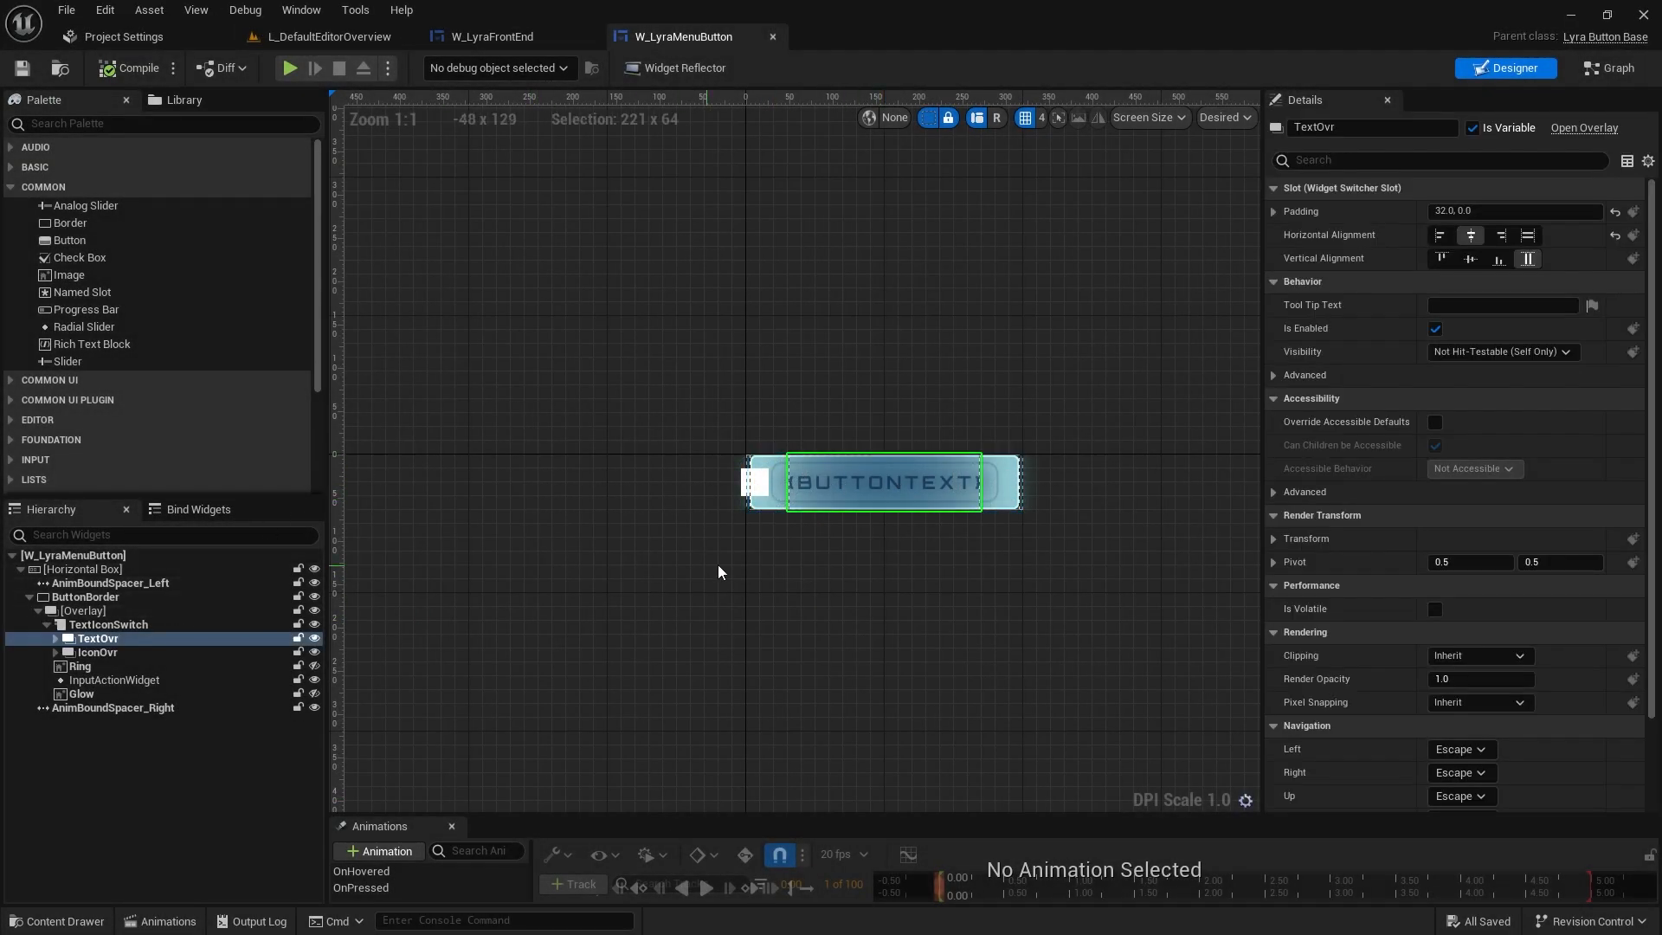
{"action": "left_click", "coordinate": [114, 679]}
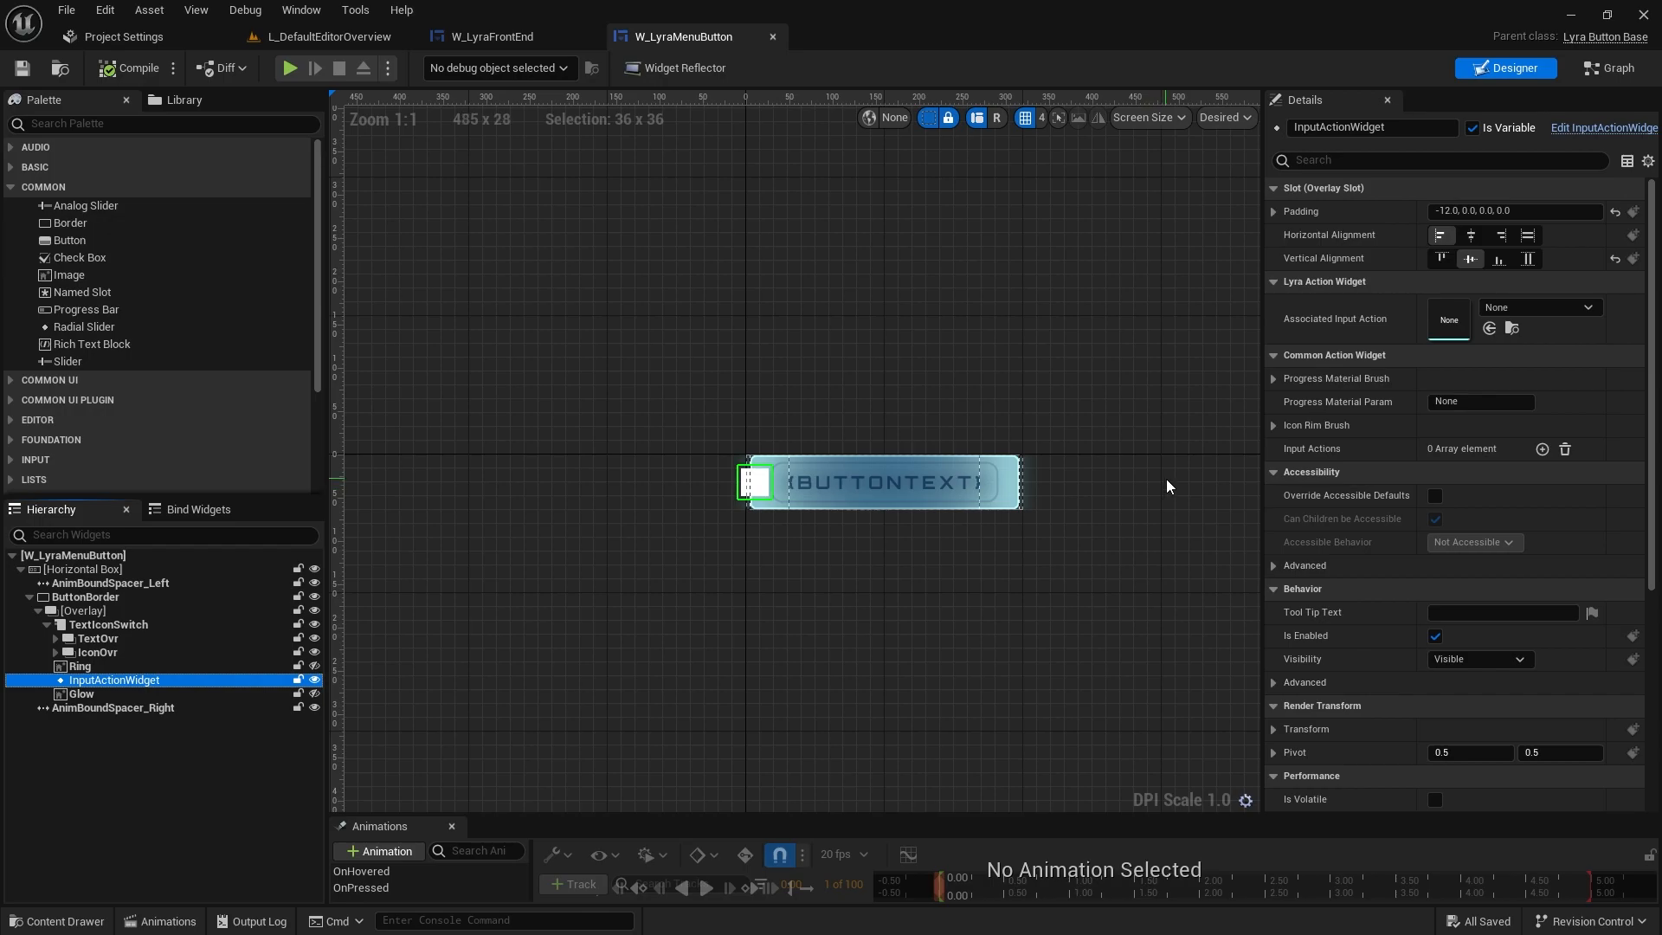
{"action": "left_click", "coordinate": [1587, 308]}
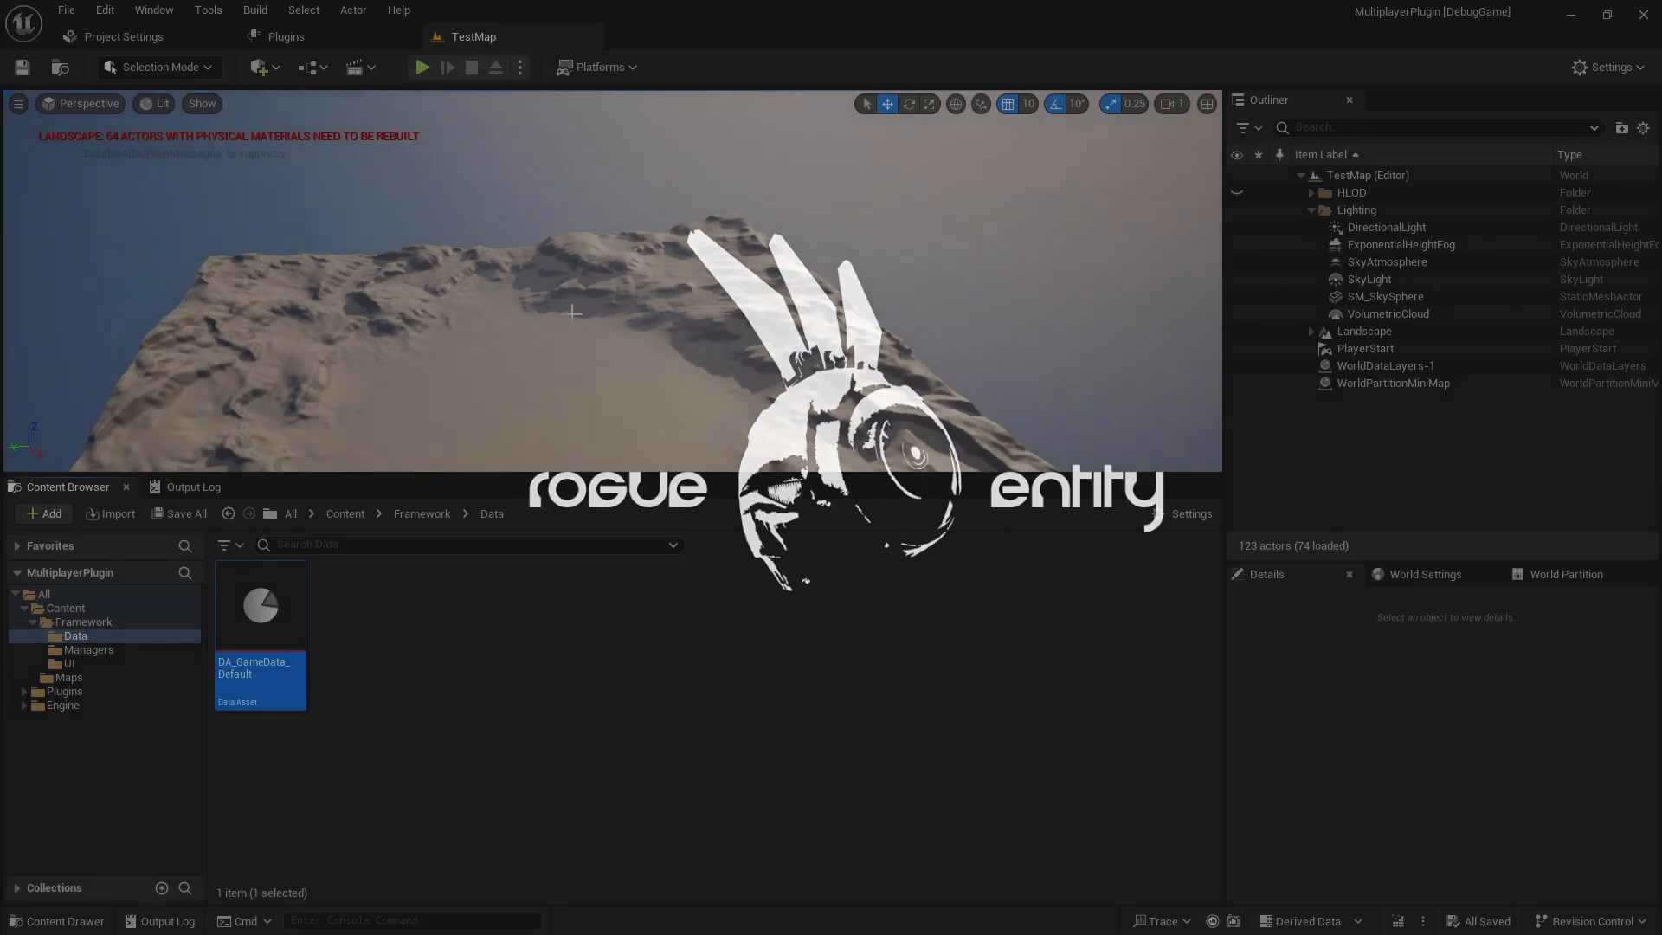
{"action": "mouse_move", "coordinate": [259, 608]}
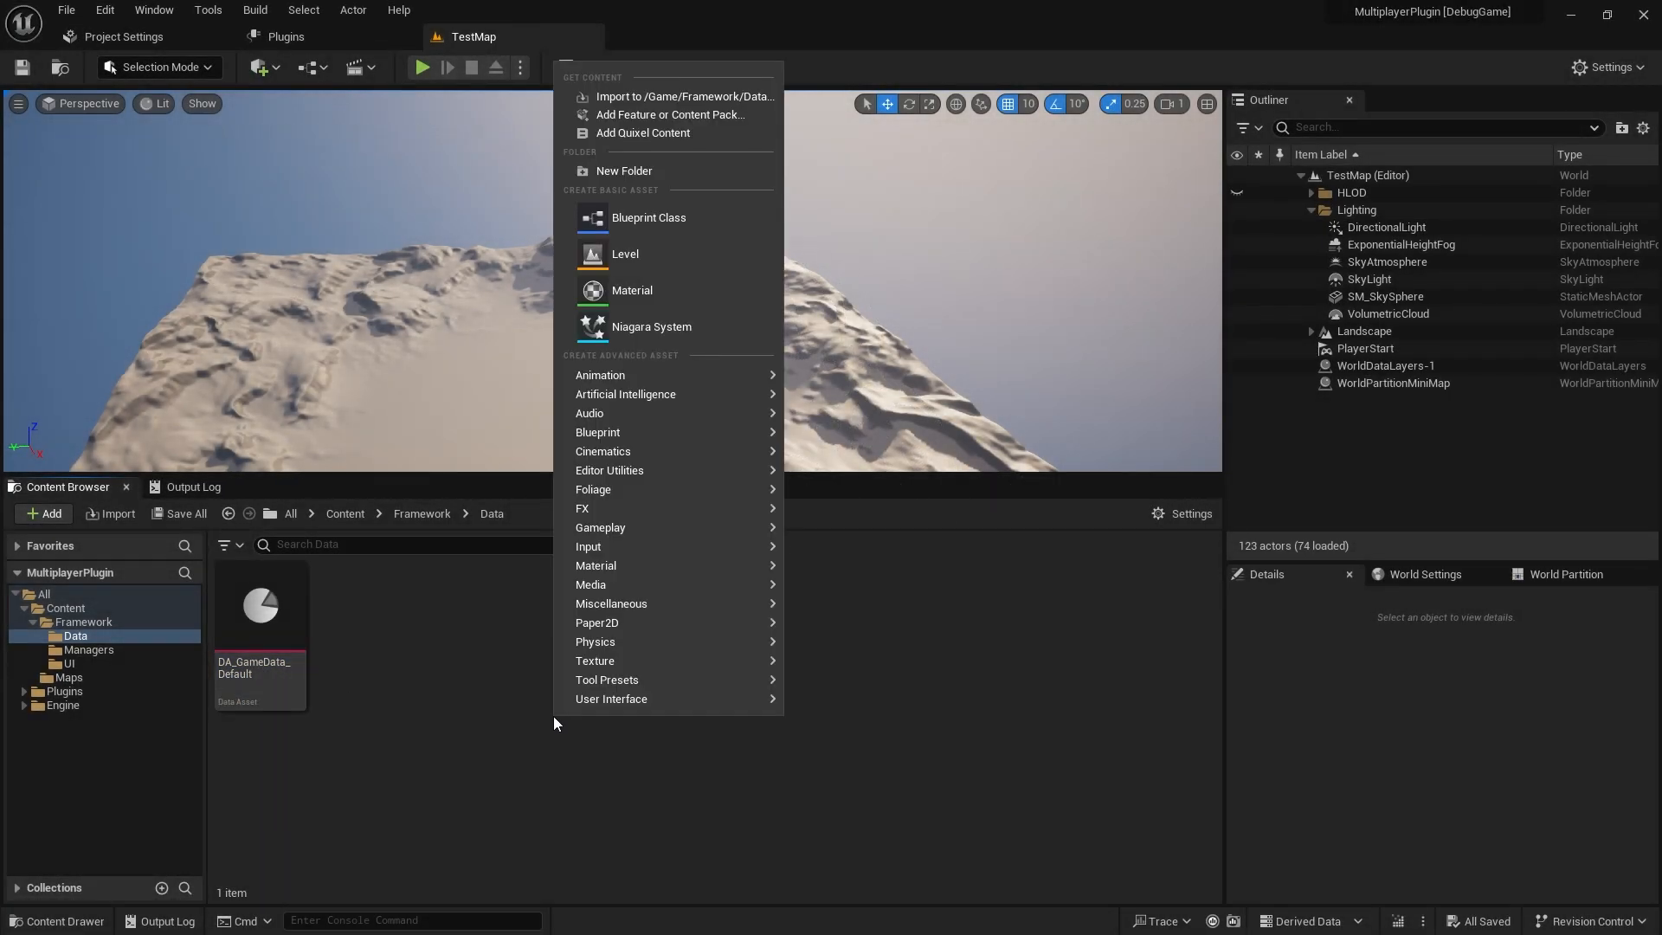
{"action": "mouse_move", "coordinate": [601, 376]}
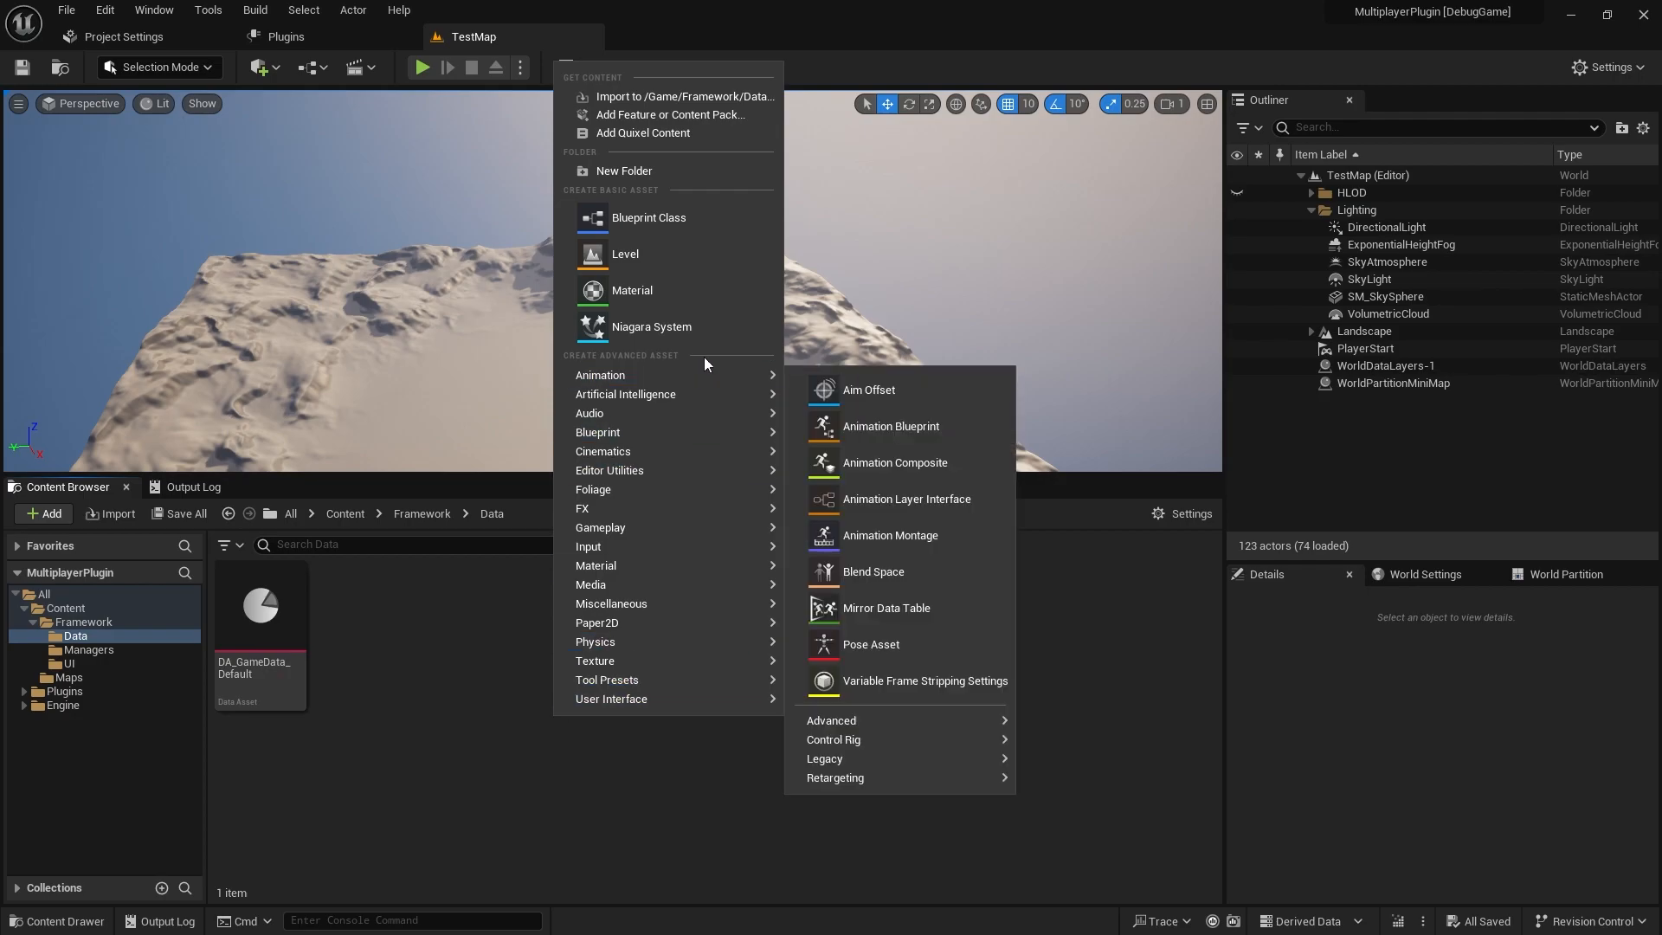
- Create a Blueprint class with CommonTextStyle as parent in Content/Framework/Data
{"action": "left_click", "coordinate": [648, 218]}
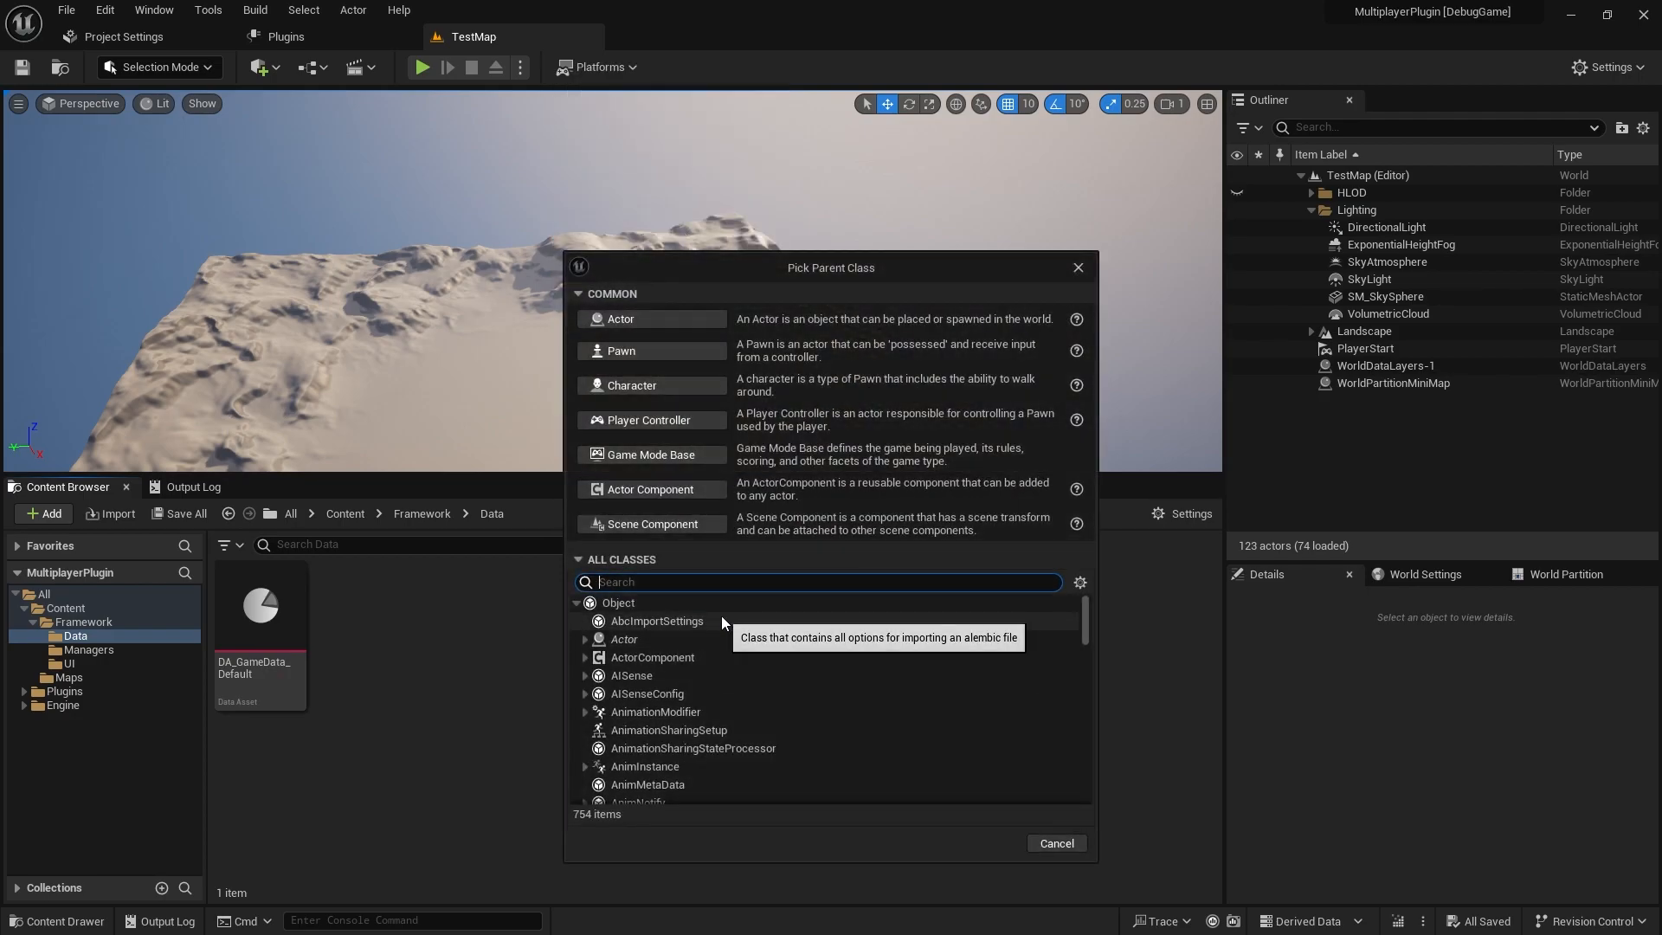
{"action": "type", "text": "styl"}
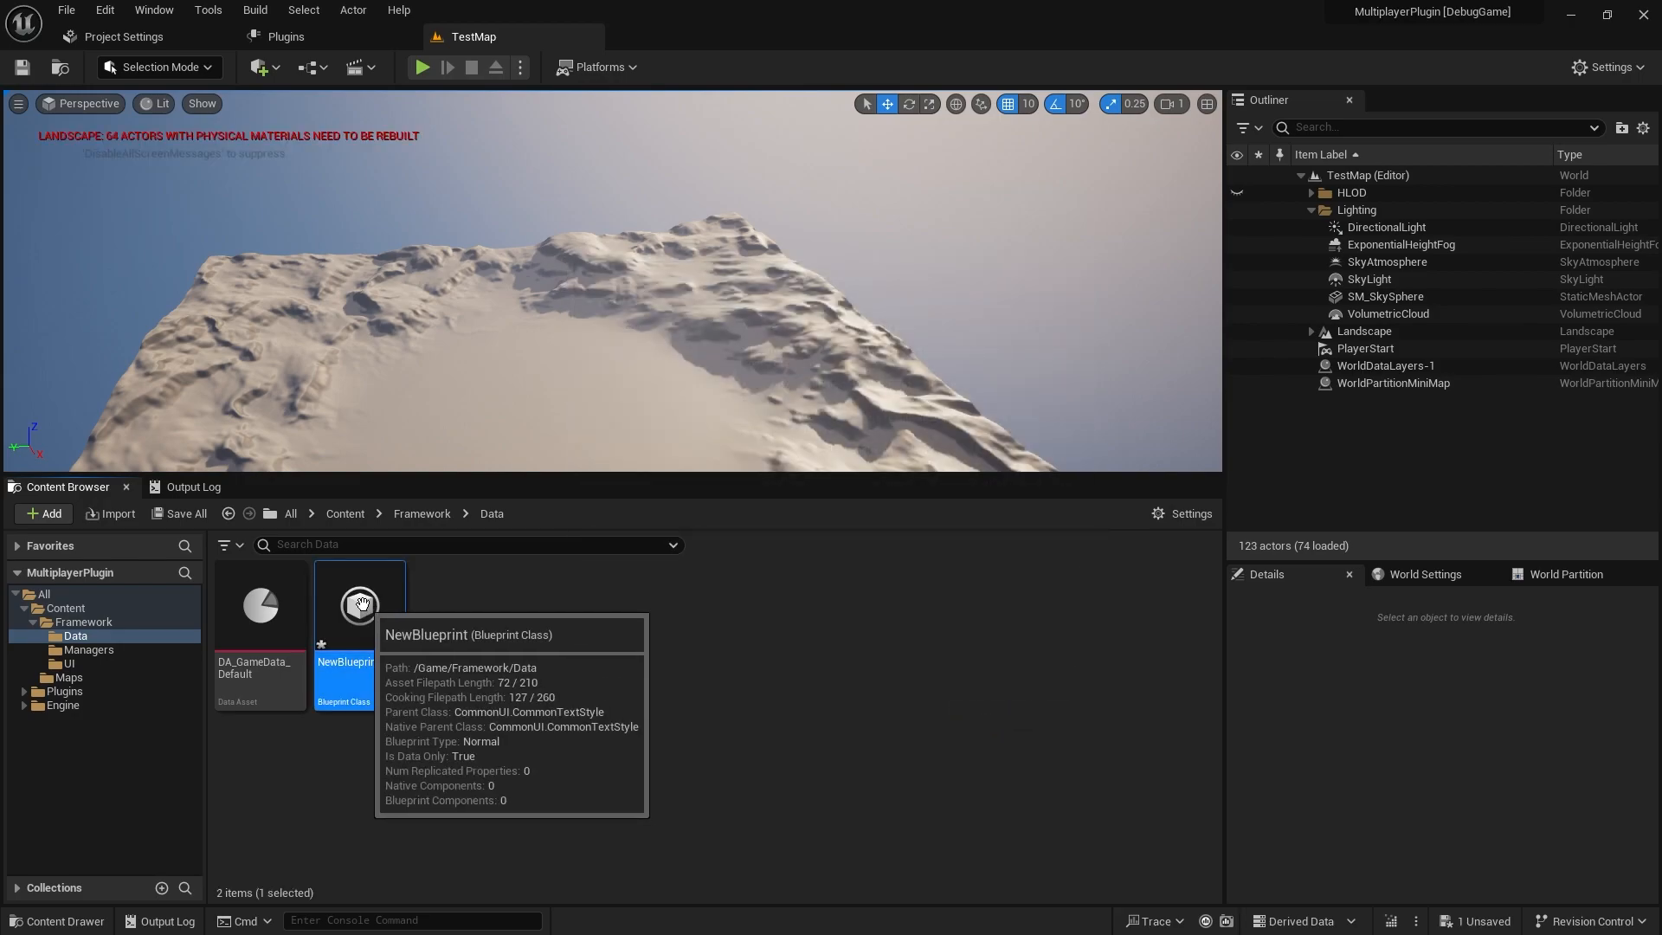
- Set the new text style's font family to Roboto Regular at size 192 and close its editor
{"action": "double_click", "coordinate": [360, 606]}
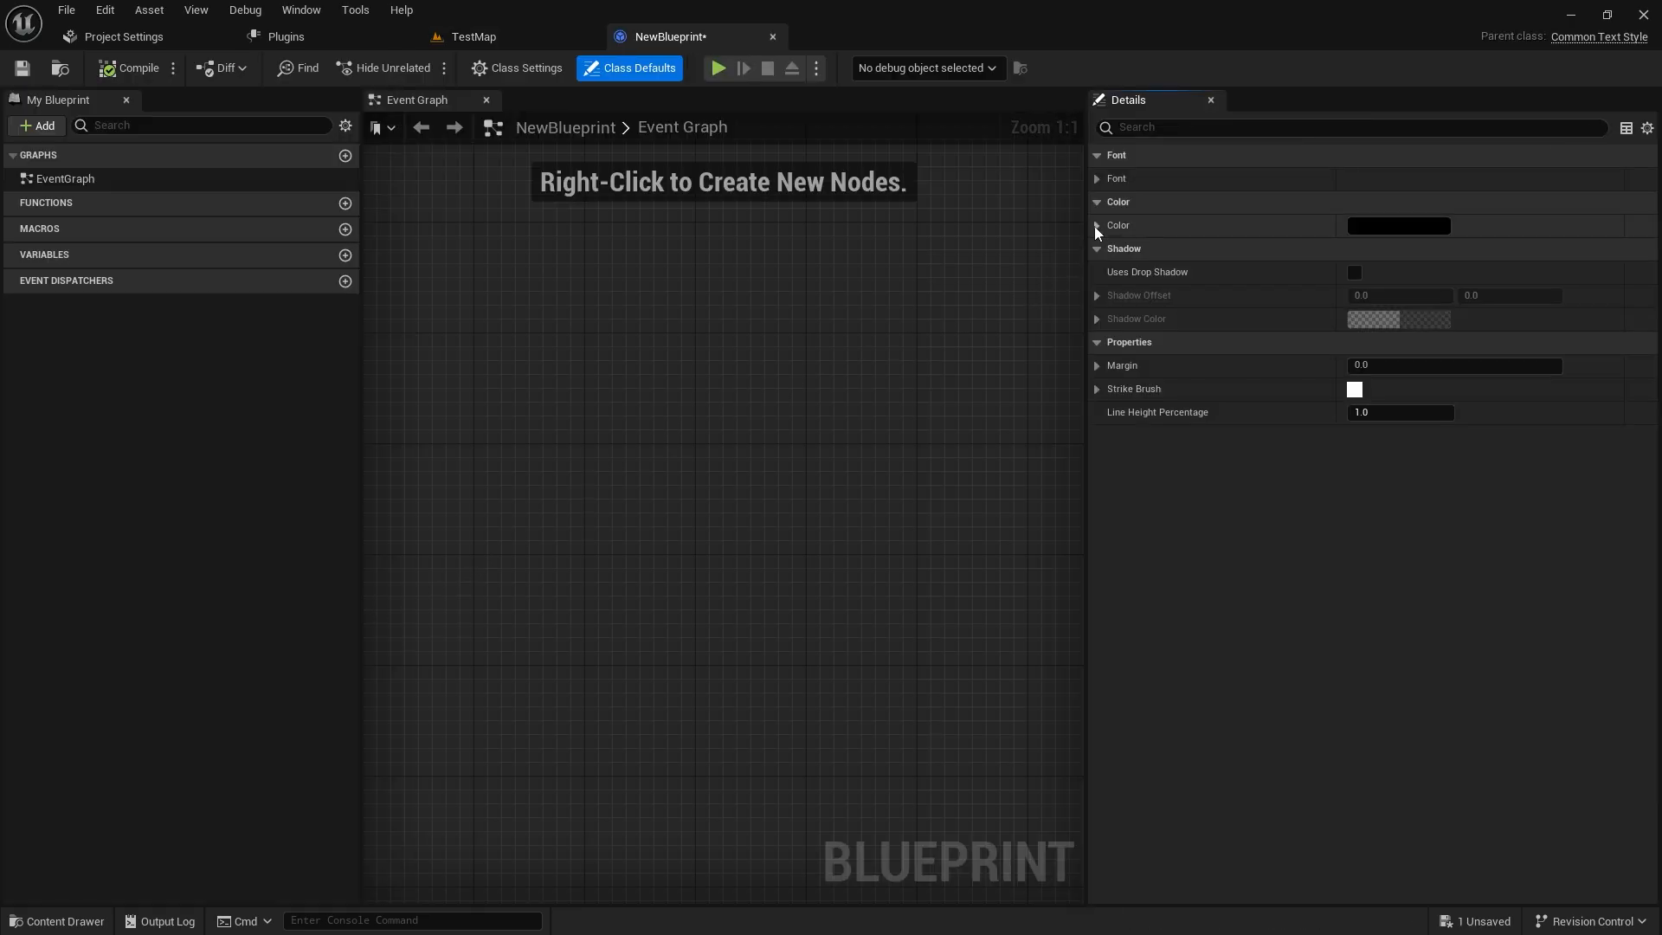
{"action": "left_click", "coordinate": [1098, 179]}
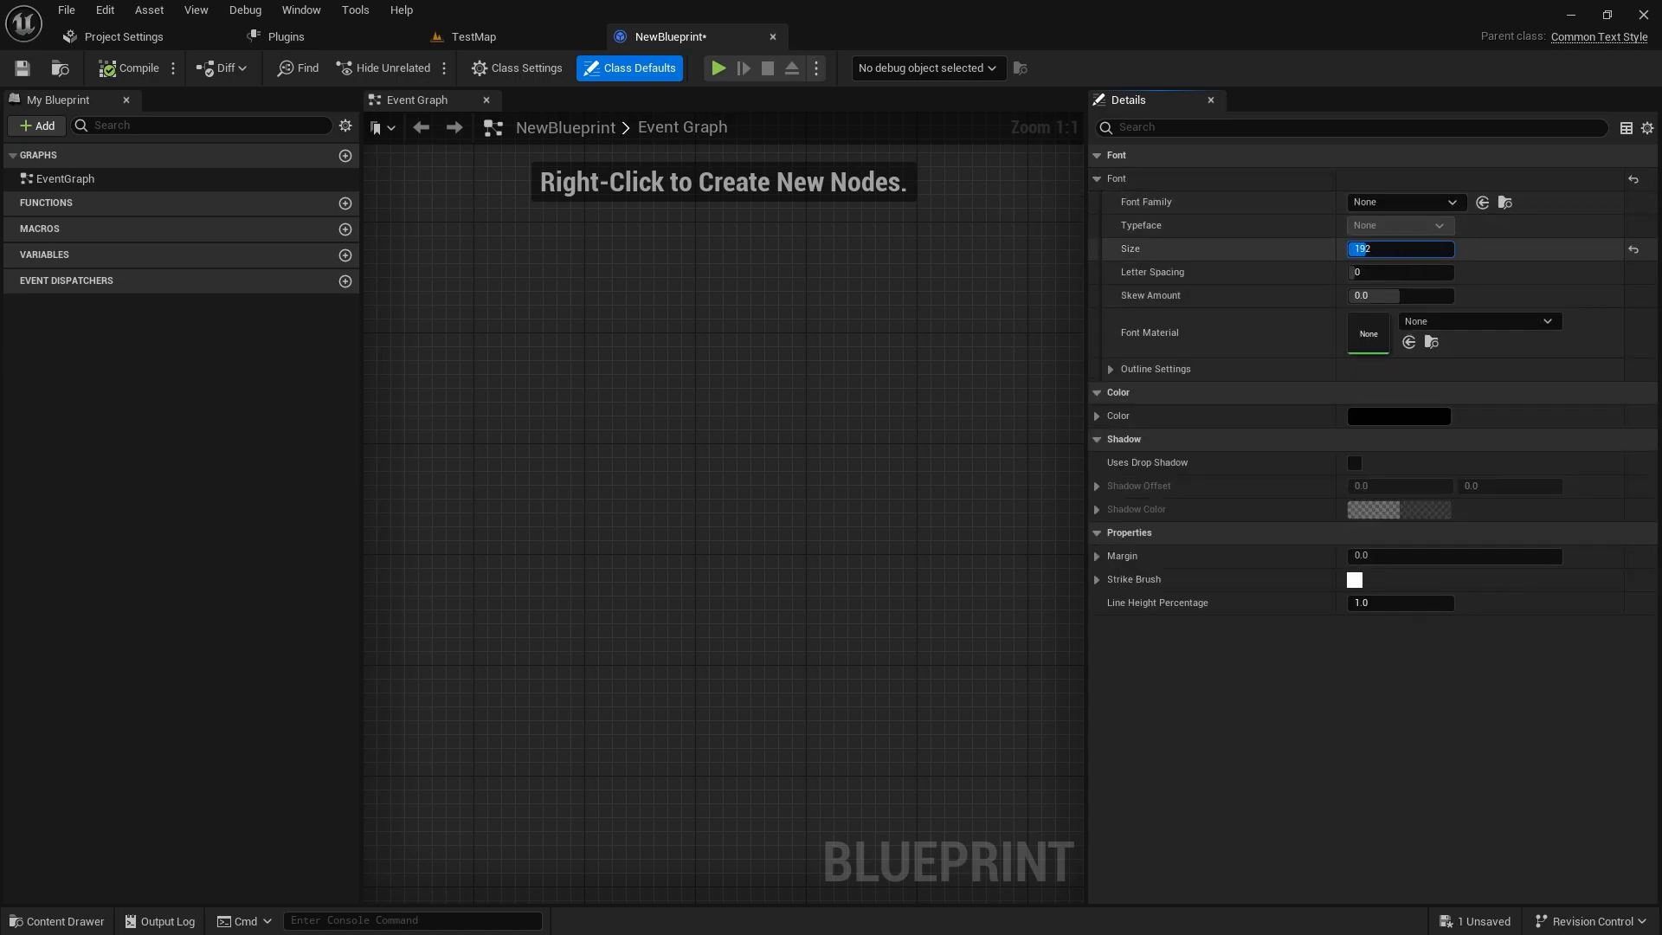
{"action": "mouse_move", "coordinate": [1432, 341]}
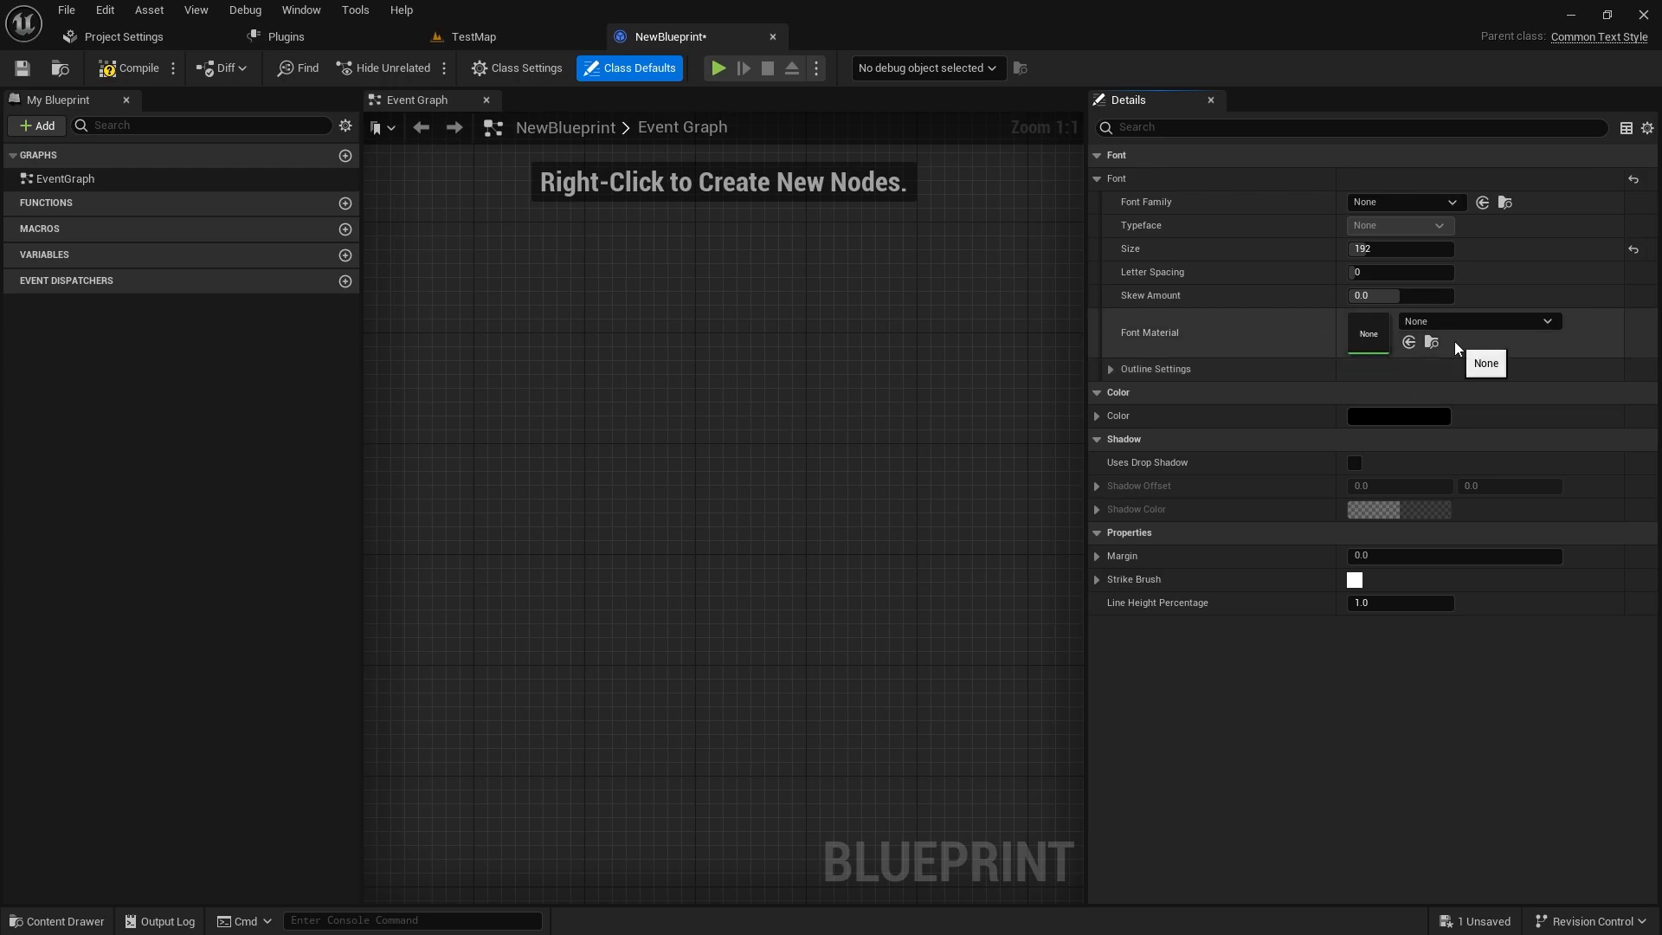
{"action": "left_click", "coordinate": [1450, 200]}
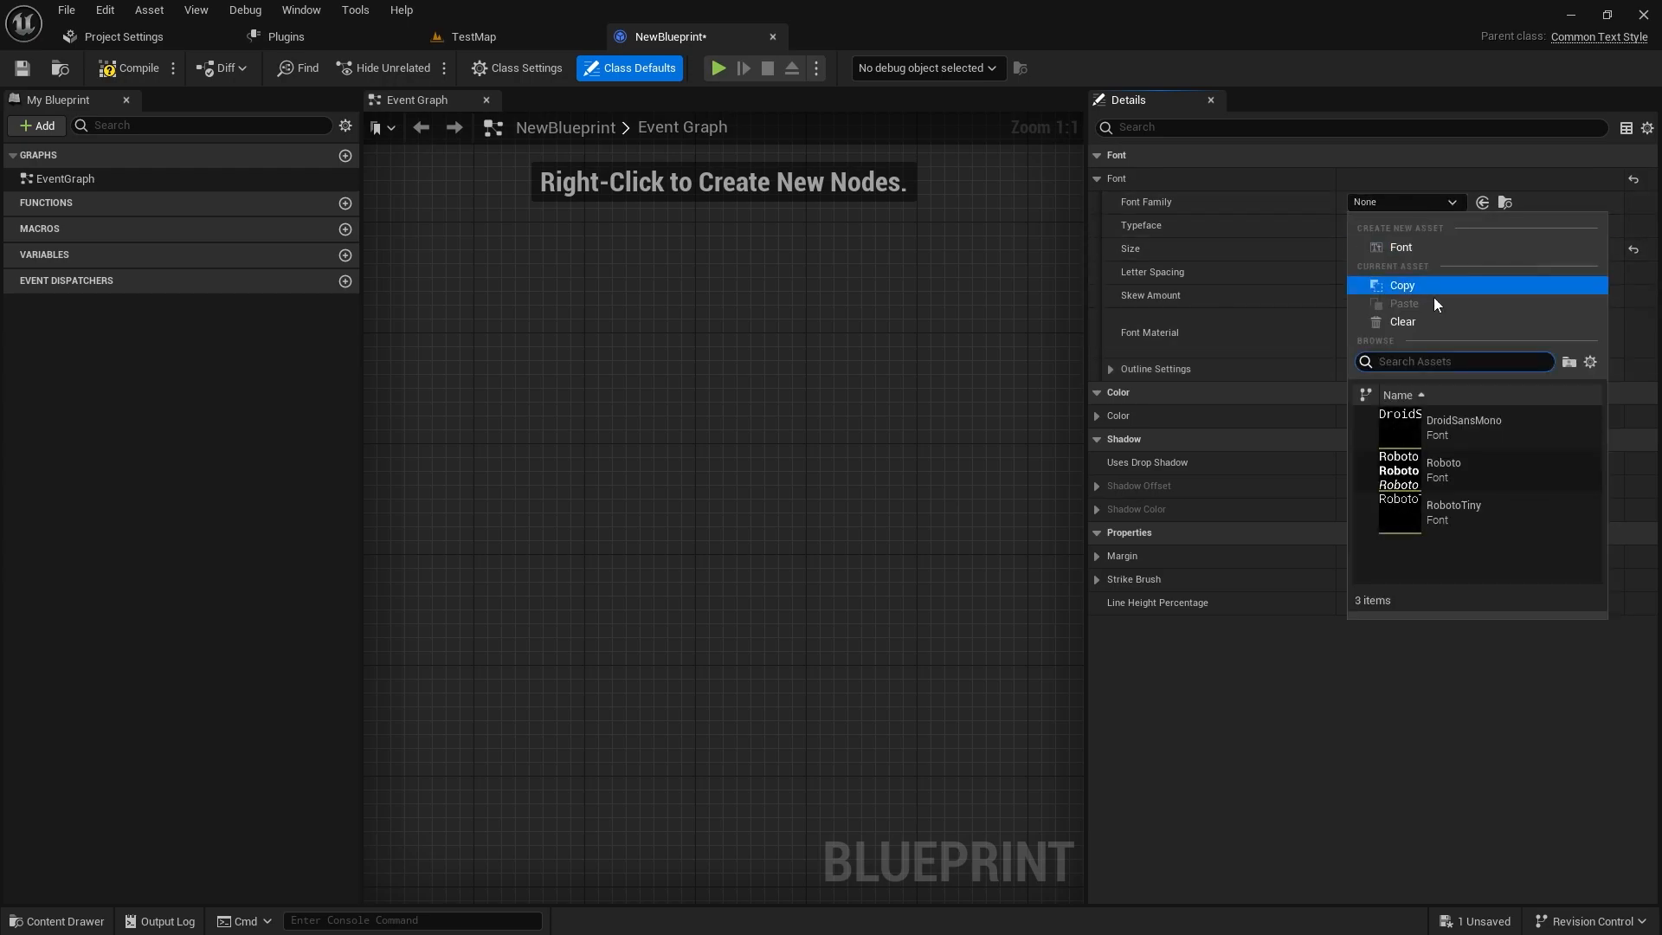
{"action": "left_click", "coordinate": [1442, 469]}
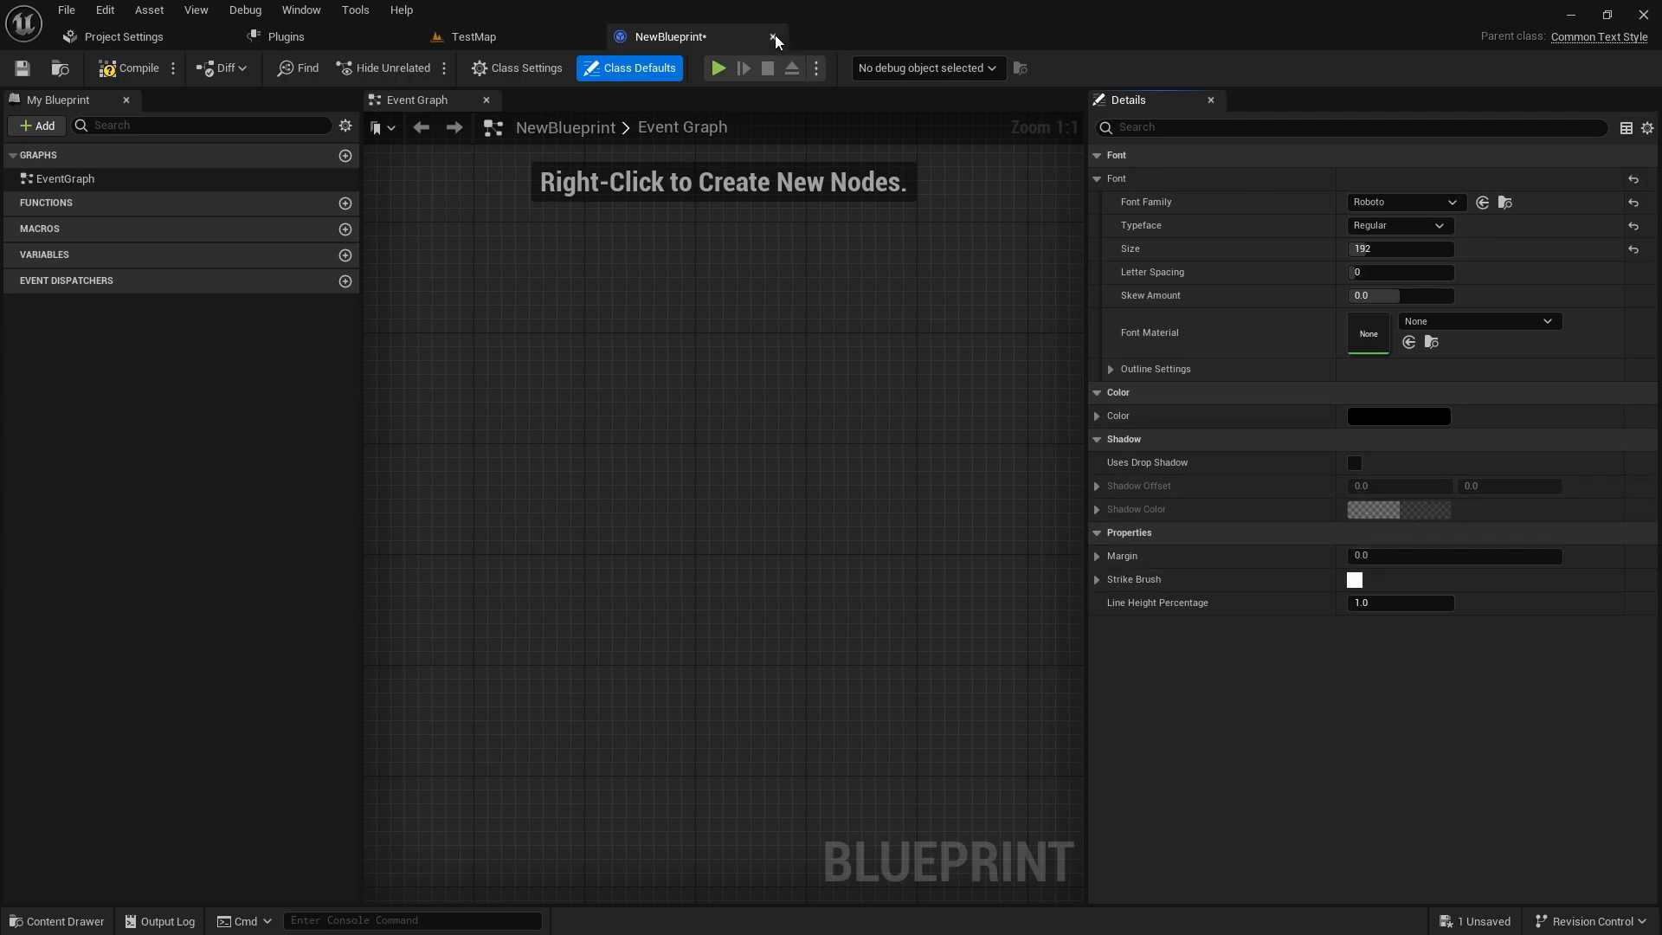
{"action": "left_click", "coordinate": [776, 36]}
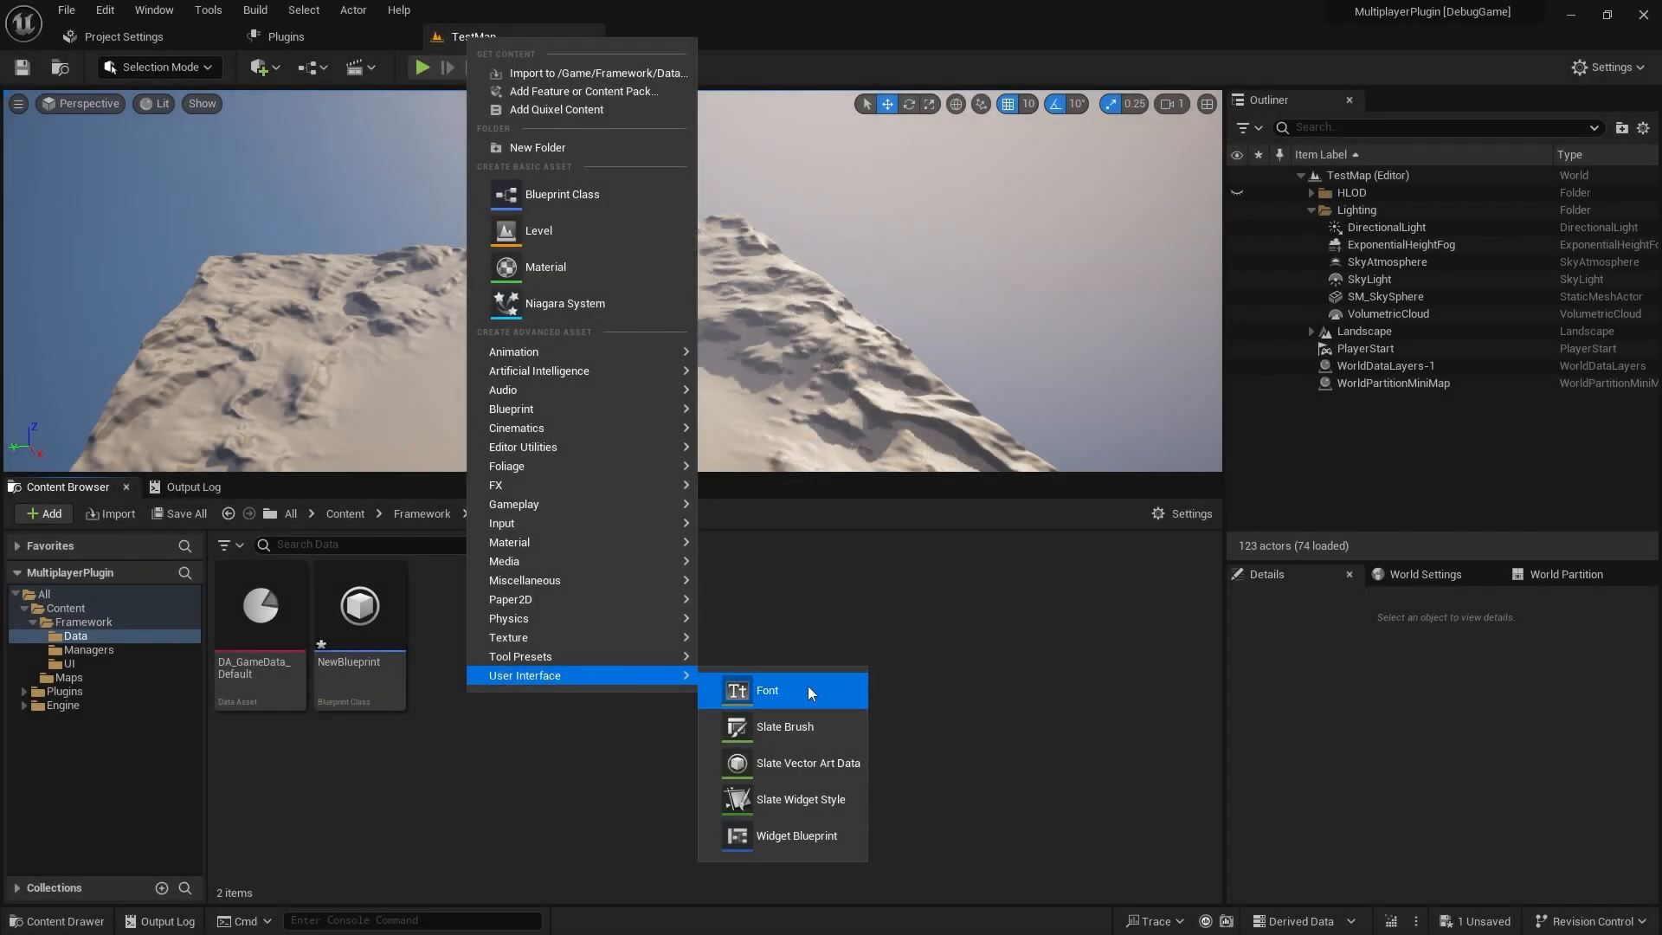
- Browse CommonUserWidget and CommonButtonBase as widget parent classes, then cancel the picker
{"action": "left_click", "coordinate": [797, 834]}
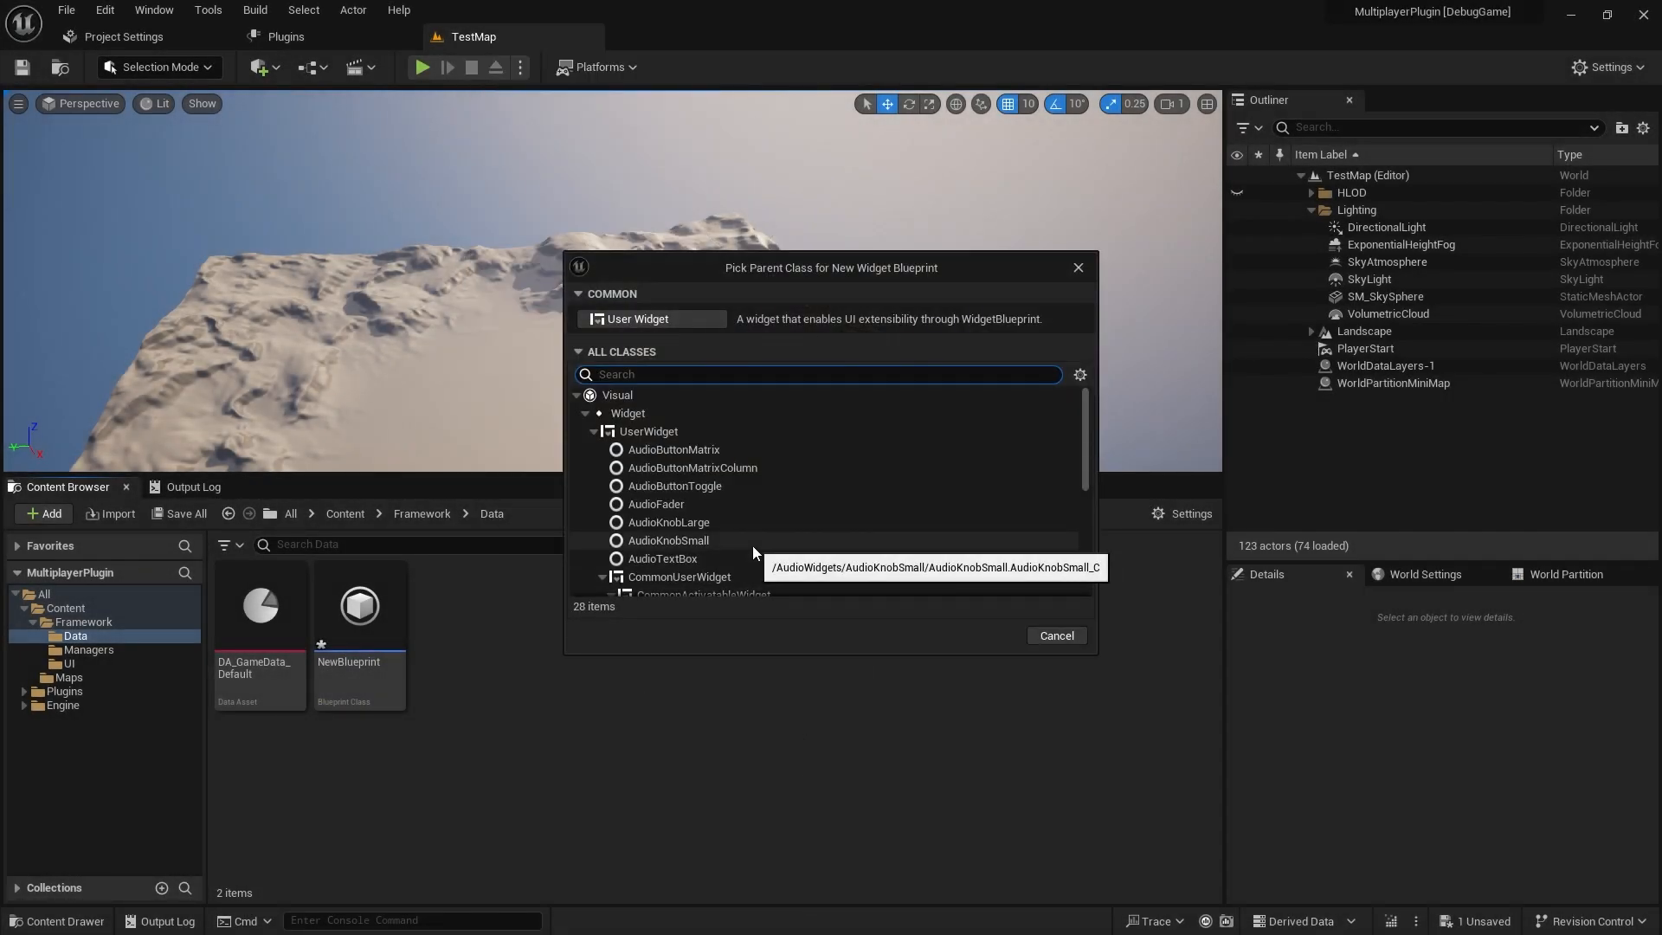
{"action": "type", "text": "common"}
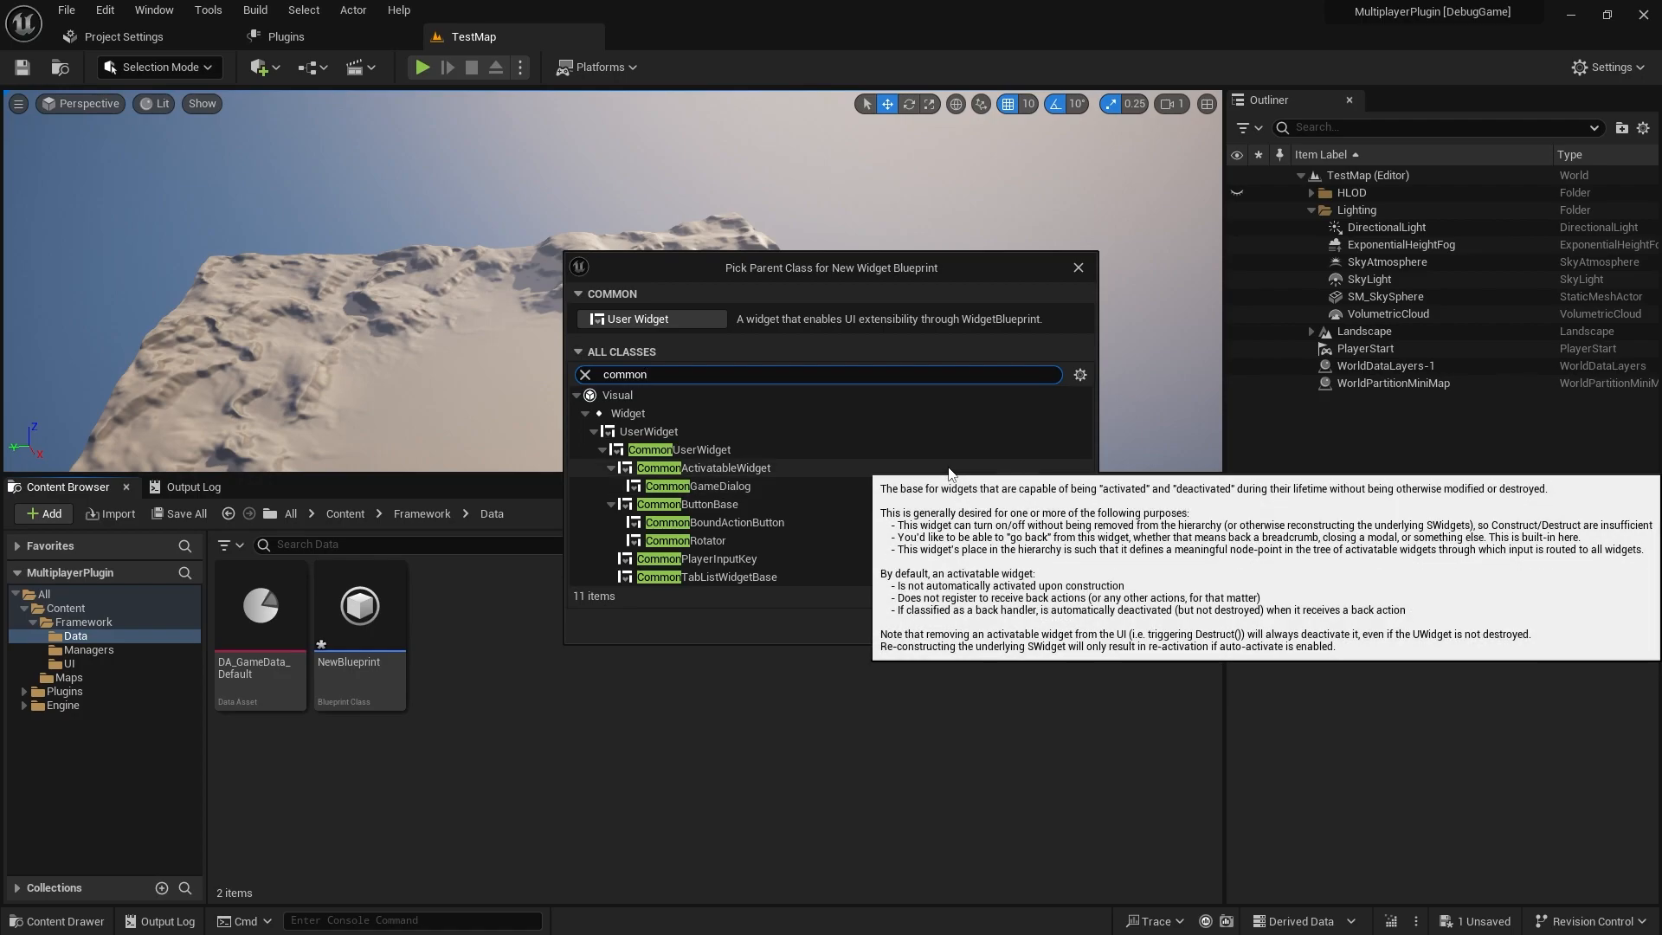
{"action": "left_click", "coordinate": [700, 450]}
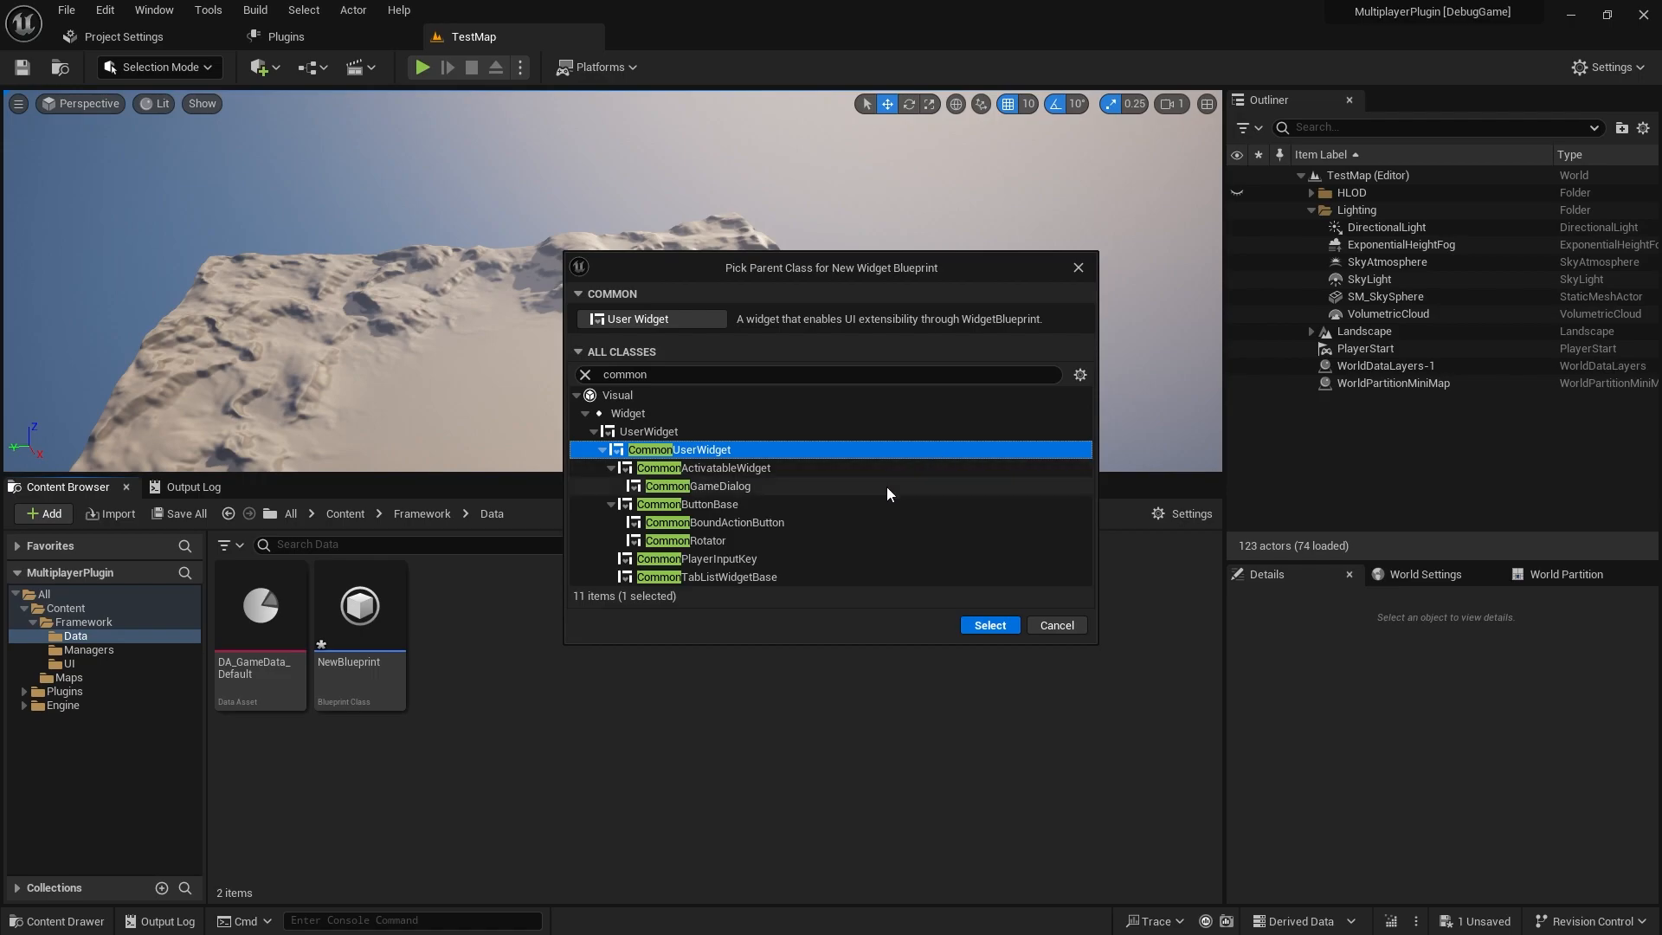
{"action": "left_click", "coordinate": [720, 504]}
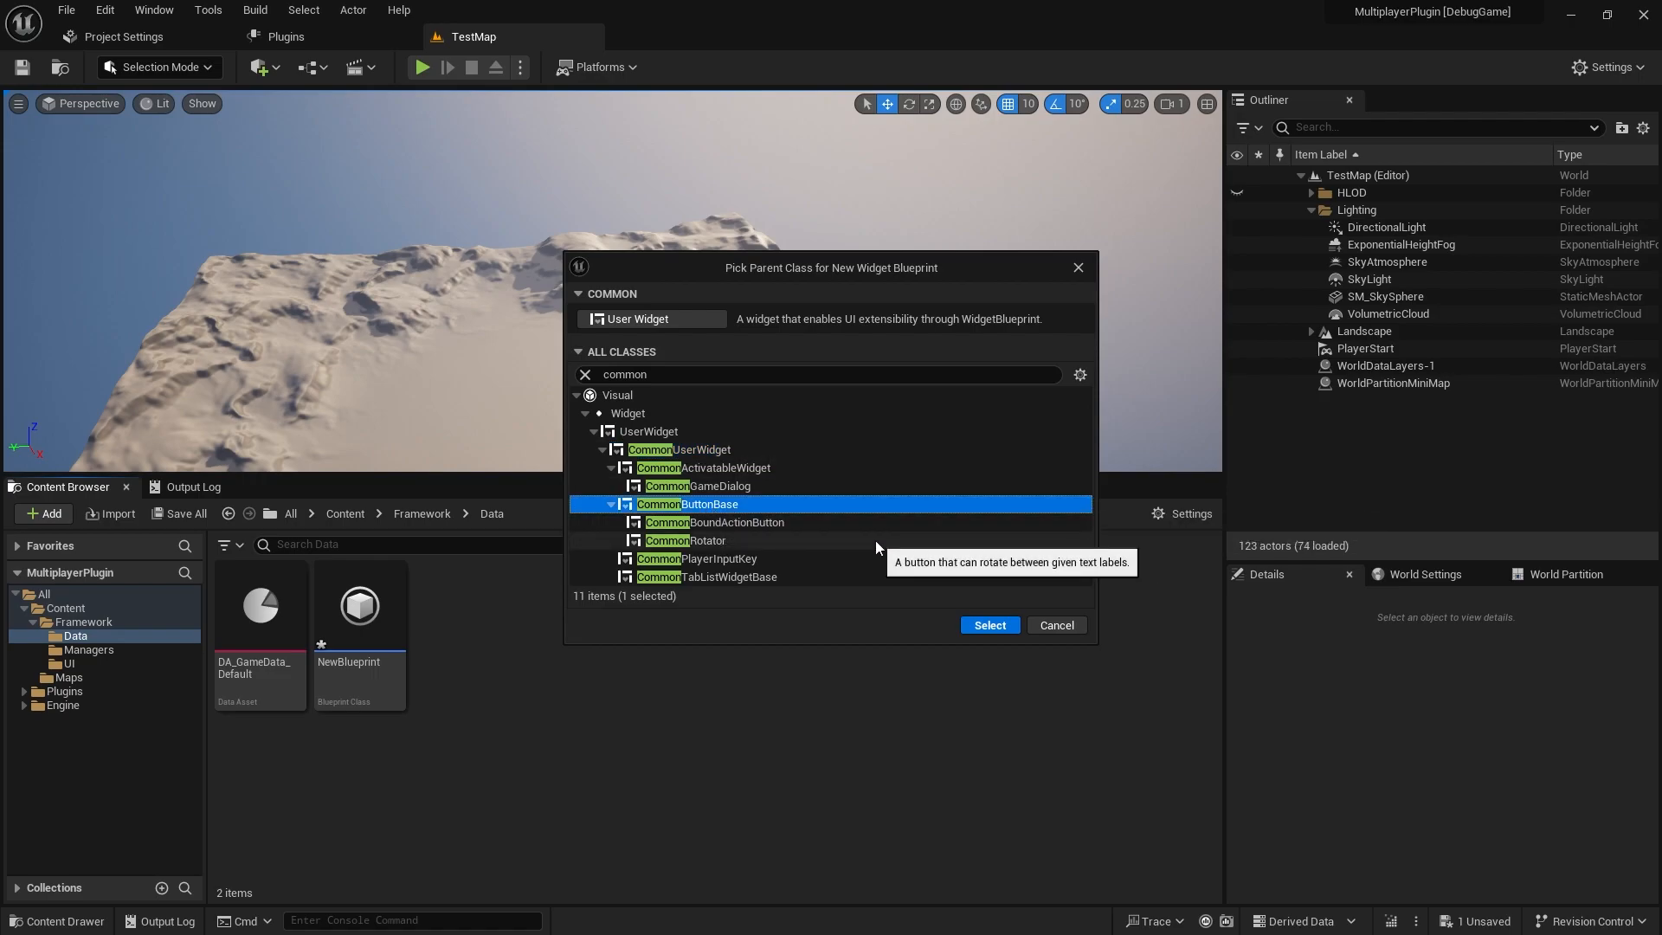
{"action": "mouse_move", "coordinate": [909, 499]}
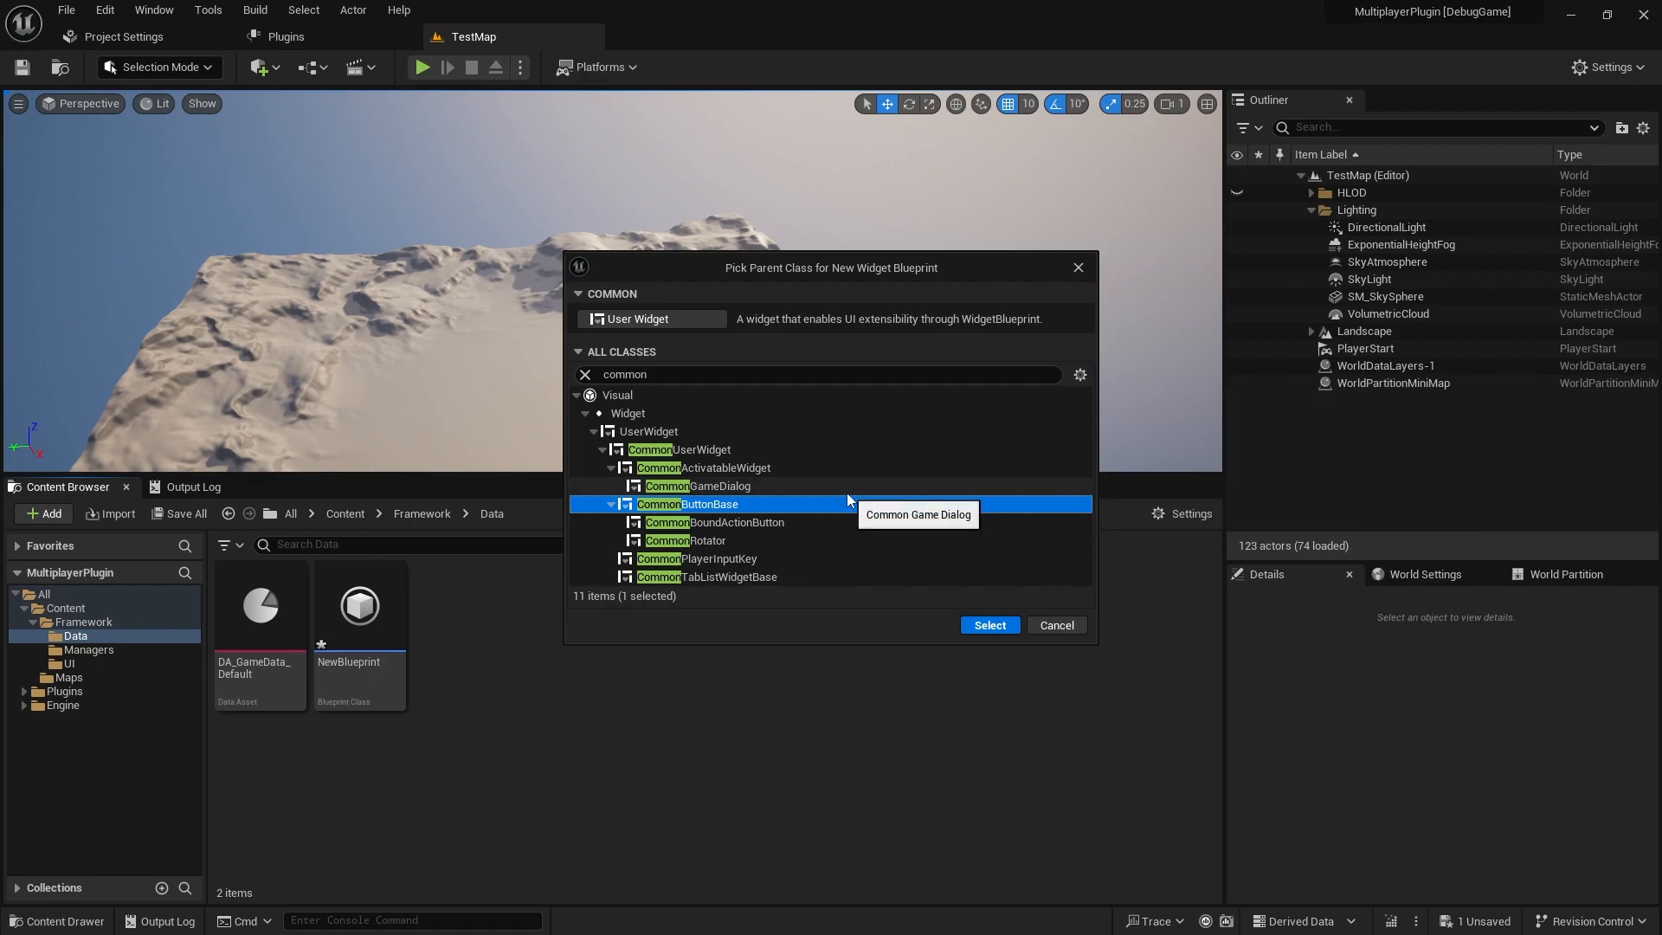
{"action": "mouse_move", "coordinate": [845, 485]}
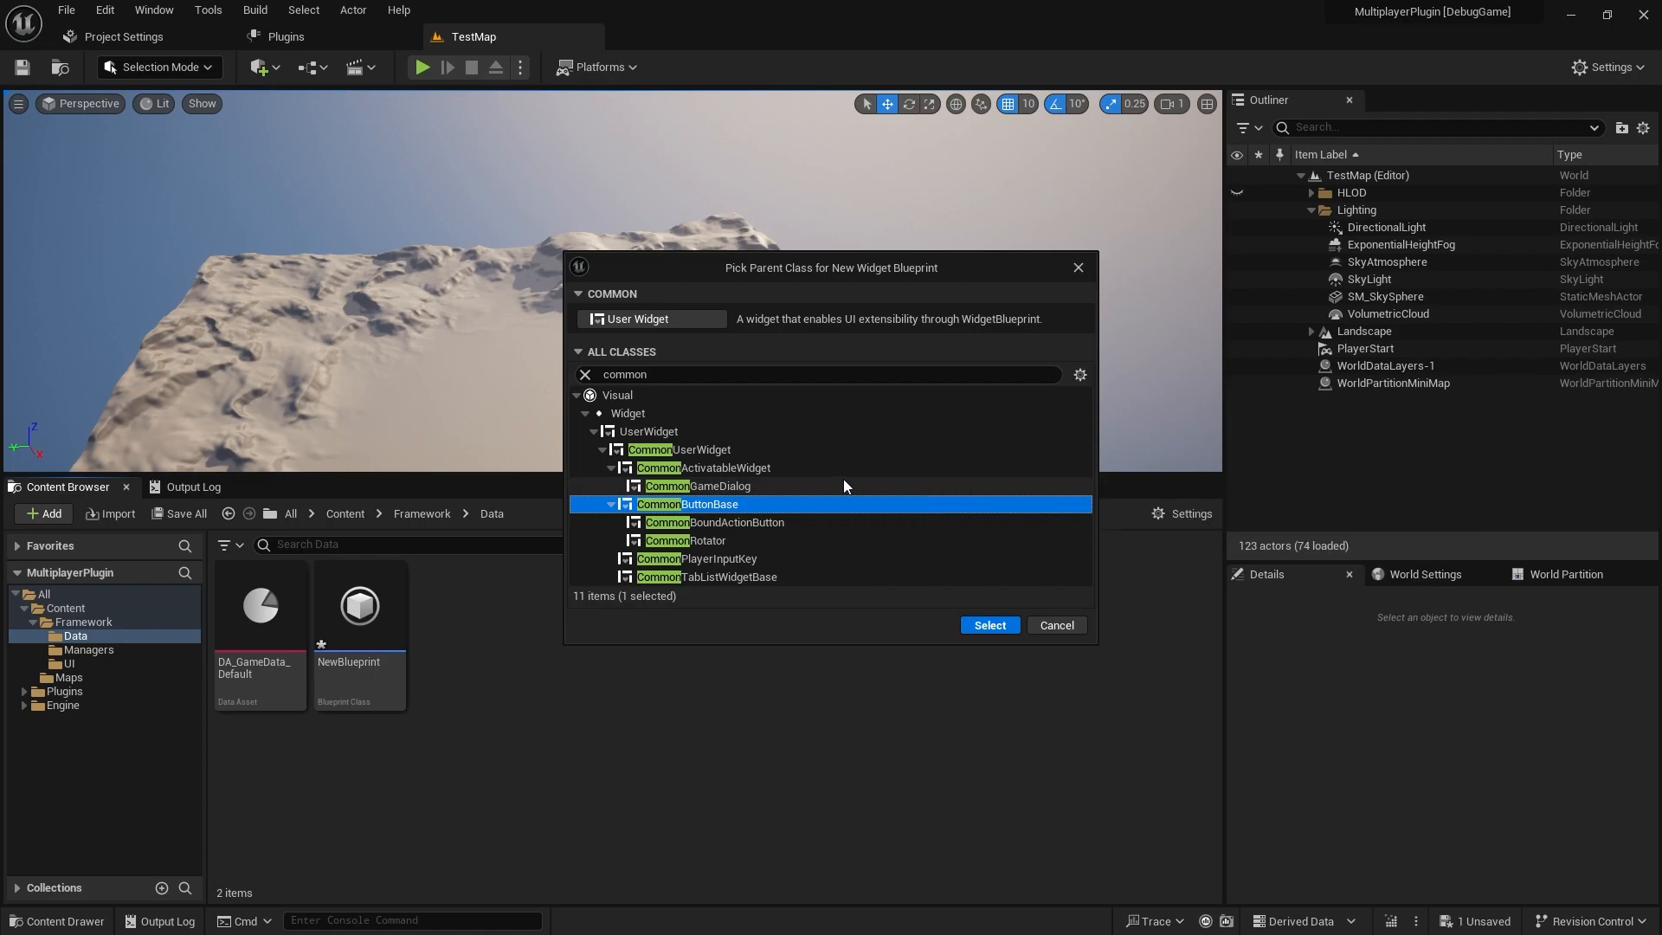
{"action": "mouse_move", "coordinate": [848, 465]}
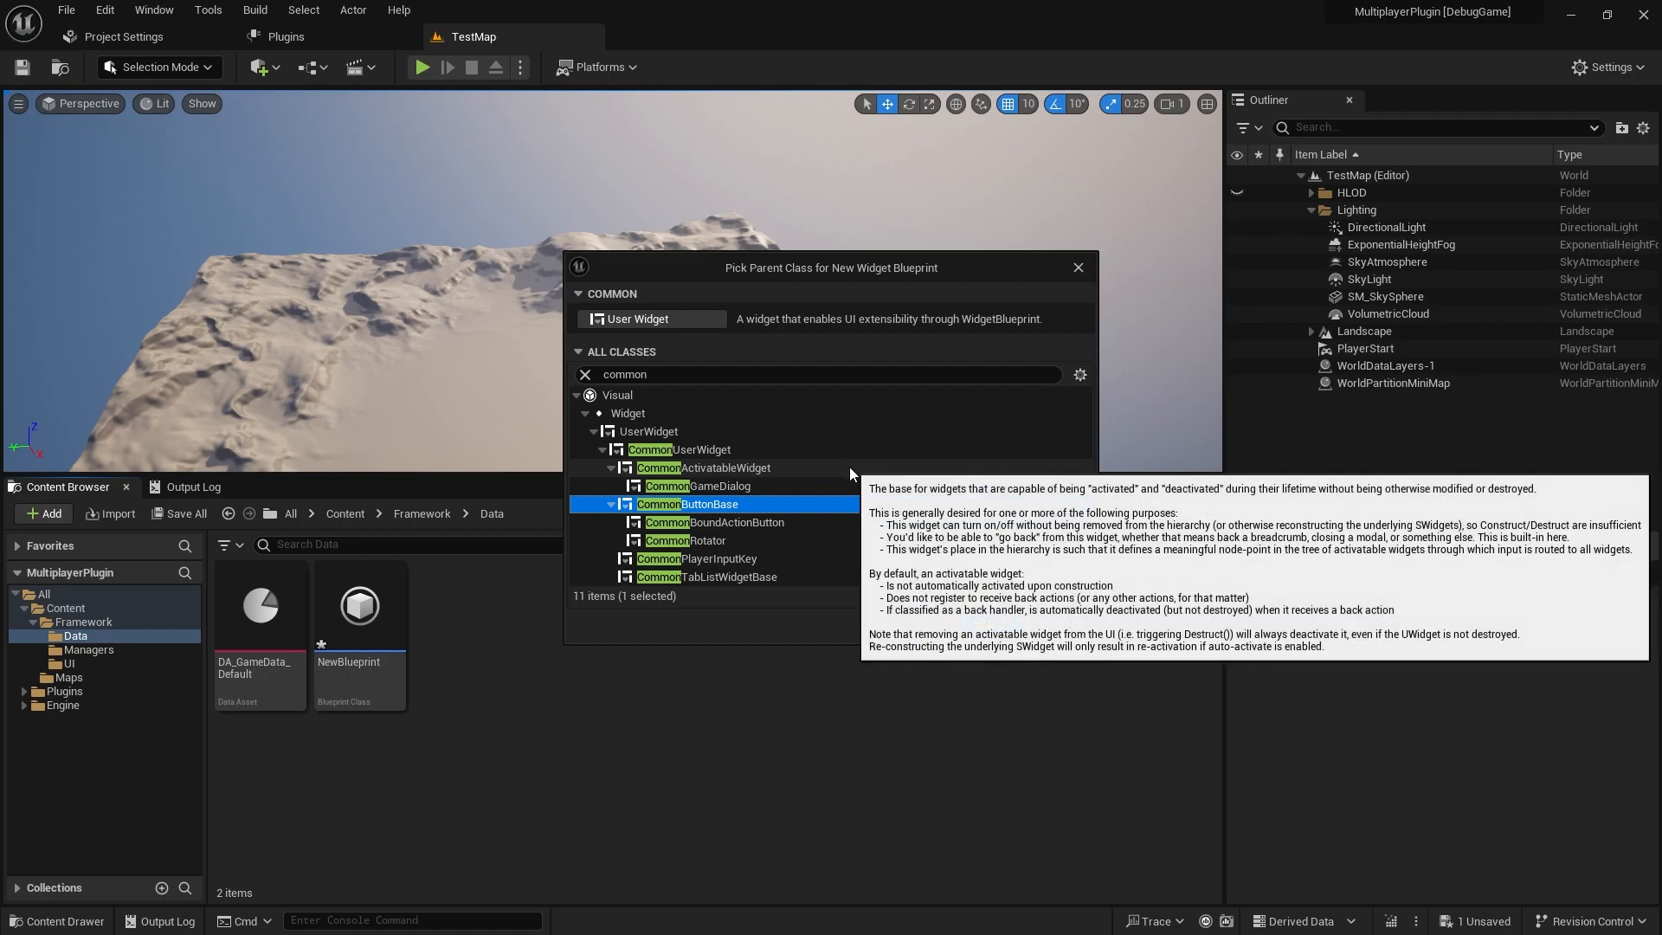
{"action": "left_click", "coordinate": [725, 467]}
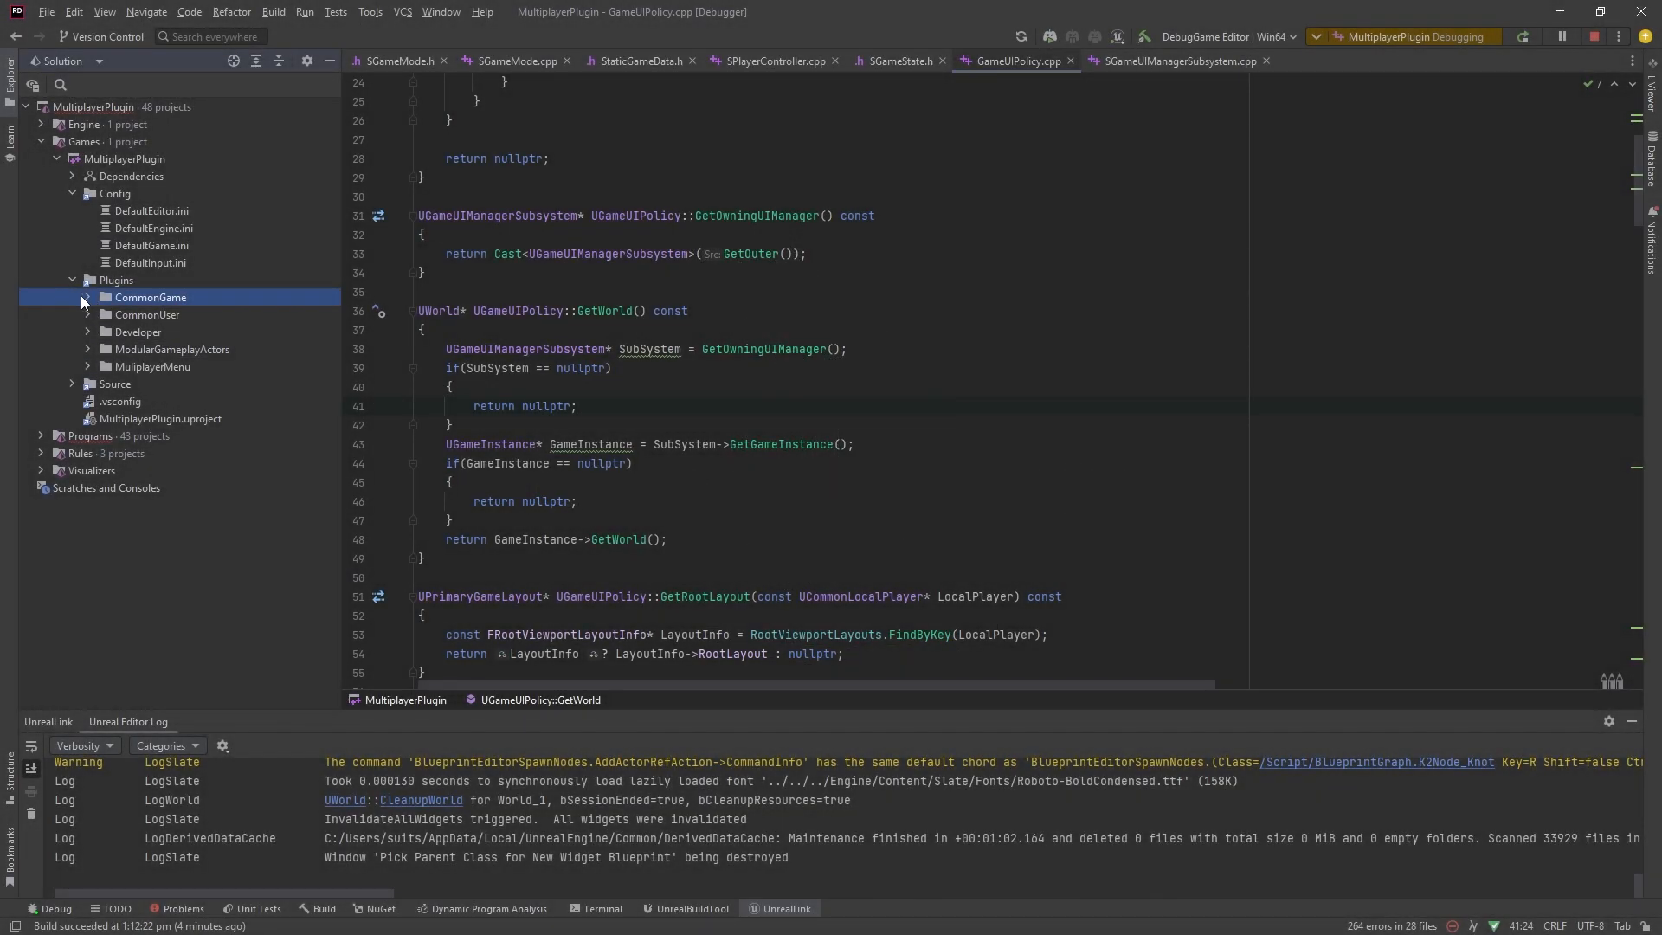
- Expand CommonGame's Public source folder and select CommonGameInstance.h
{"action": "left_click", "coordinate": [88, 296]}
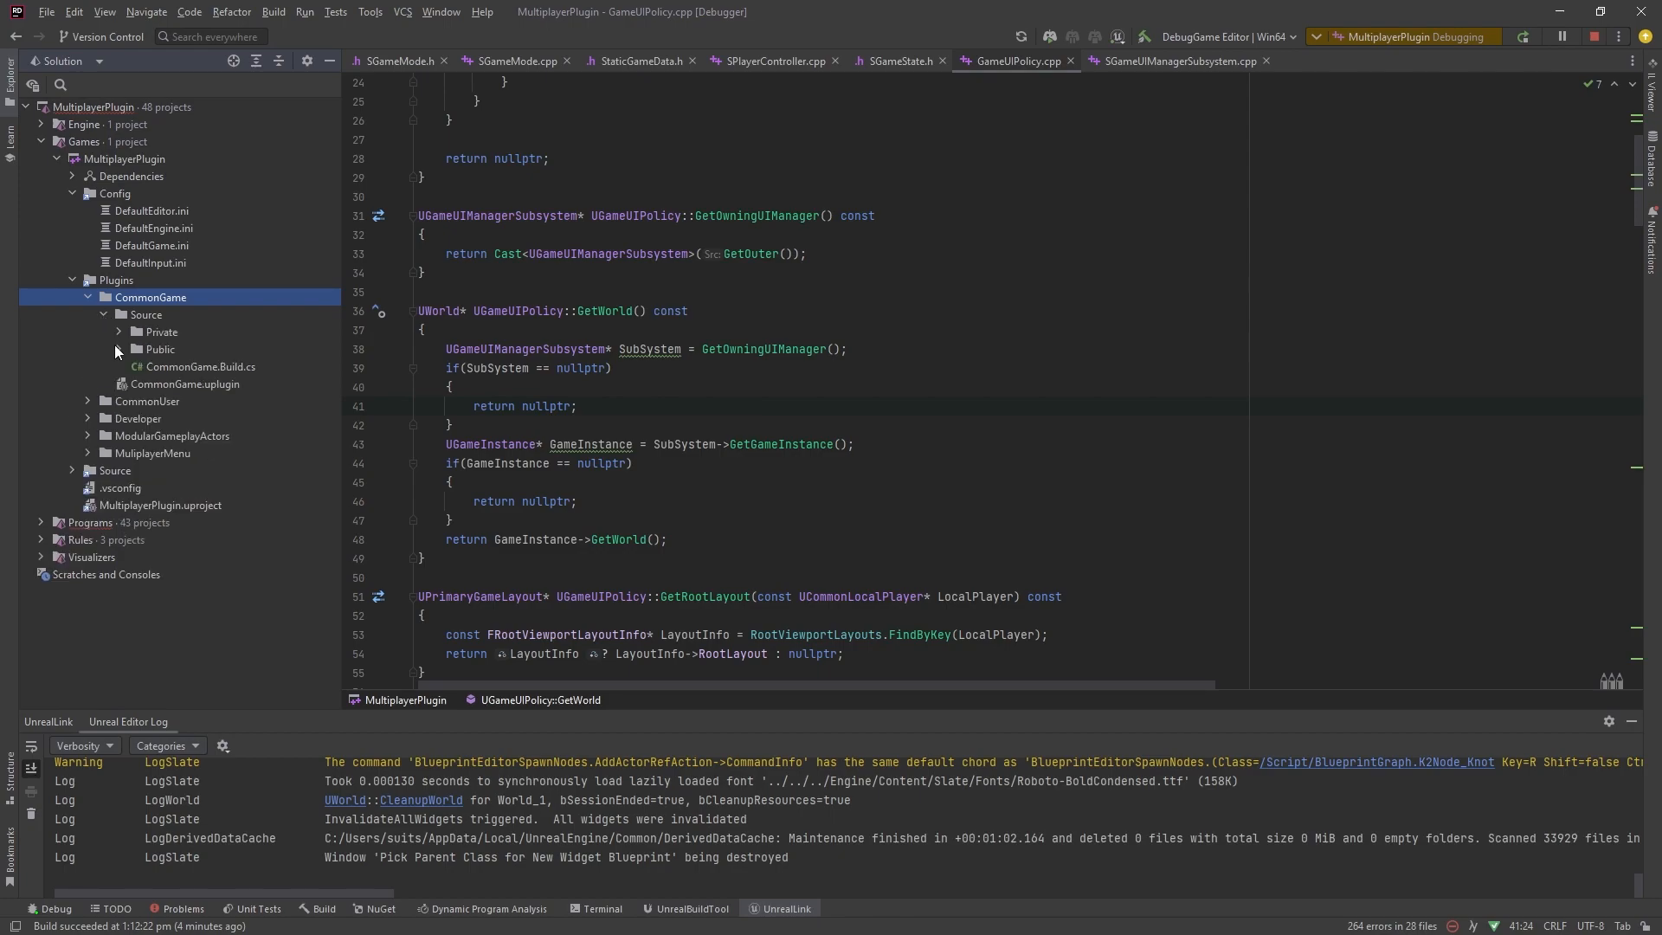
{"action": "left_click", "coordinate": [148, 348]}
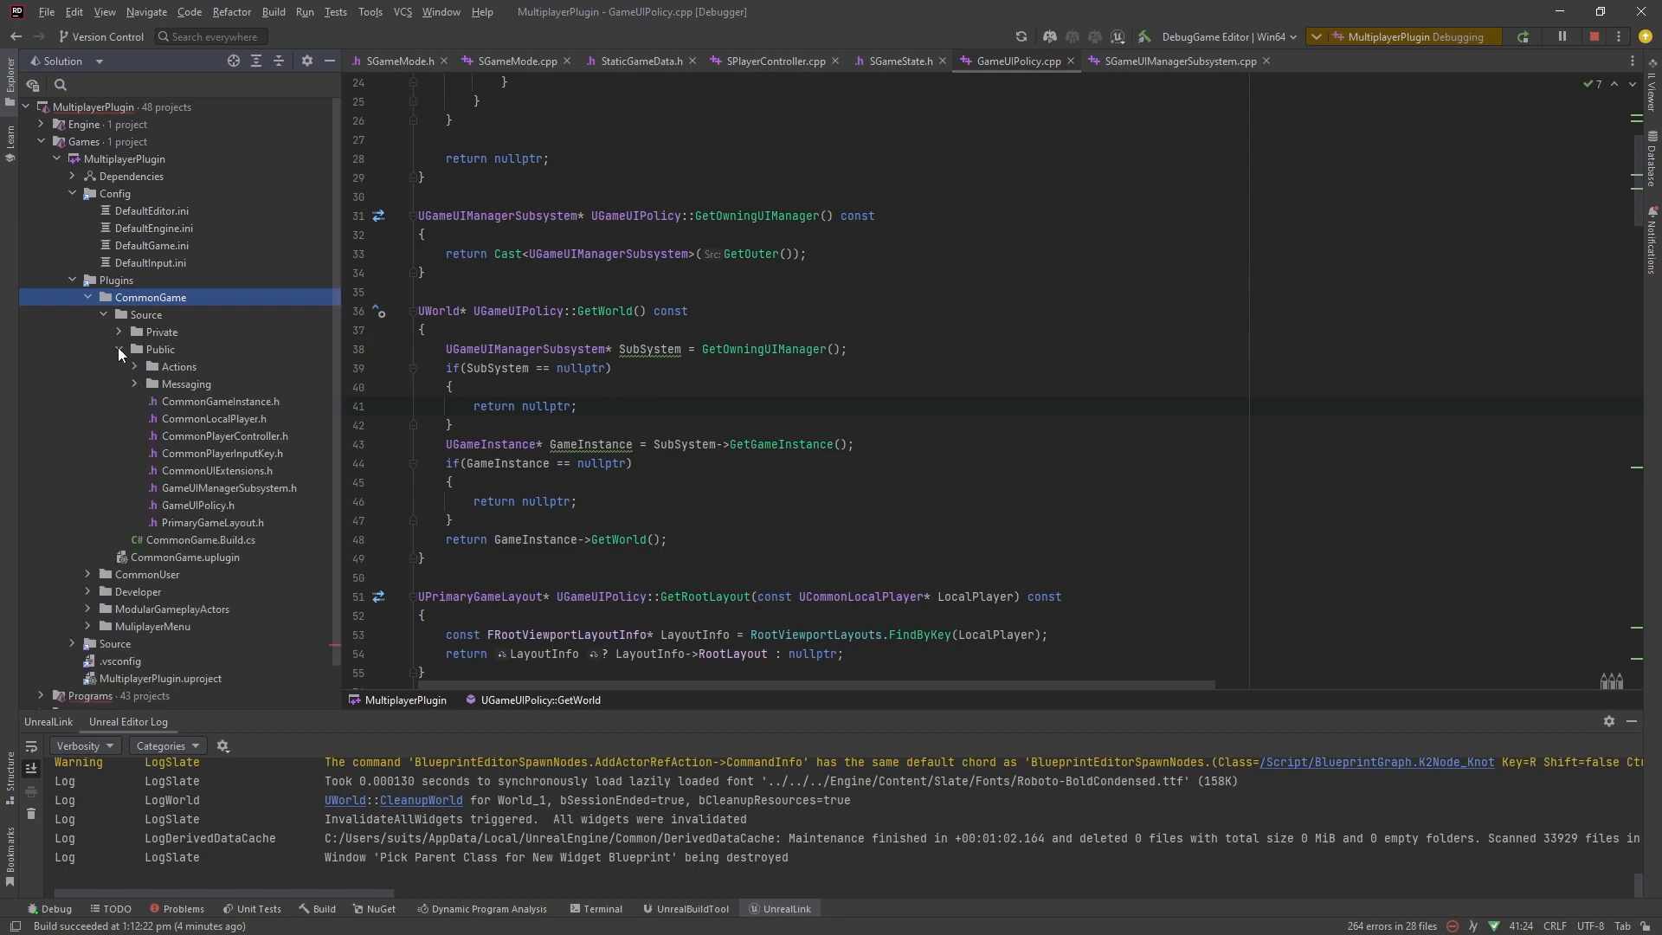
{"action": "left_click", "coordinate": [220, 400]}
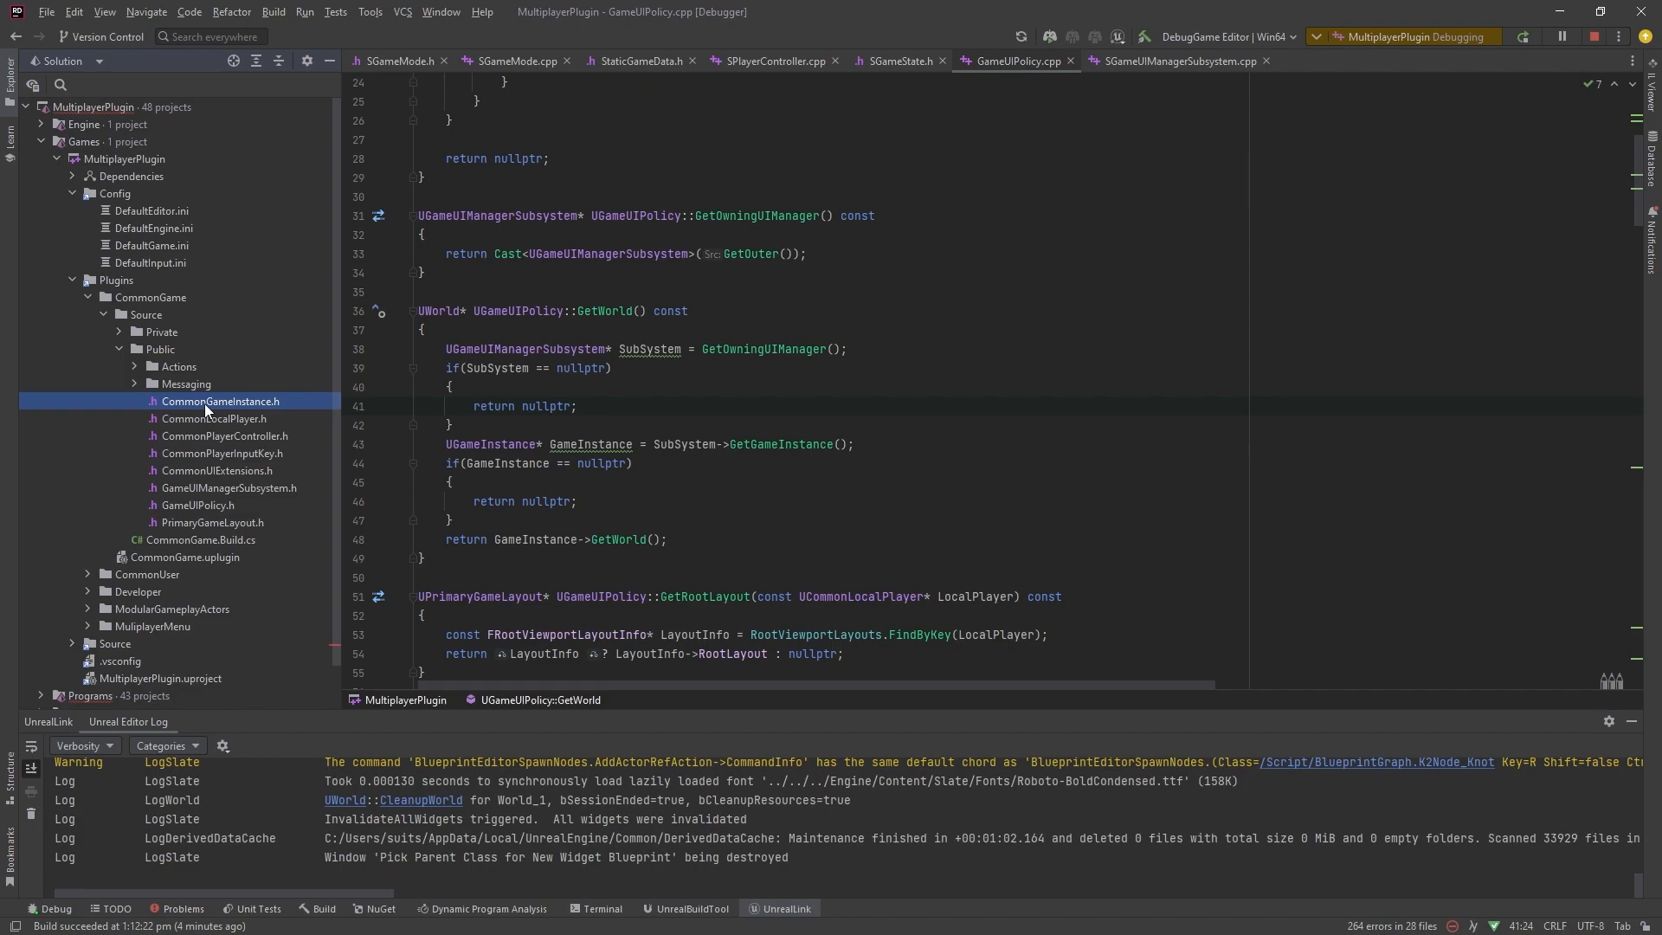
{"action": "mouse_move", "coordinate": [742, 450]}
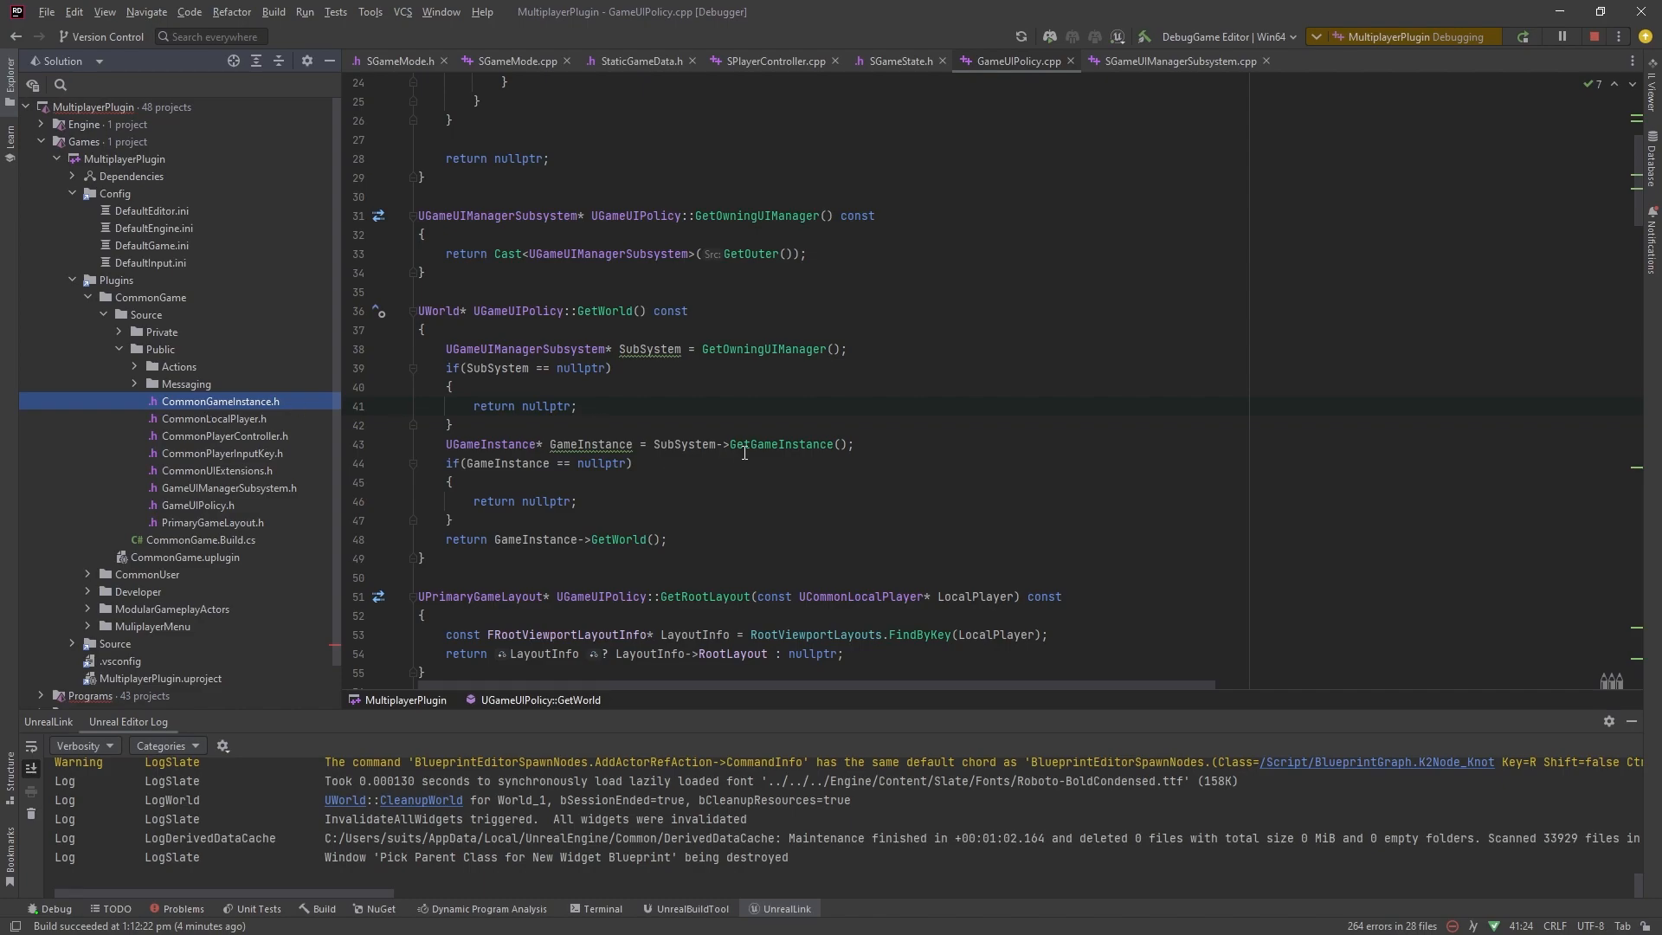
- Close the GameUIPolicy.cpp, SGameState.h and SPlayerController.cpp editor tabs
{"action": "left_click", "coordinate": [896, 61]}
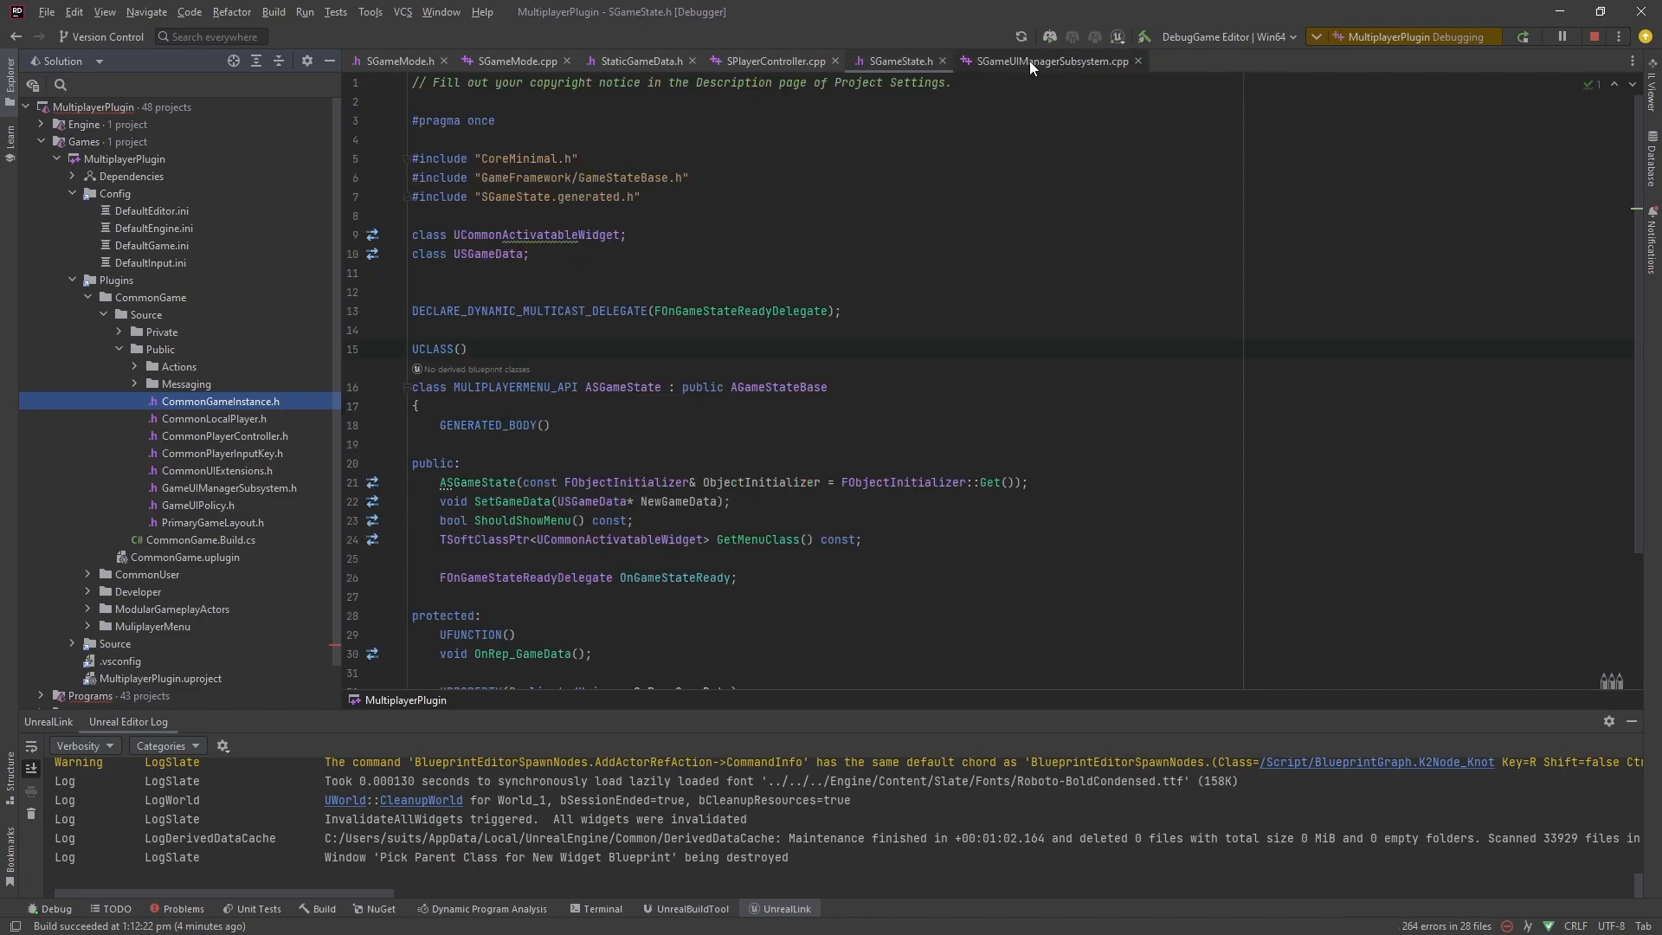
{"action": "left_click", "coordinate": [774, 60]}
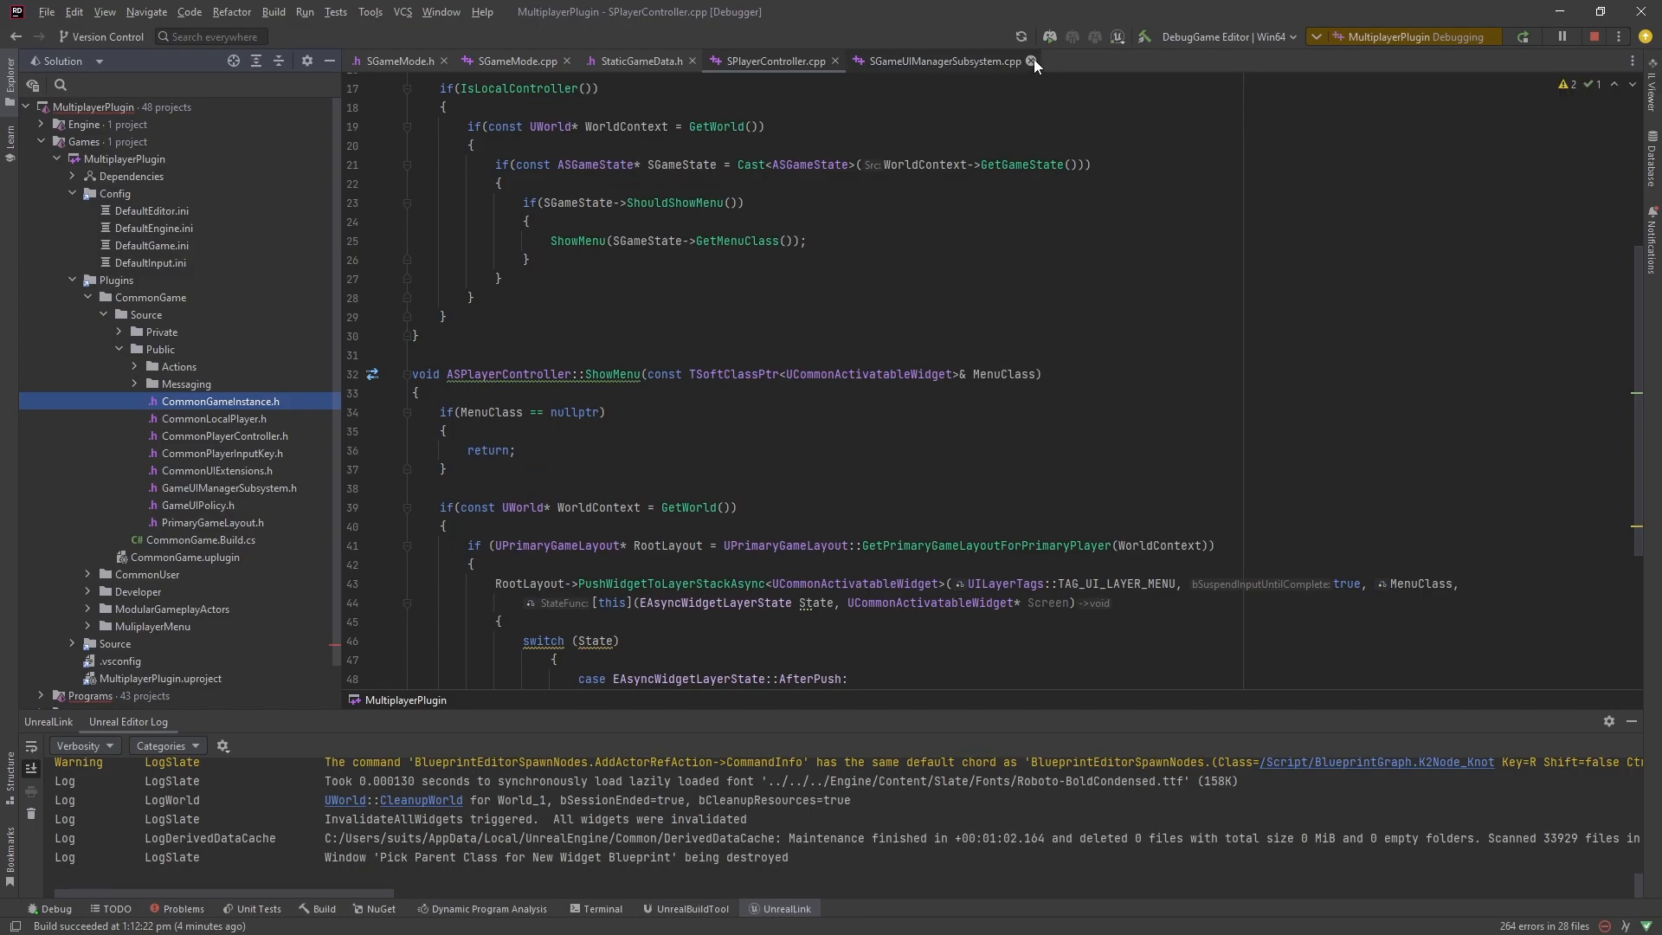
{"action": "left_click", "coordinate": [1028, 61]}
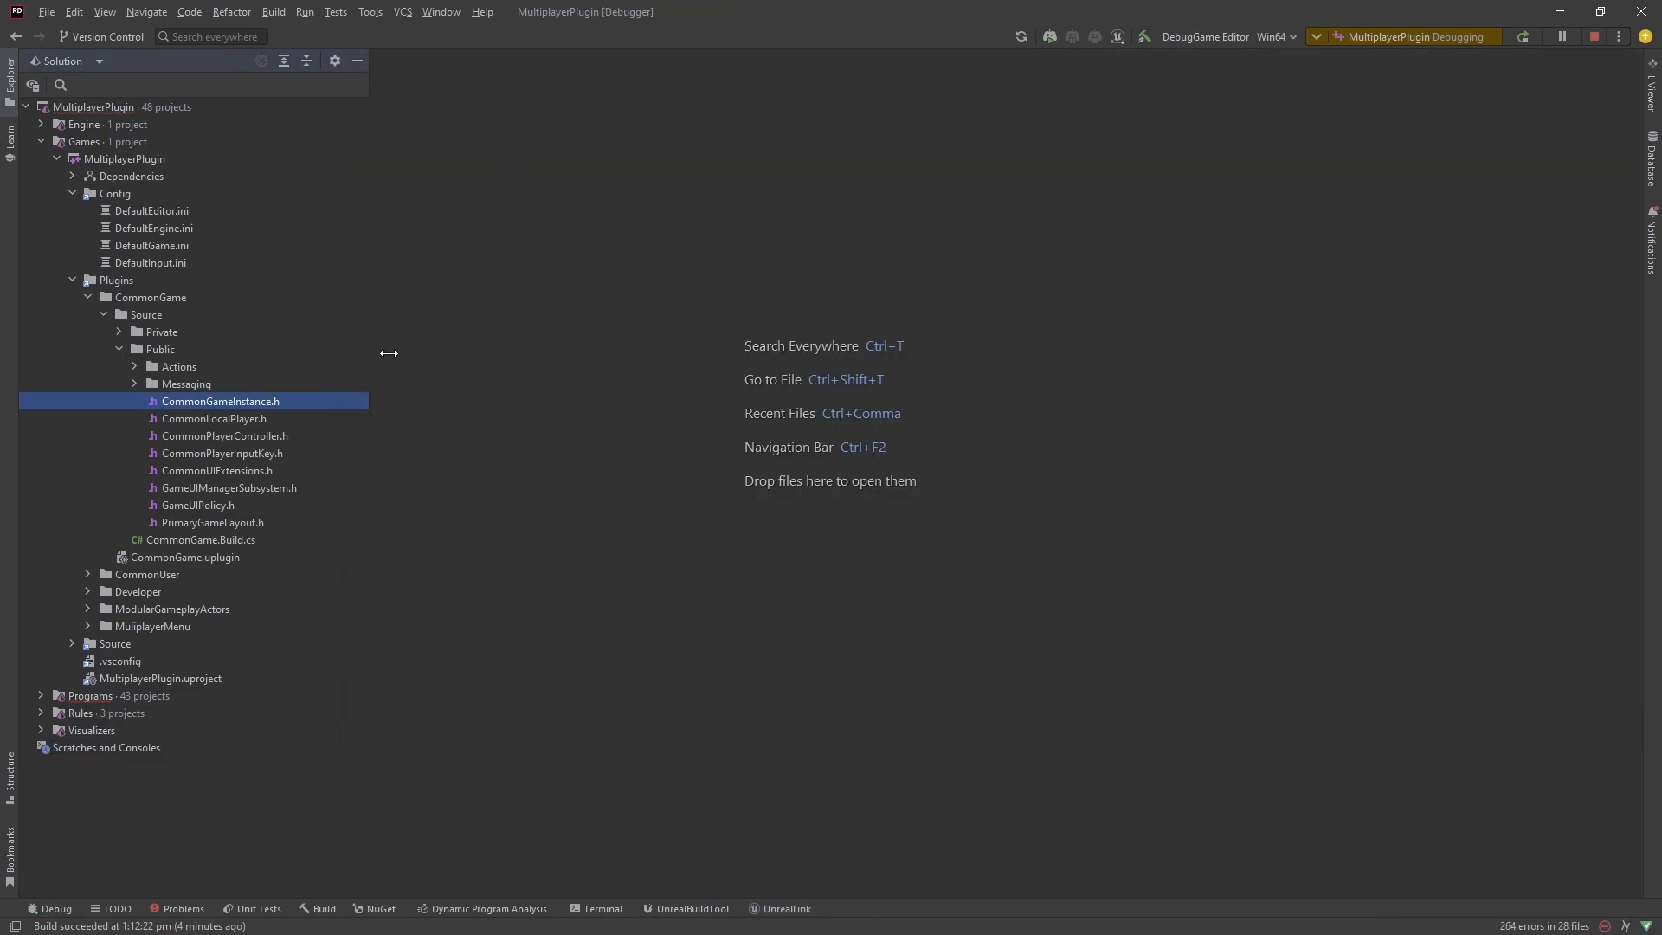
- Open CommonGameInstance.h and read through the class definition
{"action": "left_click", "coordinate": [225, 436]}
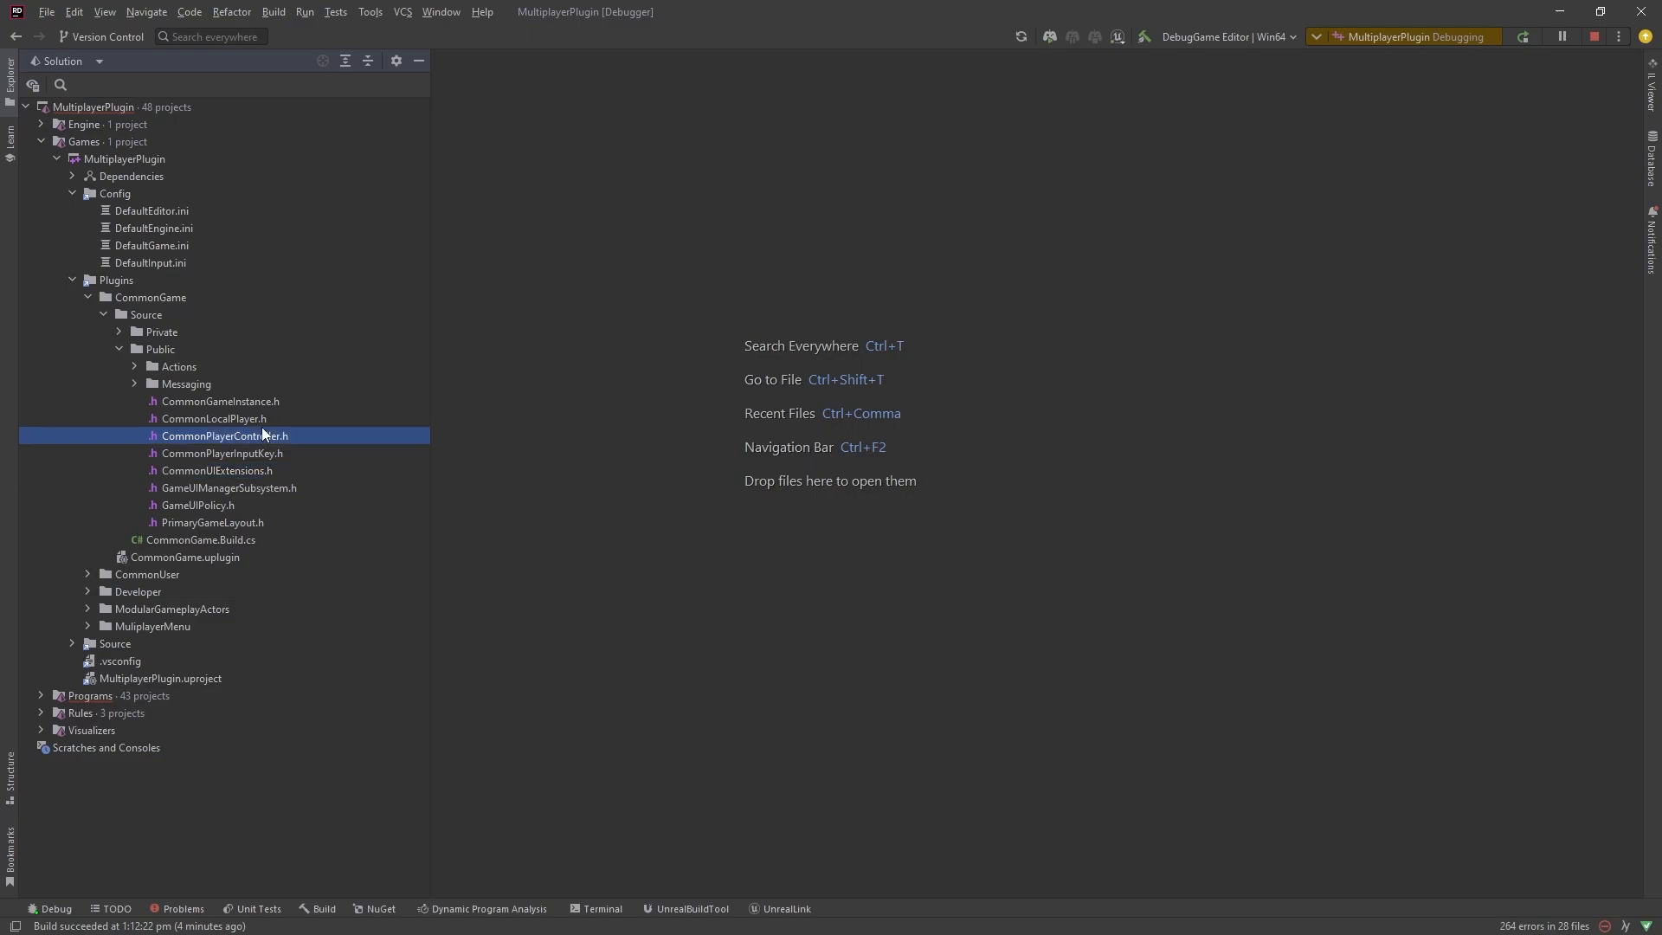
{"action": "left_click", "coordinate": [220, 400]}
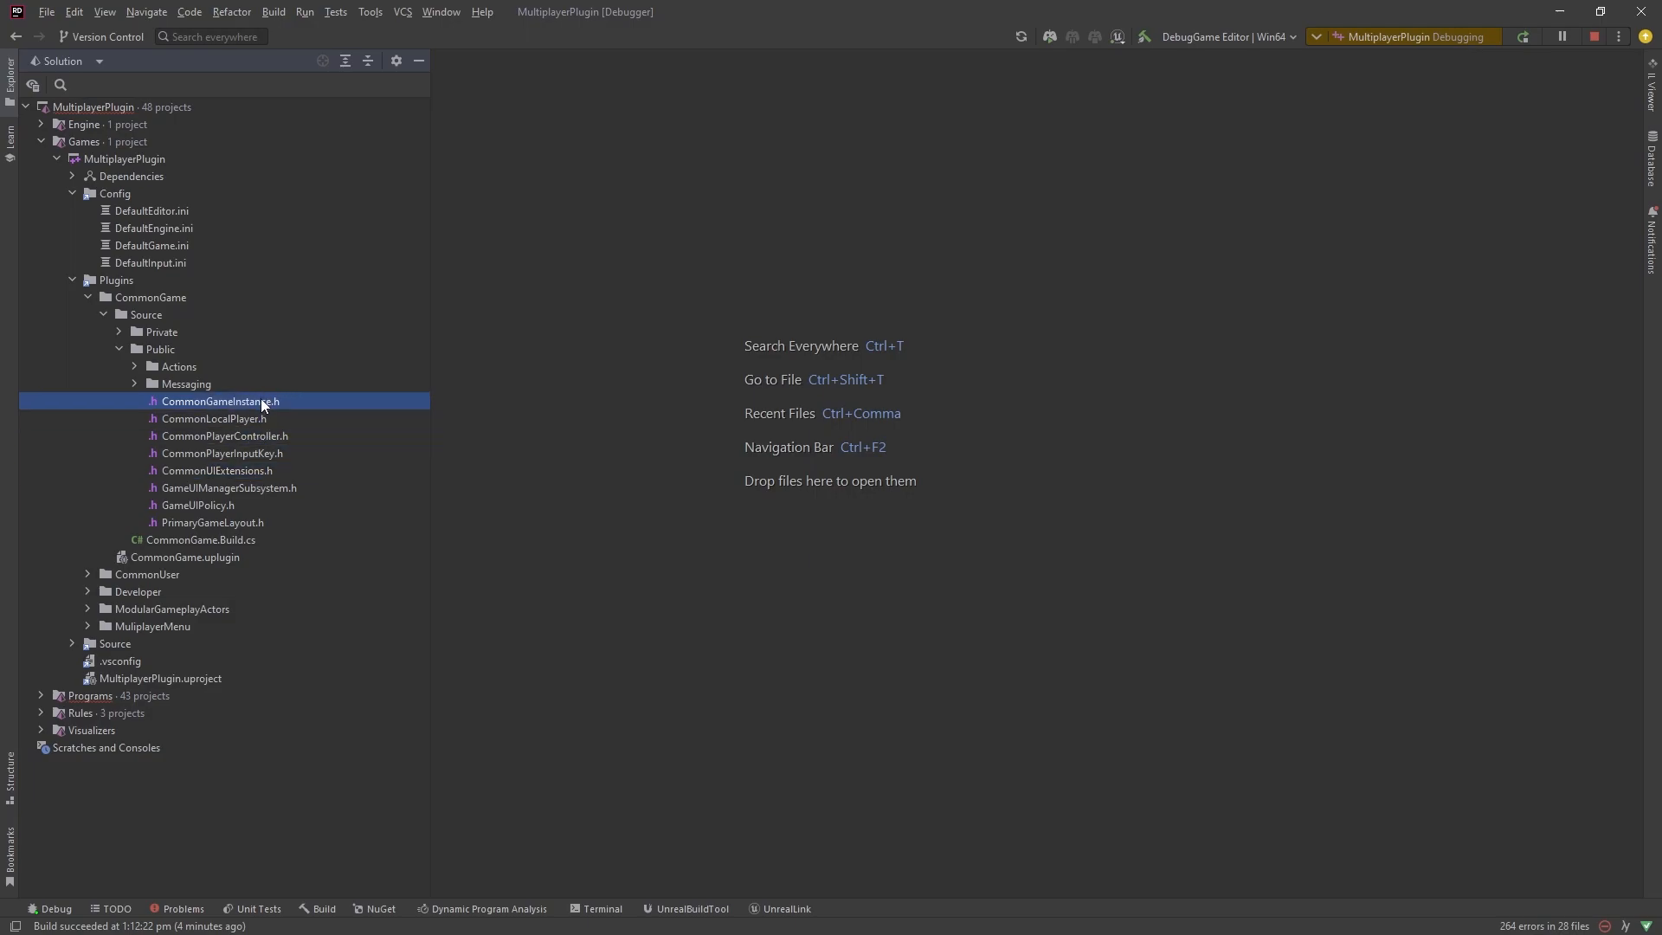
{"action": "double_click", "coordinate": [220, 399]}
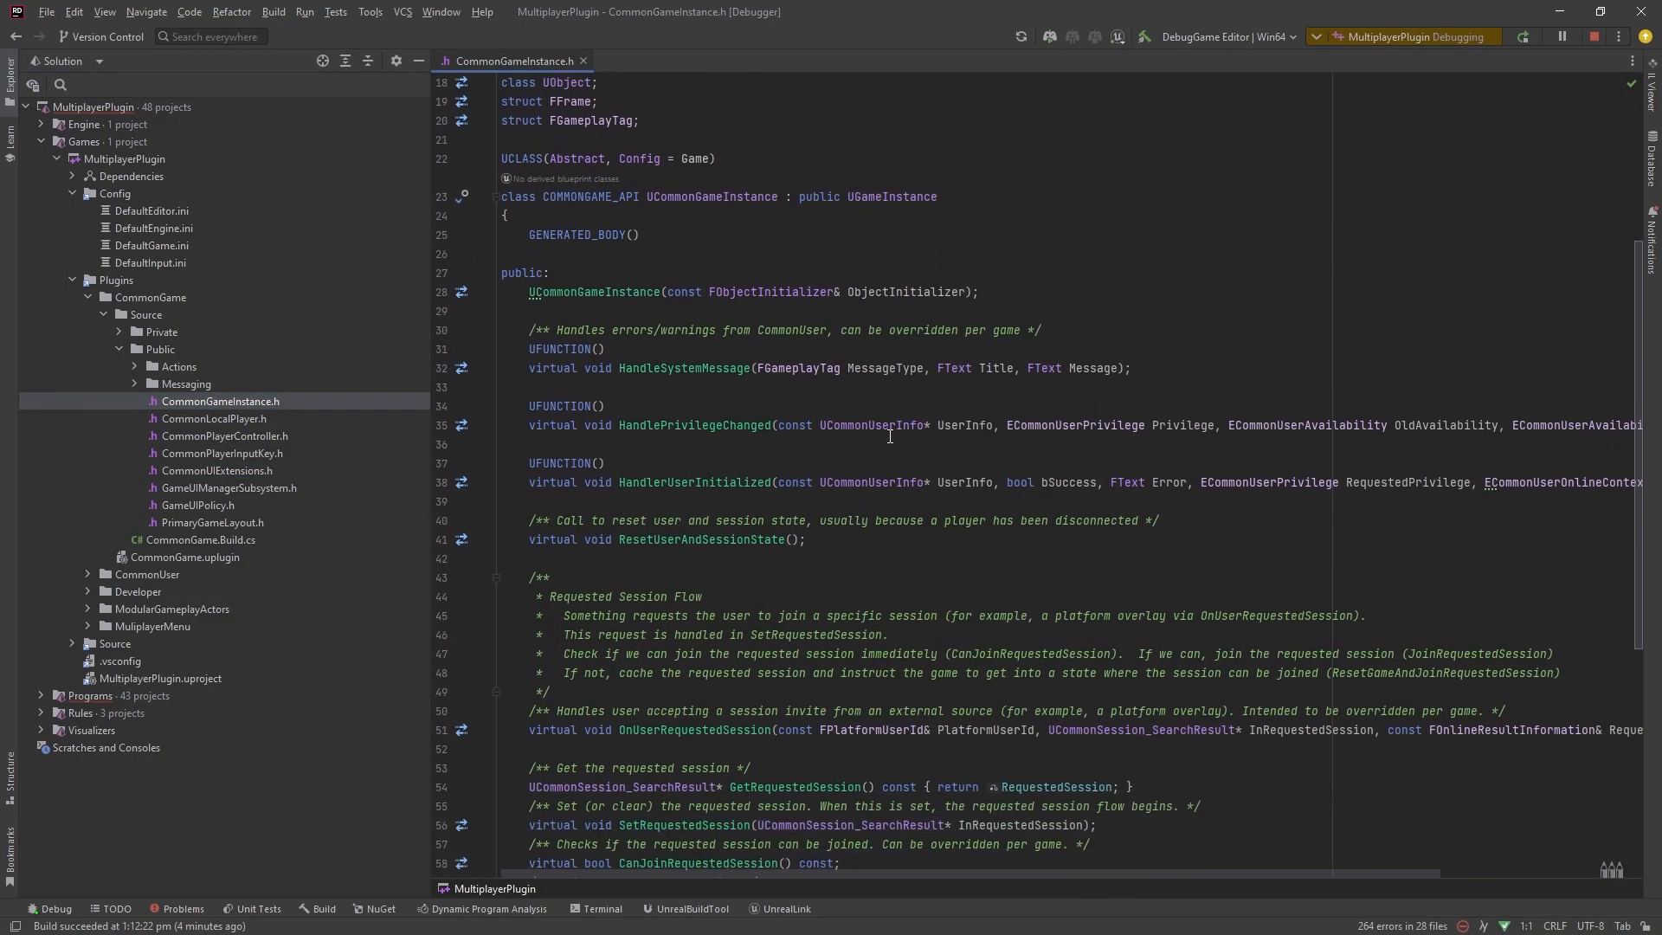
{"action": "scroll", "scroll_direction": "down", "scroll_amount": 3}
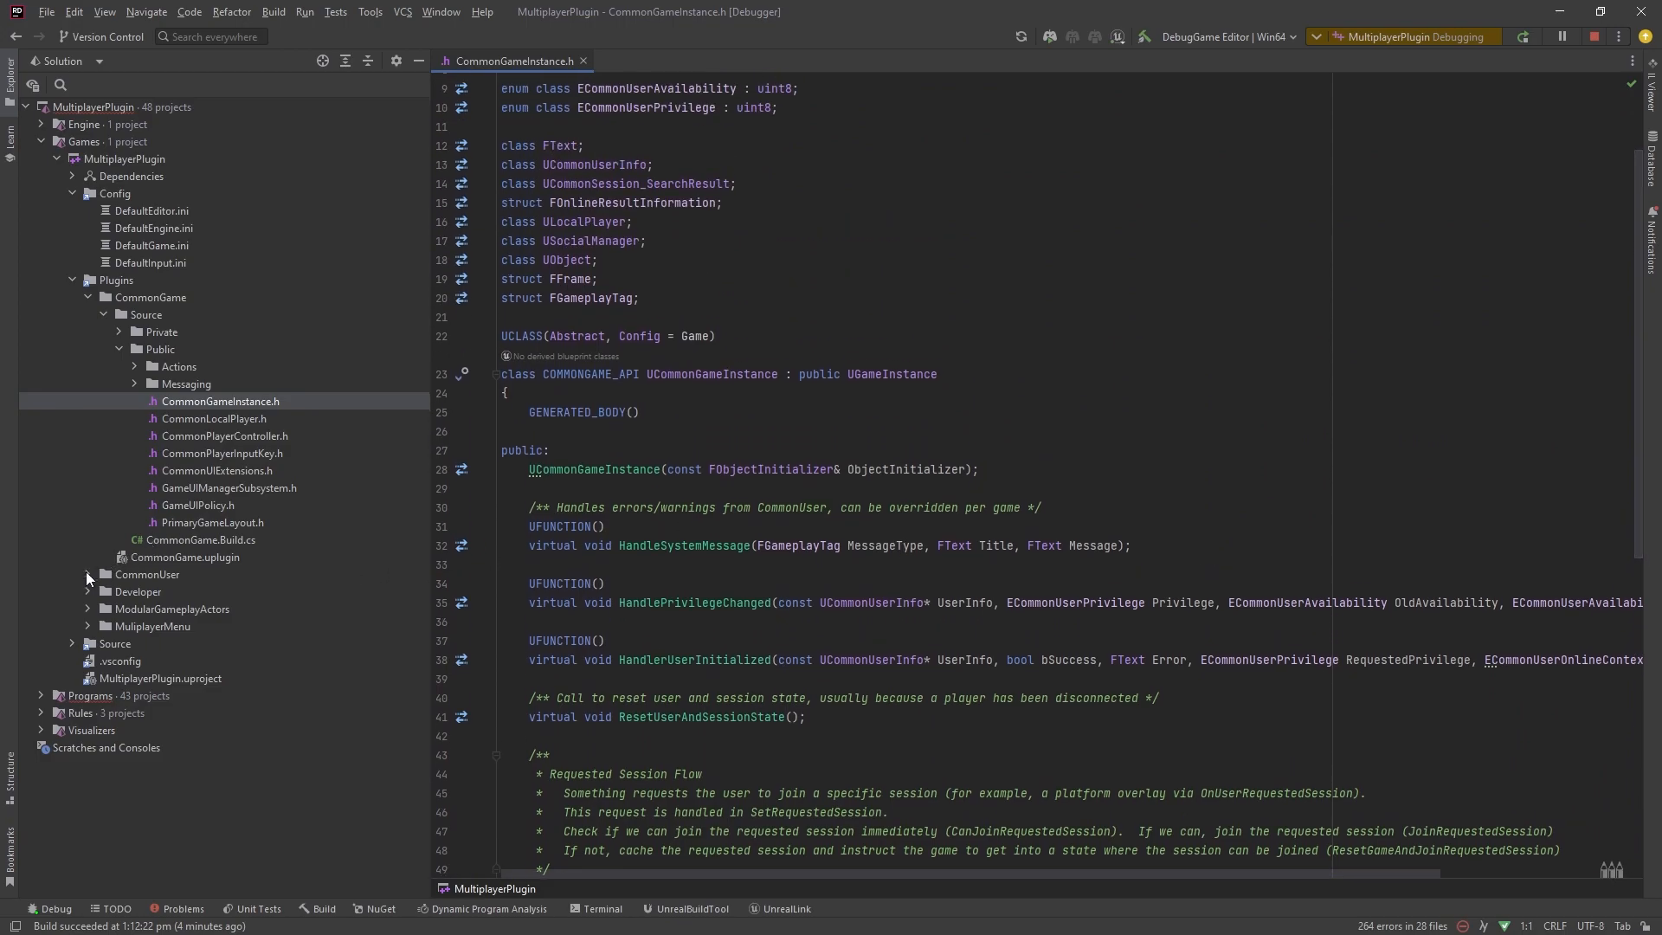
{"action": "mouse_move", "coordinate": [670, 595]}
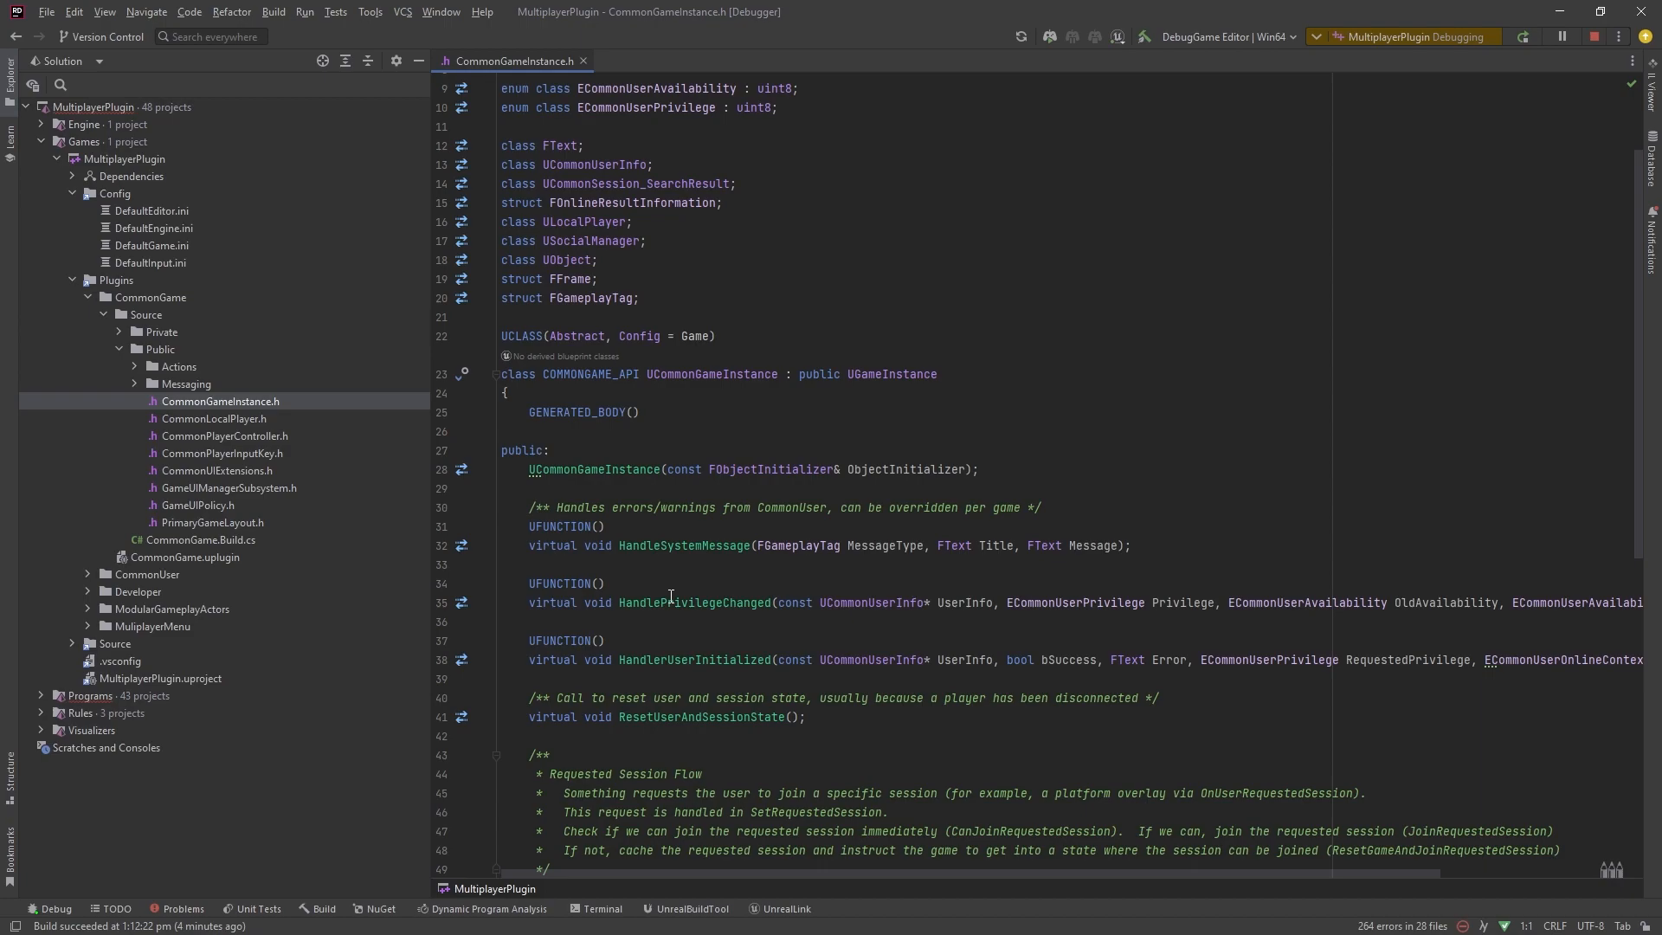
{"action": "mouse_move", "coordinate": [793, 665]}
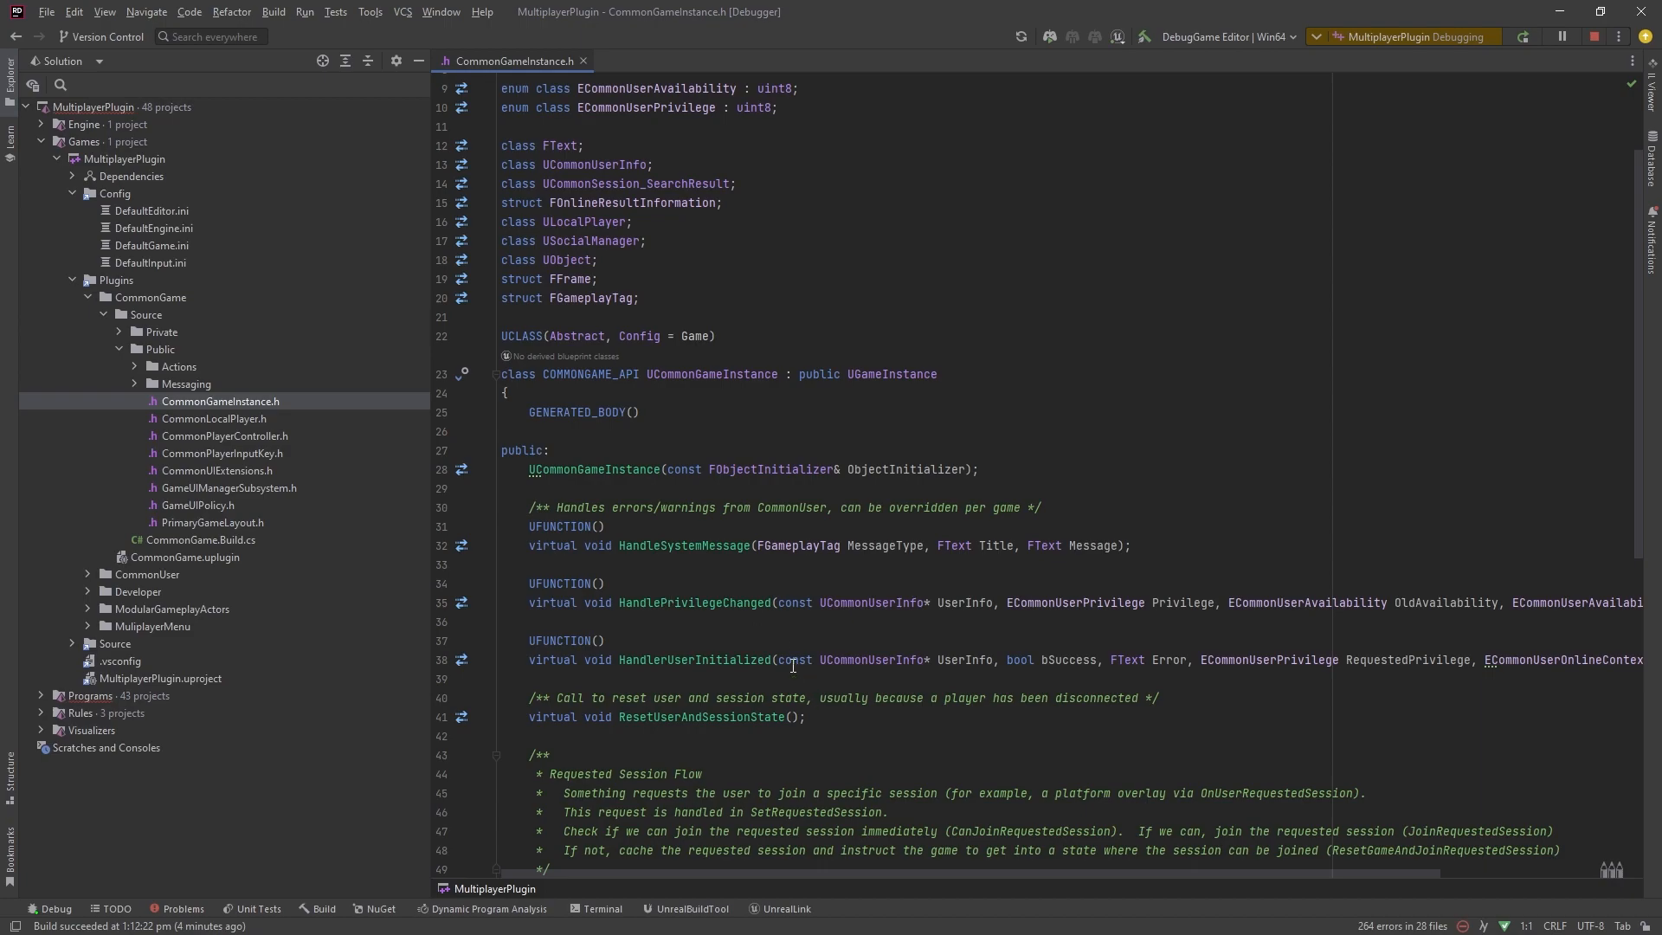
- Expand Actions and point out GameUIManagerSubsystem, GameUIPolicy and the async action headers
{"action": "left_click", "coordinate": [135, 365]}
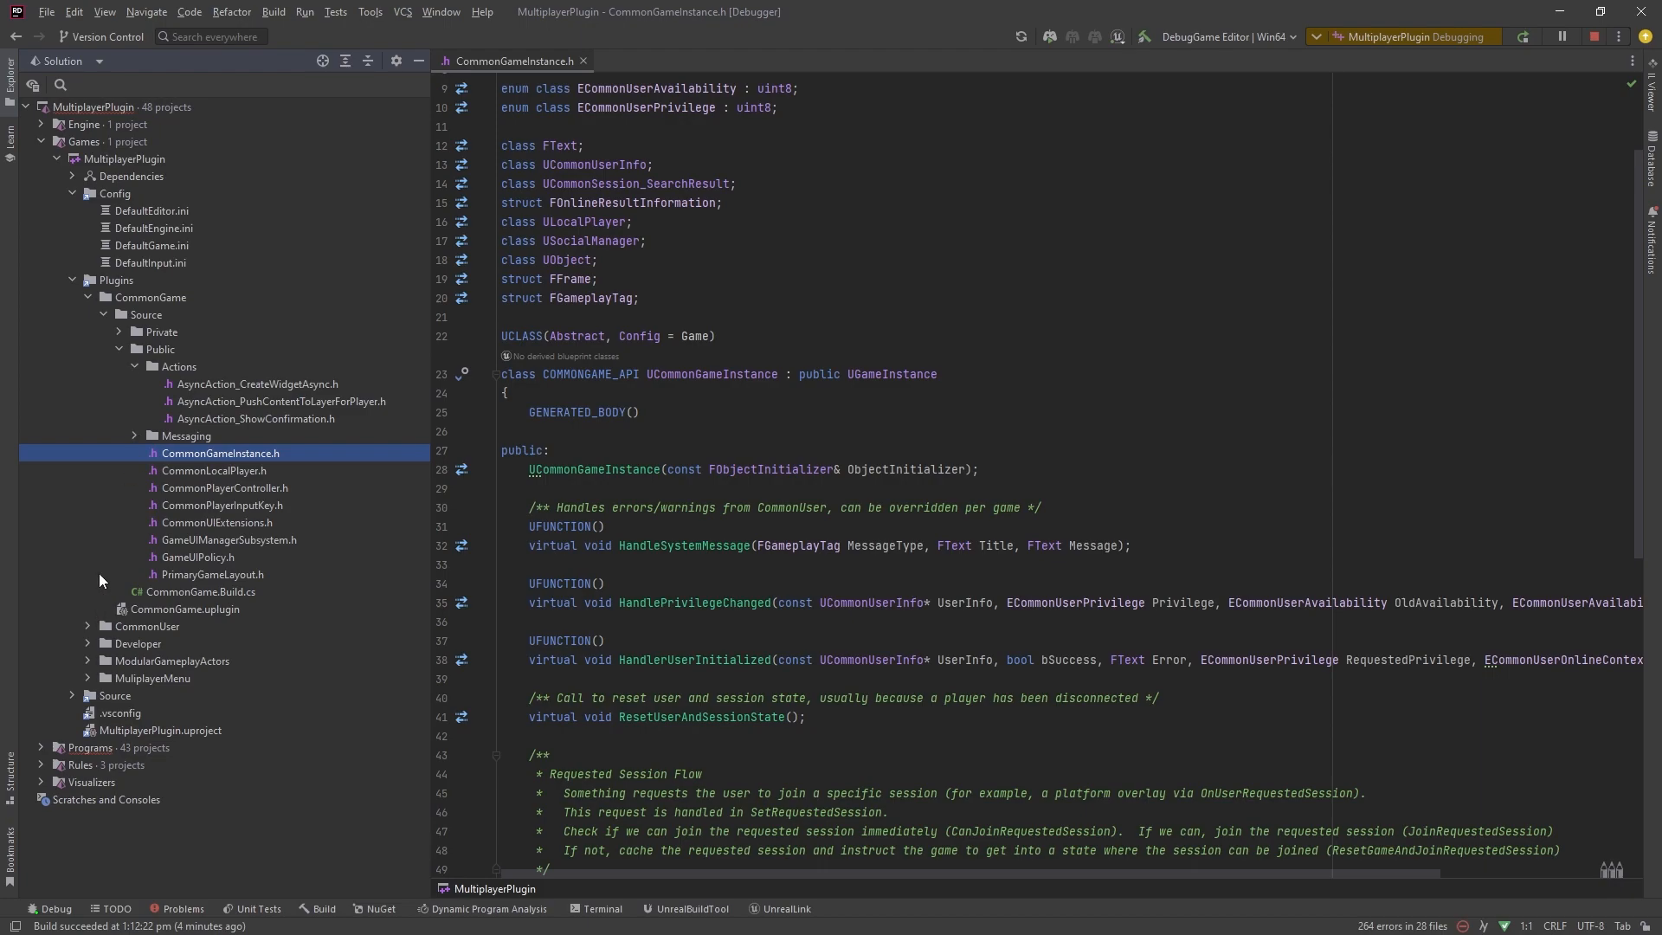
{"action": "mouse_move", "coordinate": [242, 489]}
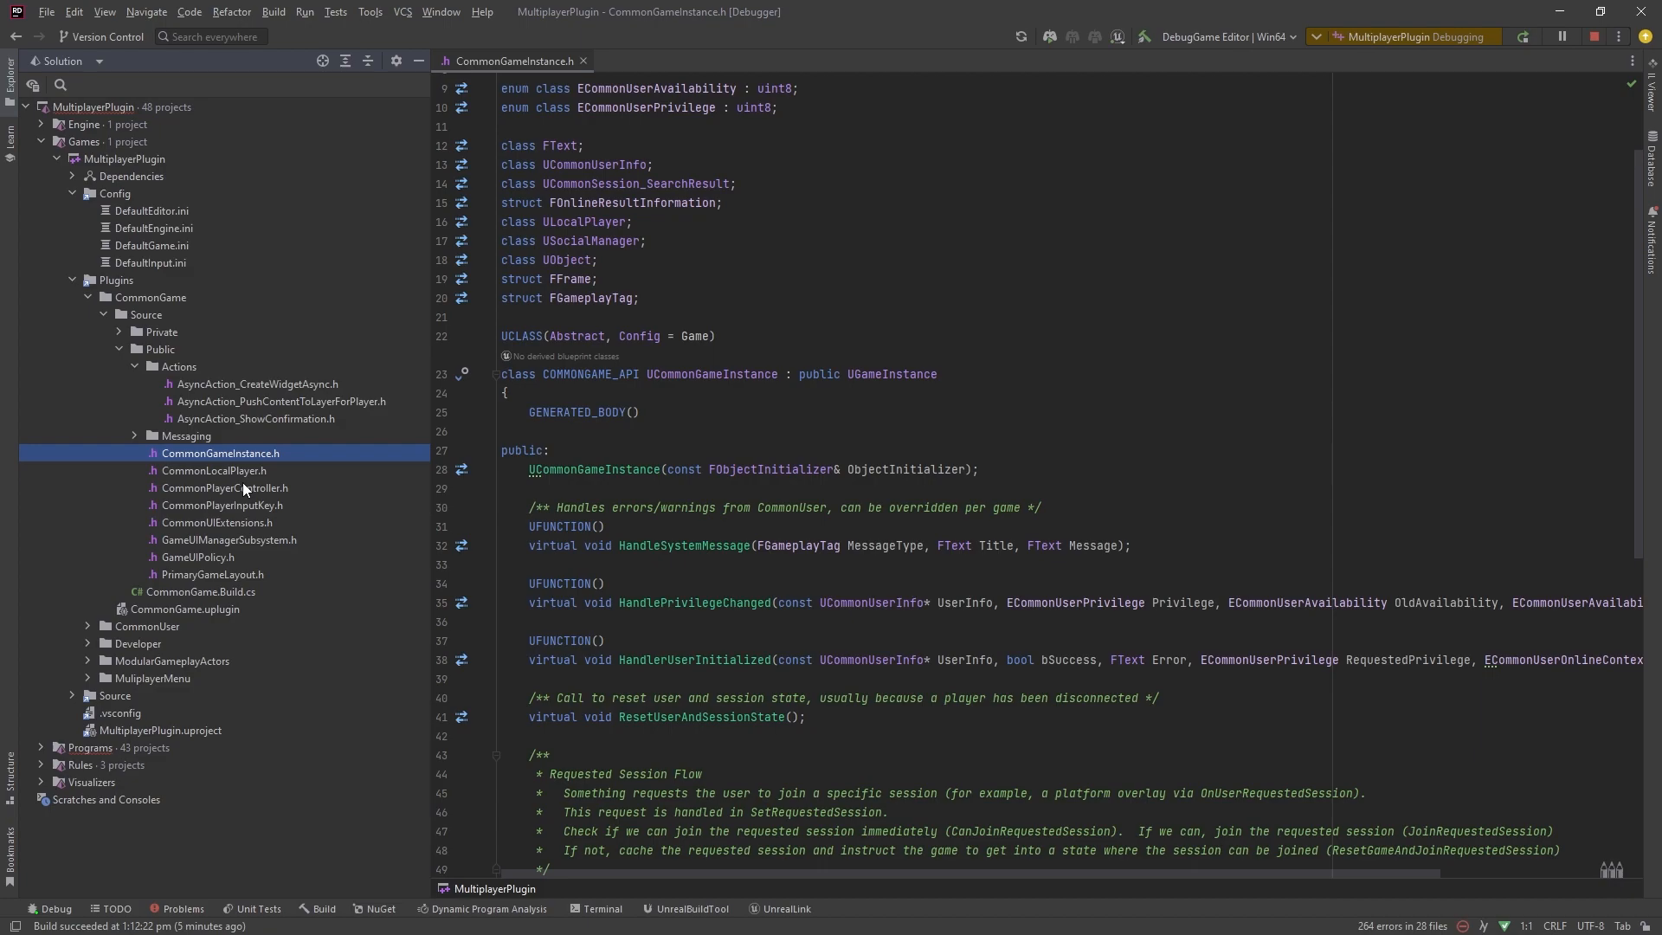
{"action": "left_click", "coordinate": [228, 541]}
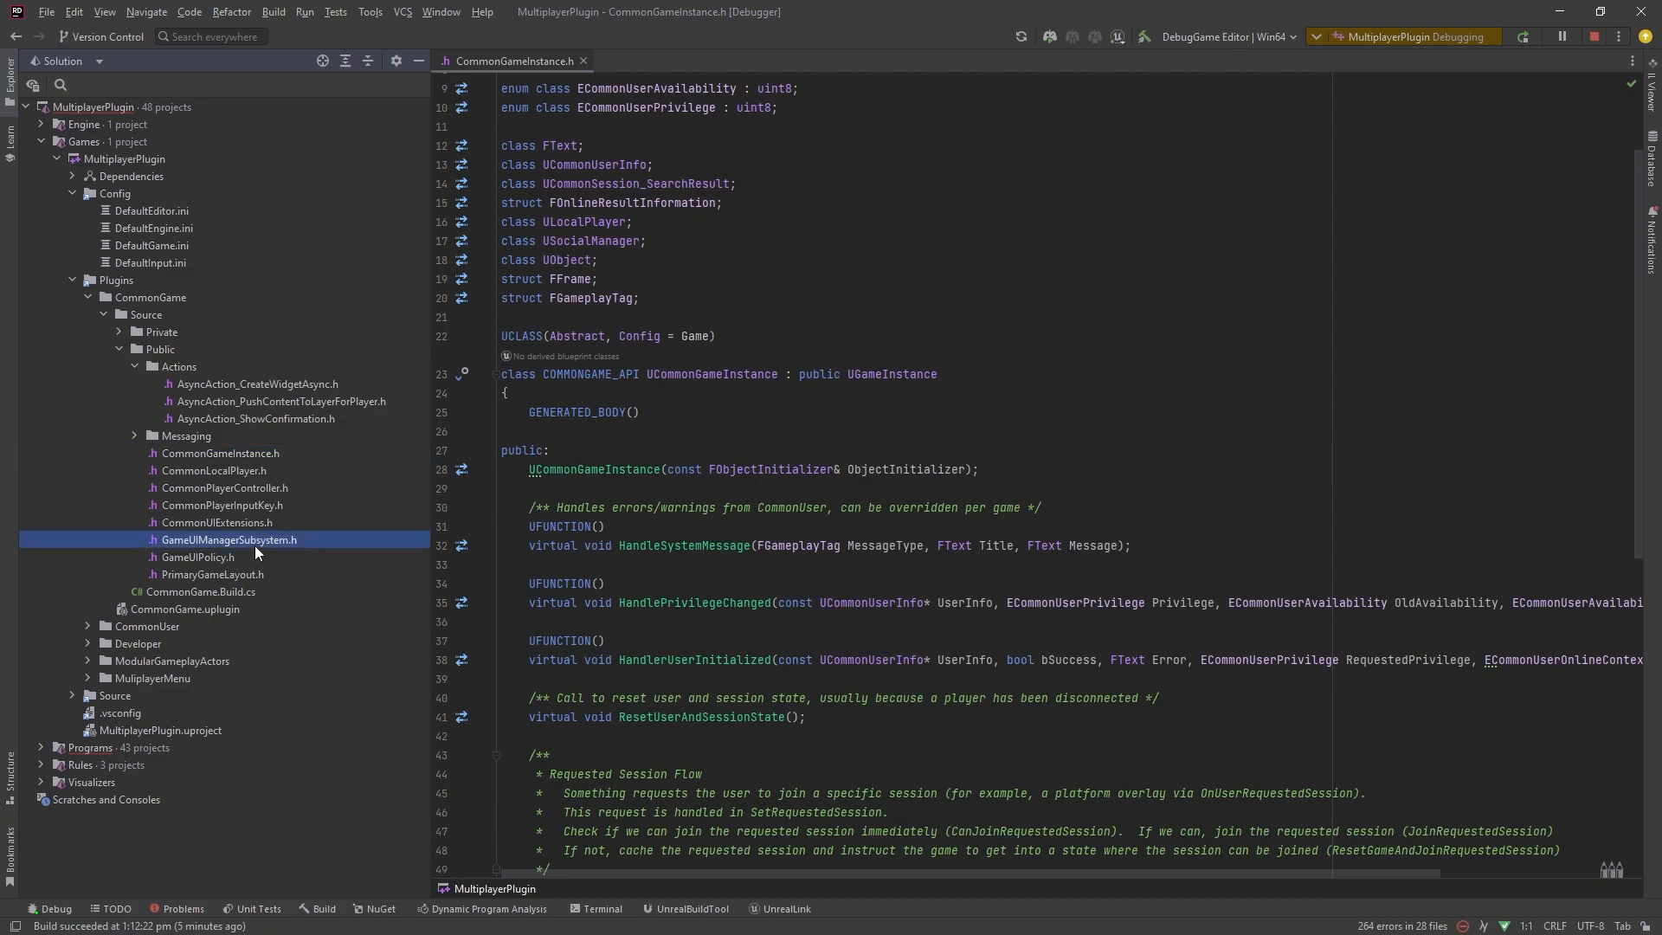
{"action": "left_click", "coordinate": [197, 556]}
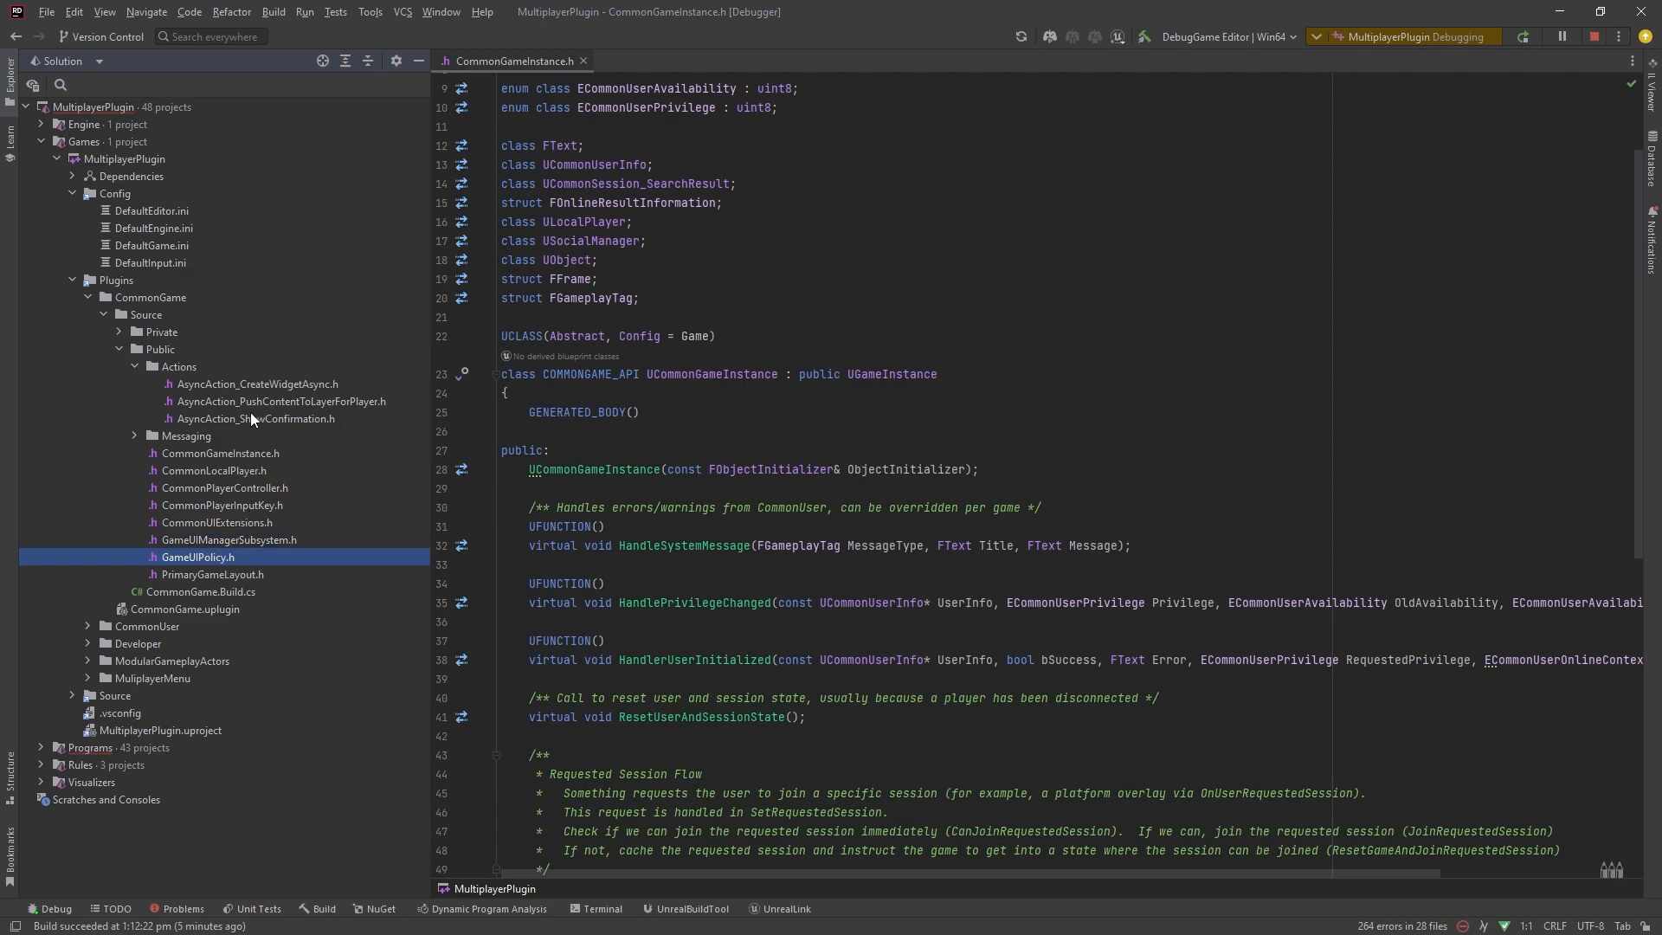
{"action": "left_click", "coordinate": [280, 400]}
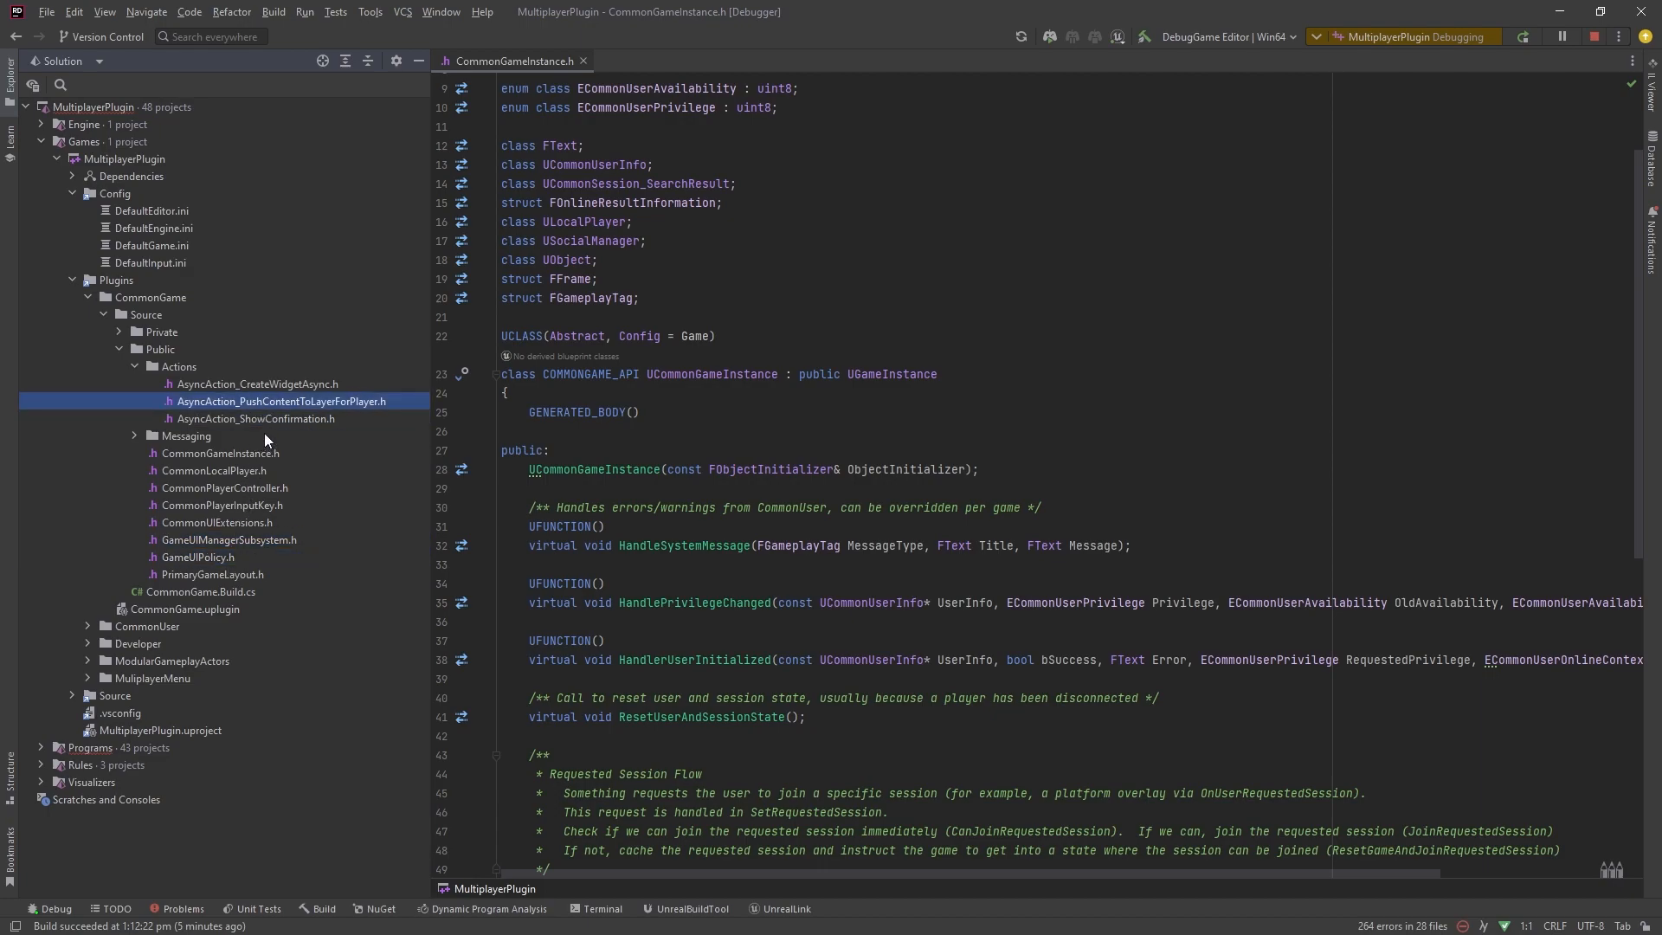
{"action": "left_click", "coordinate": [258, 384]}
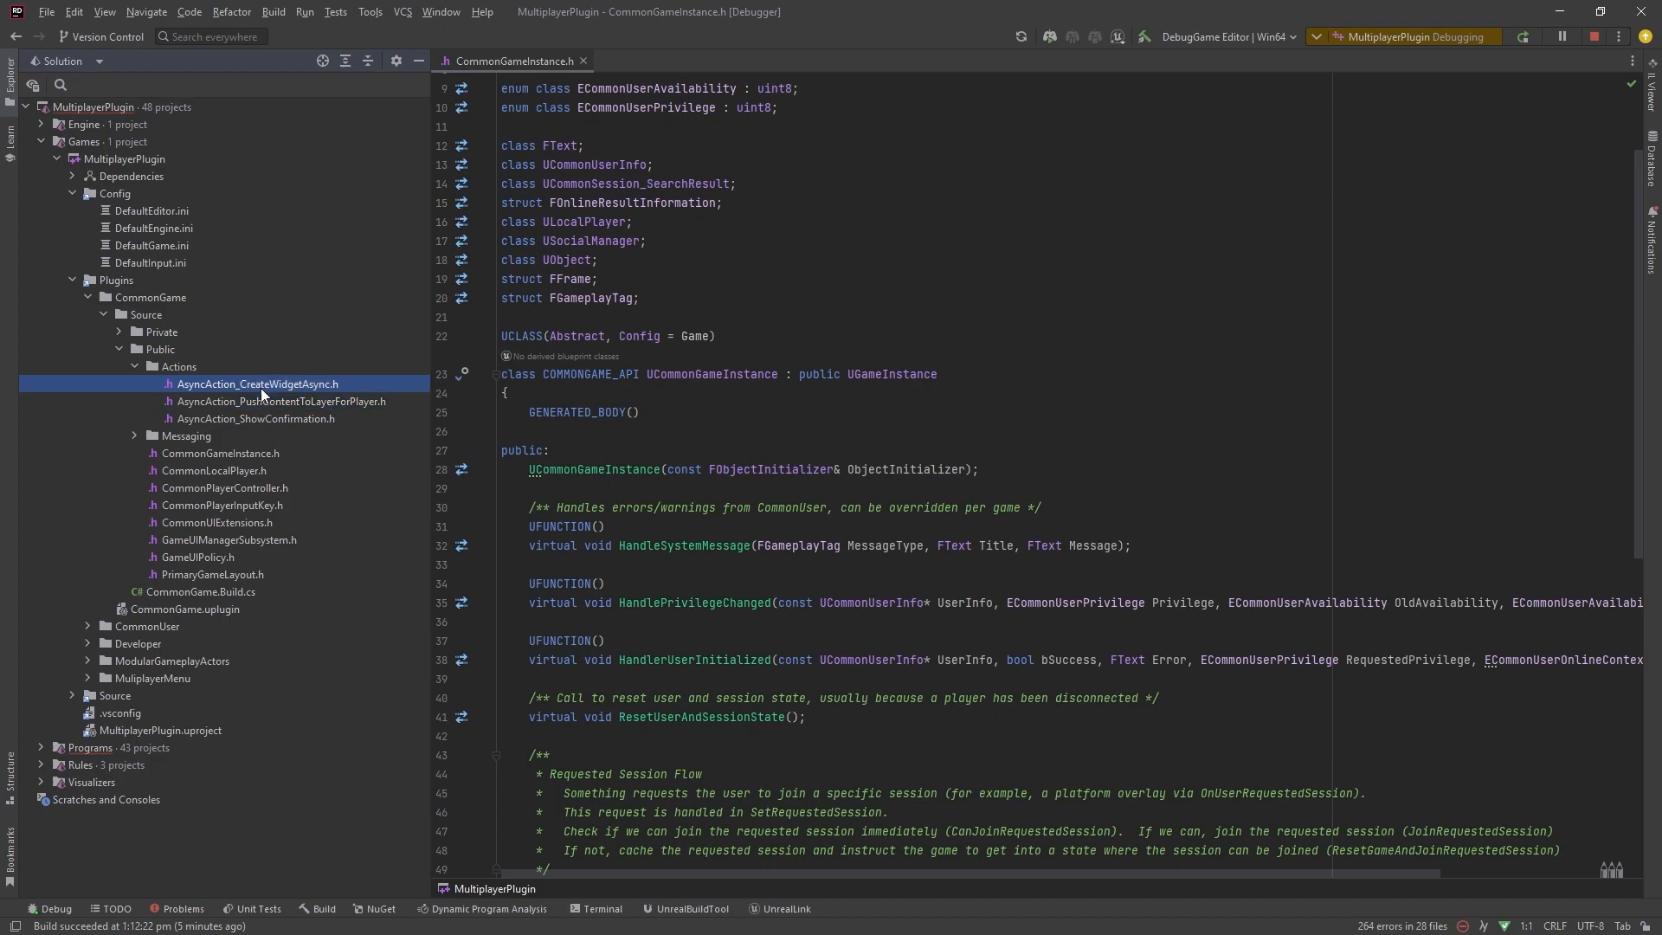
{"action": "mouse_move", "coordinate": [261, 397]}
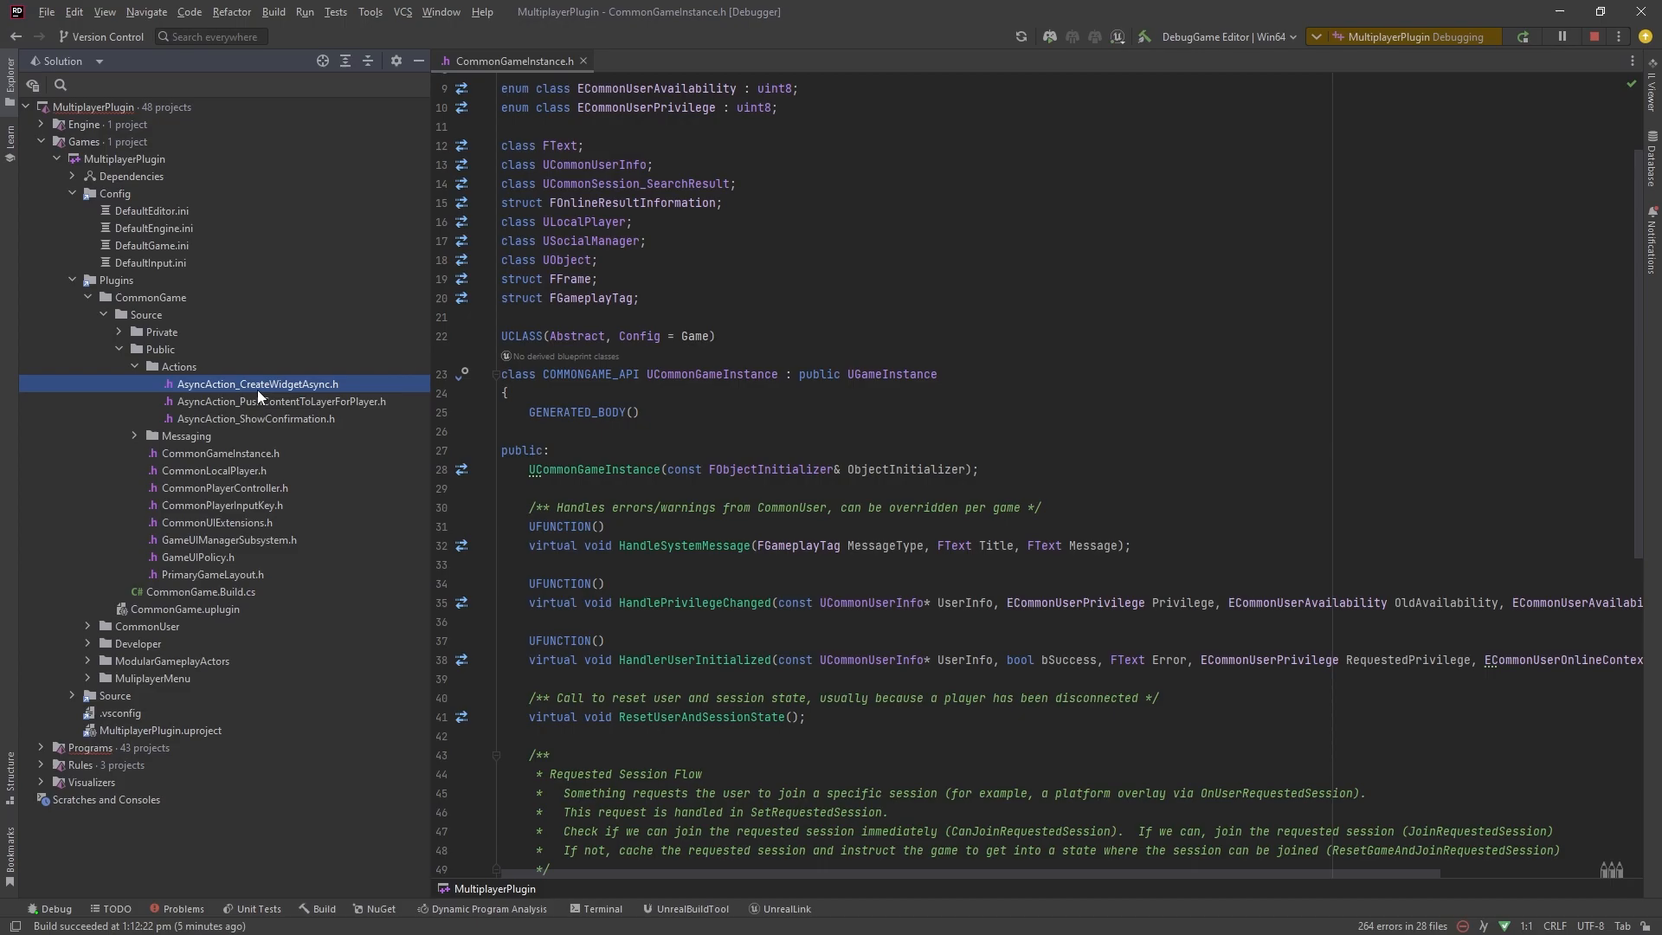
{"action": "mouse_move", "coordinate": [314, 587]}
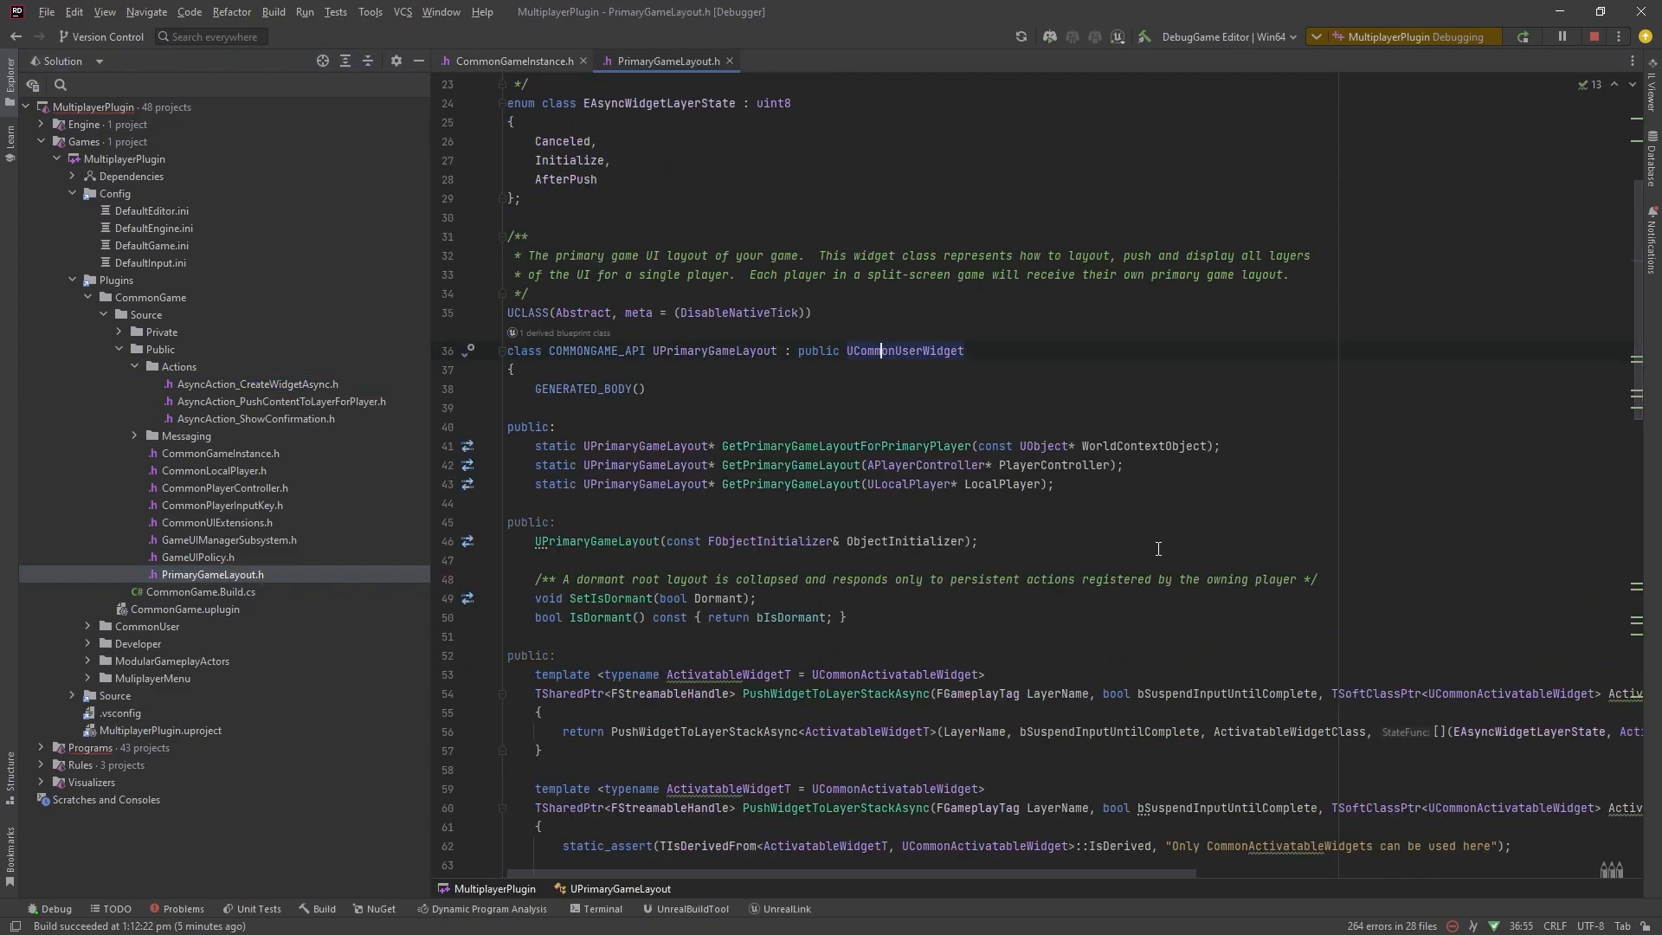
- Scroll through PrimaryGameLayout.h showing the UPrimaryGameLayout class
{"action": "scroll", "scroll_direction": "down", "scroll_amount": 3}
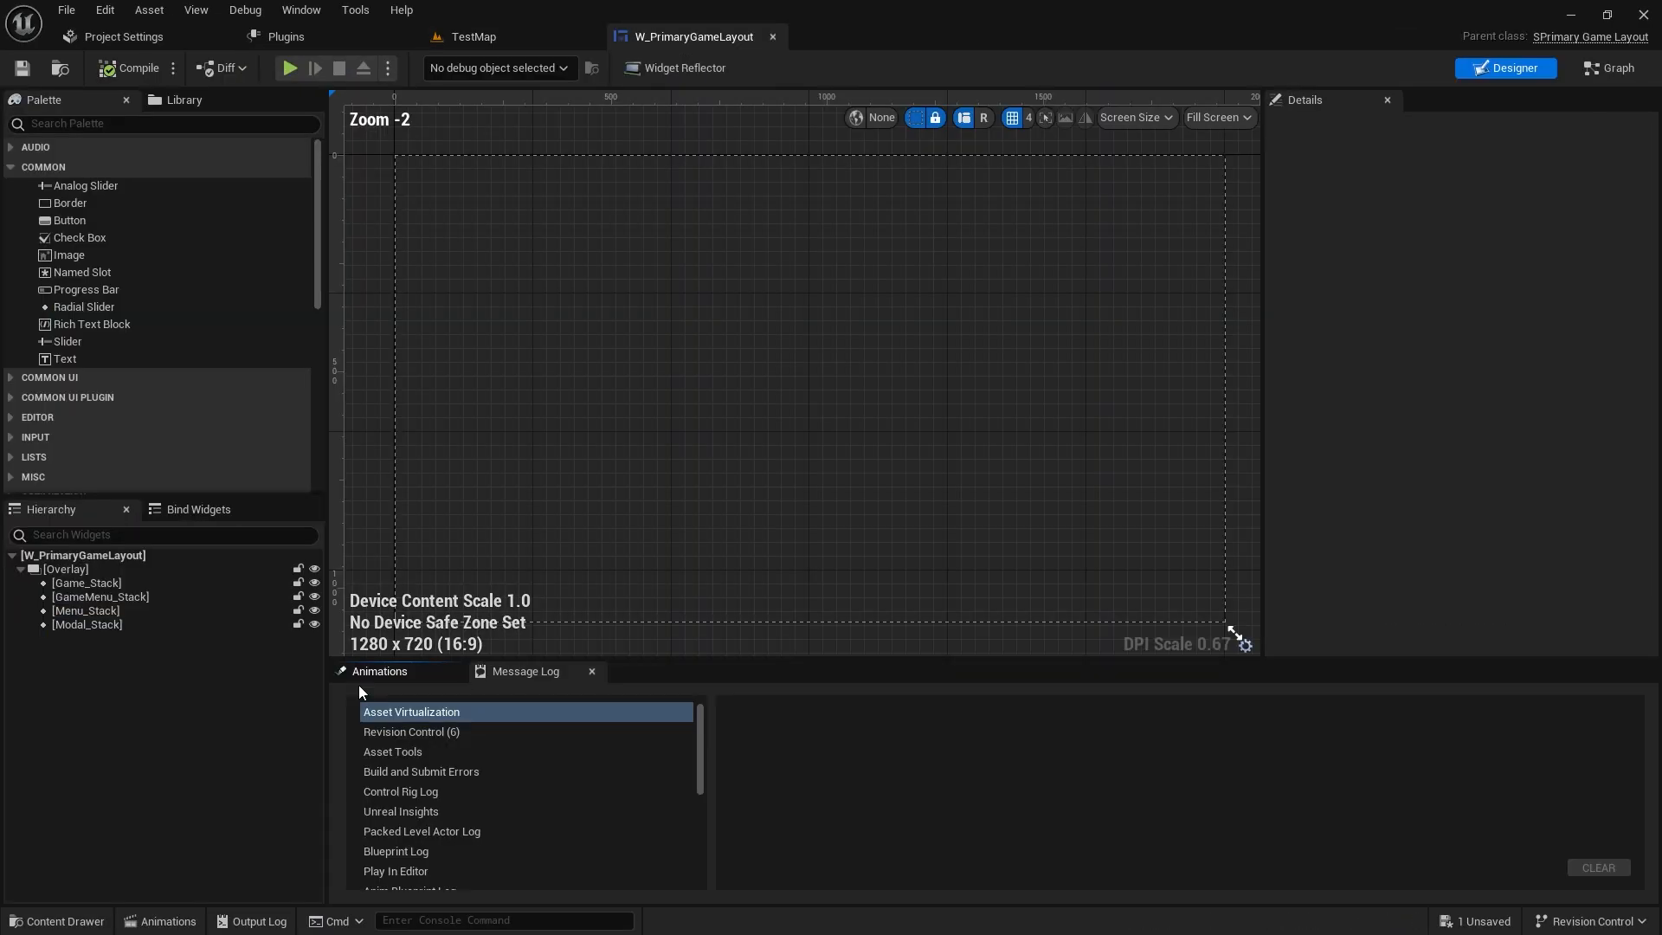
- Select Game_Stack in the Hierarchy to show its Fade Only 0.4 transition and Collapsed visibility
{"action": "left_click", "coordinate": [87, 583]}
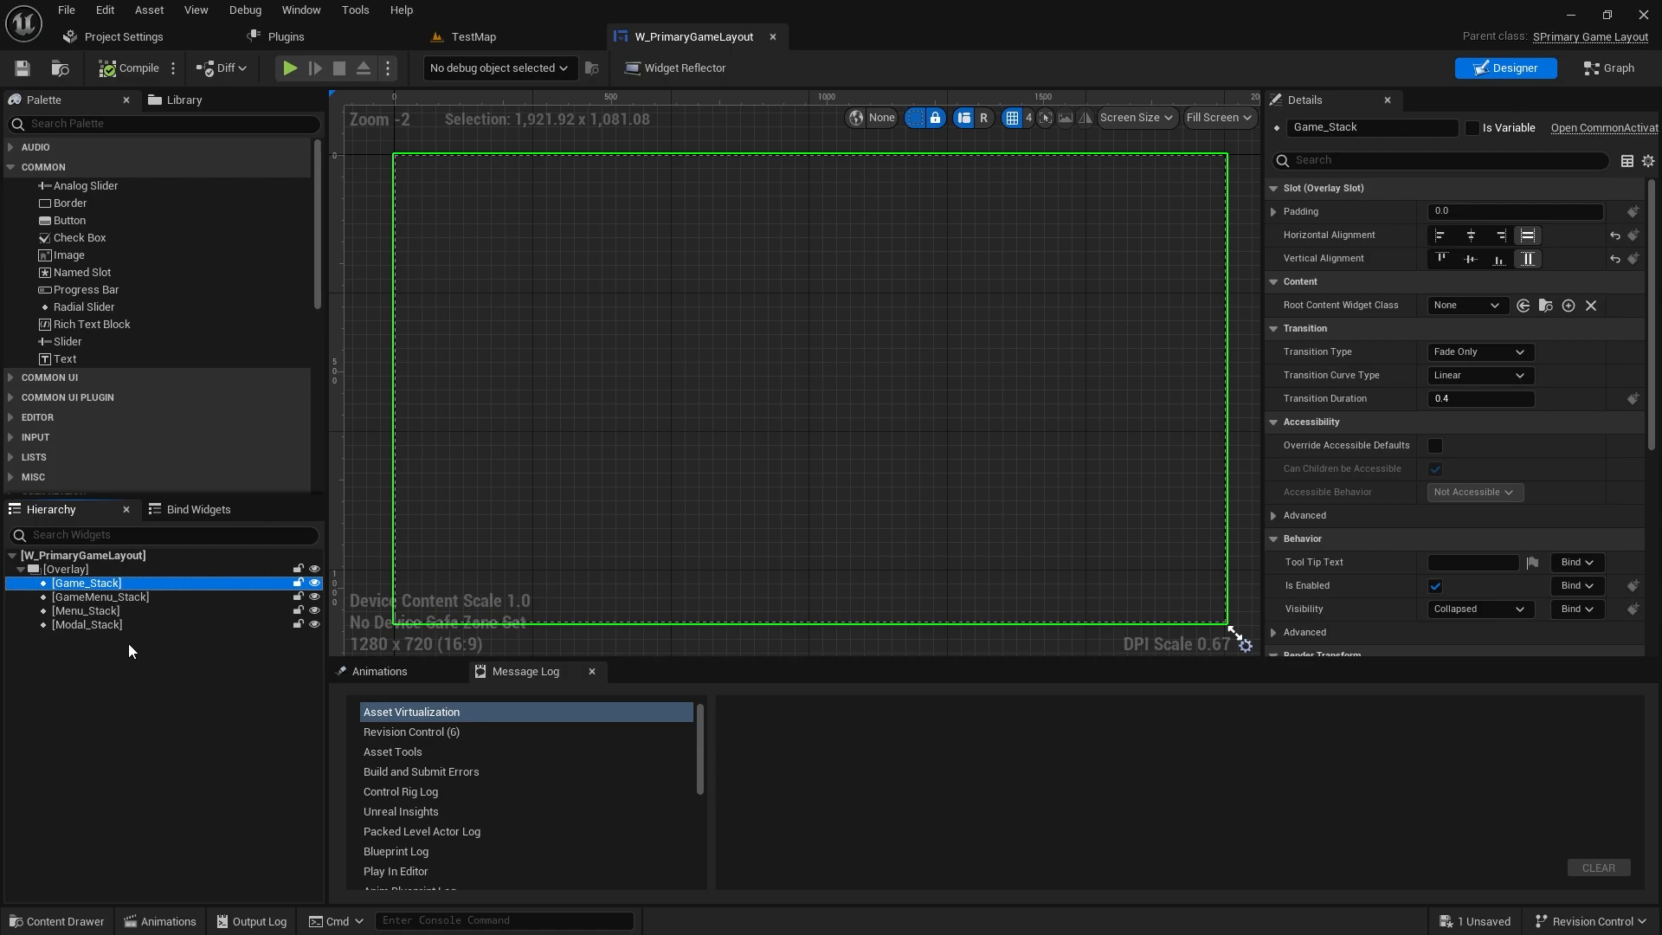
{"action": "mouse_move", "coordinate": [131, 630]}
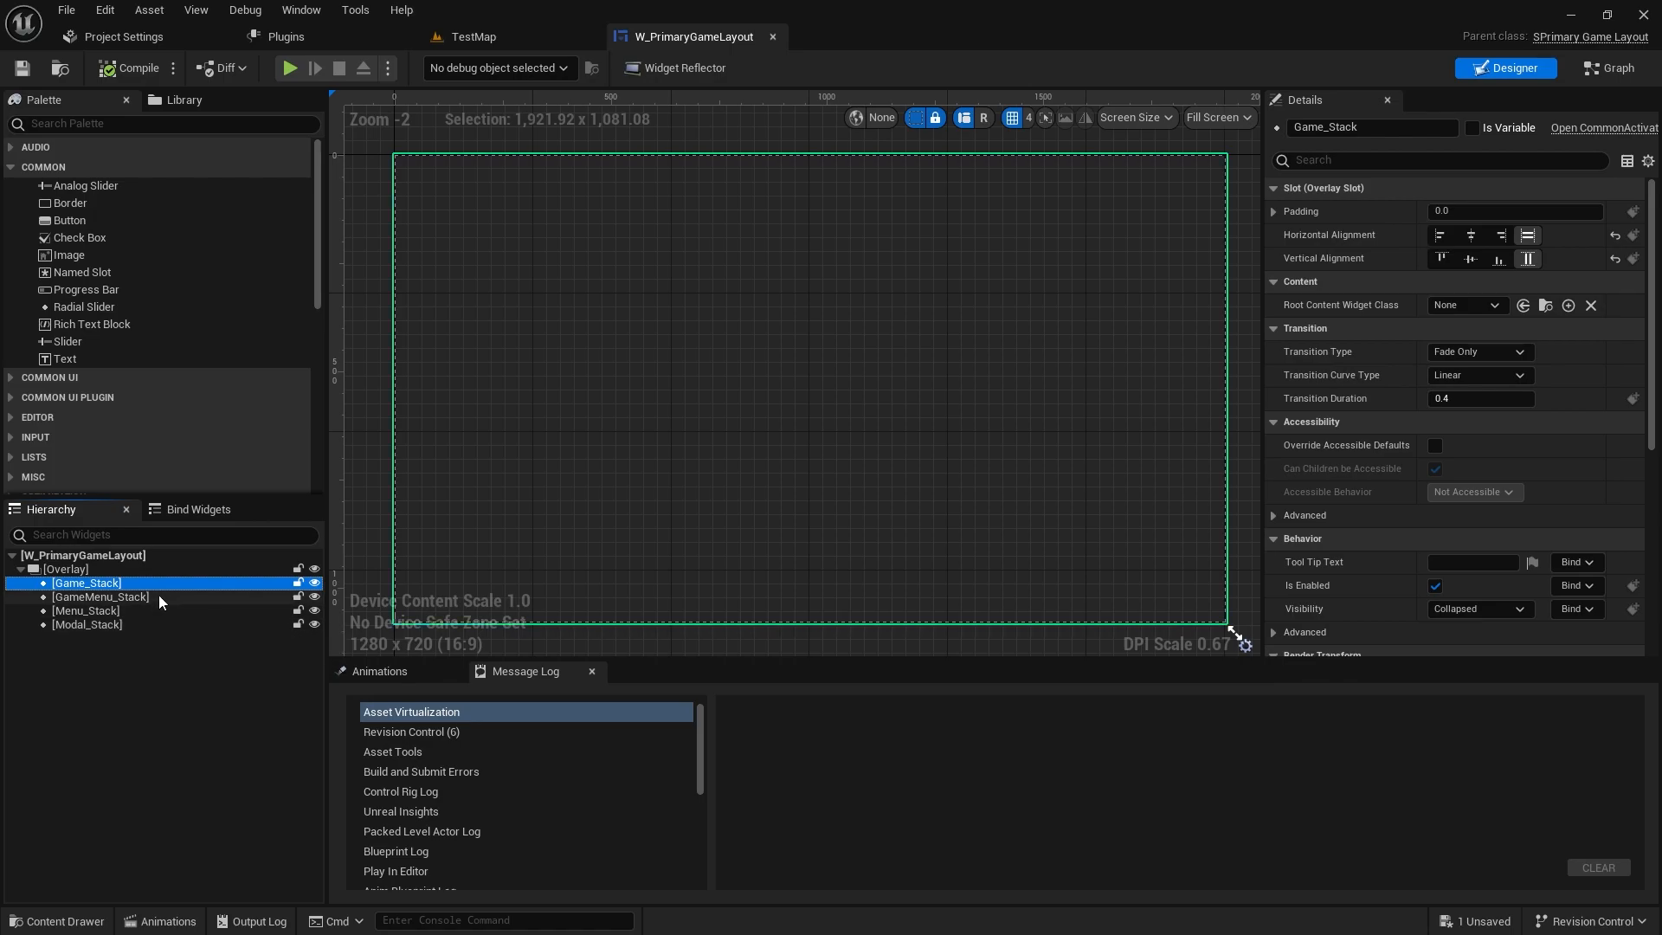
{"action": "mouse_move", "coordinate": [329, 54]}
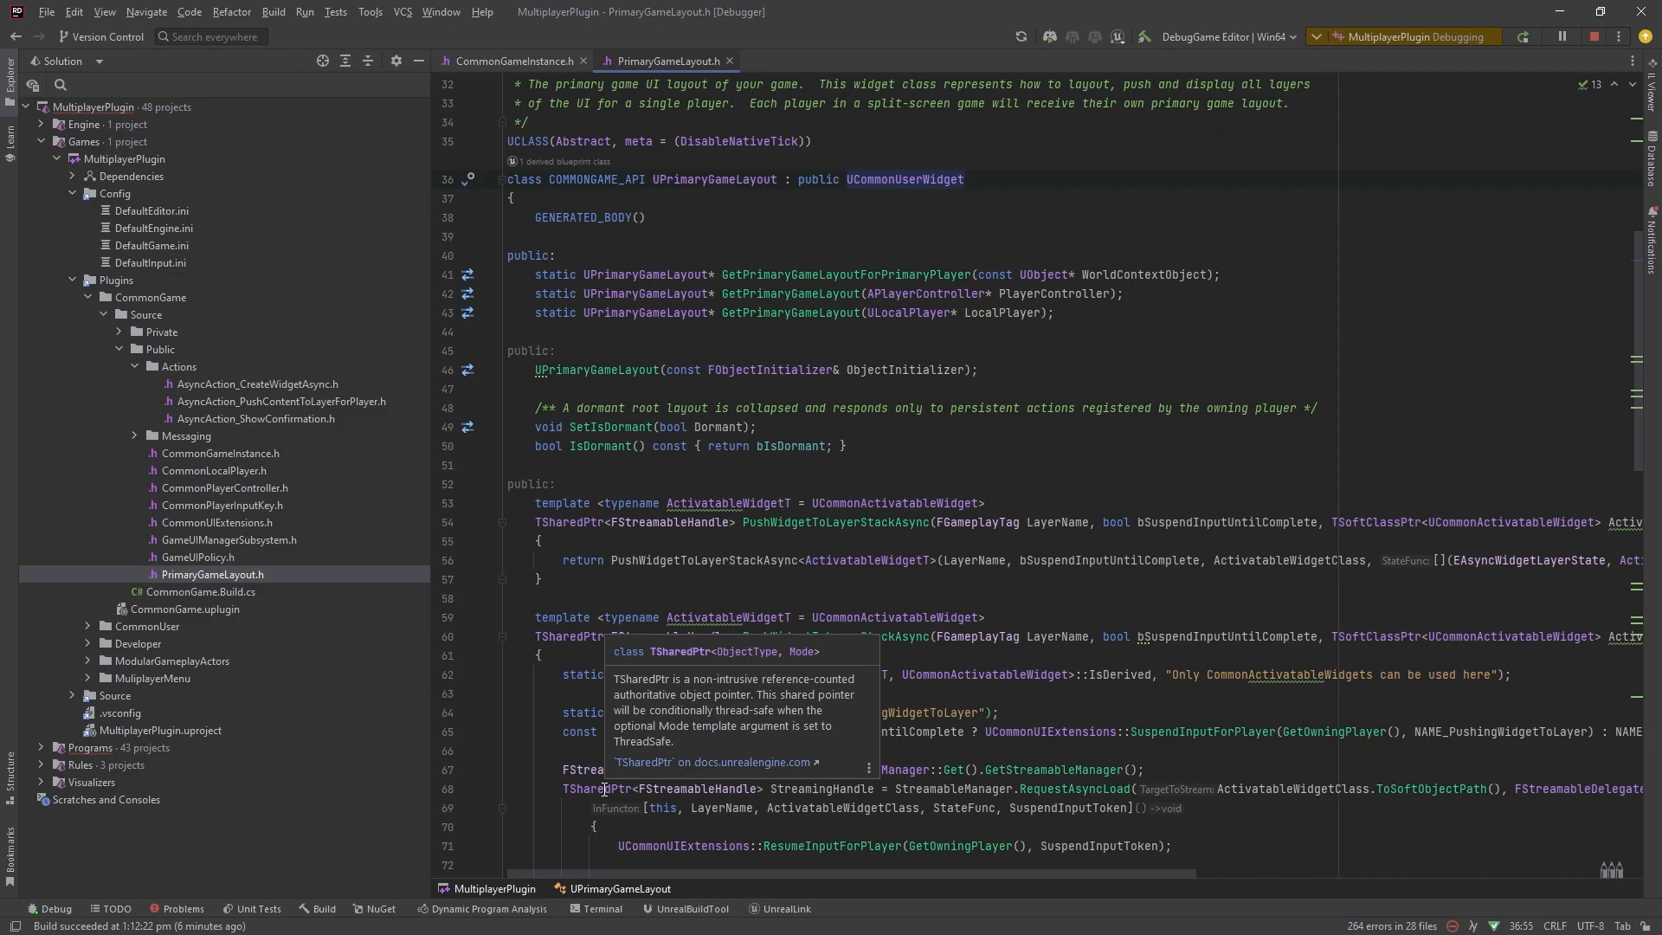
{"action": "mouse_move", "coordinate": [265, 525]}
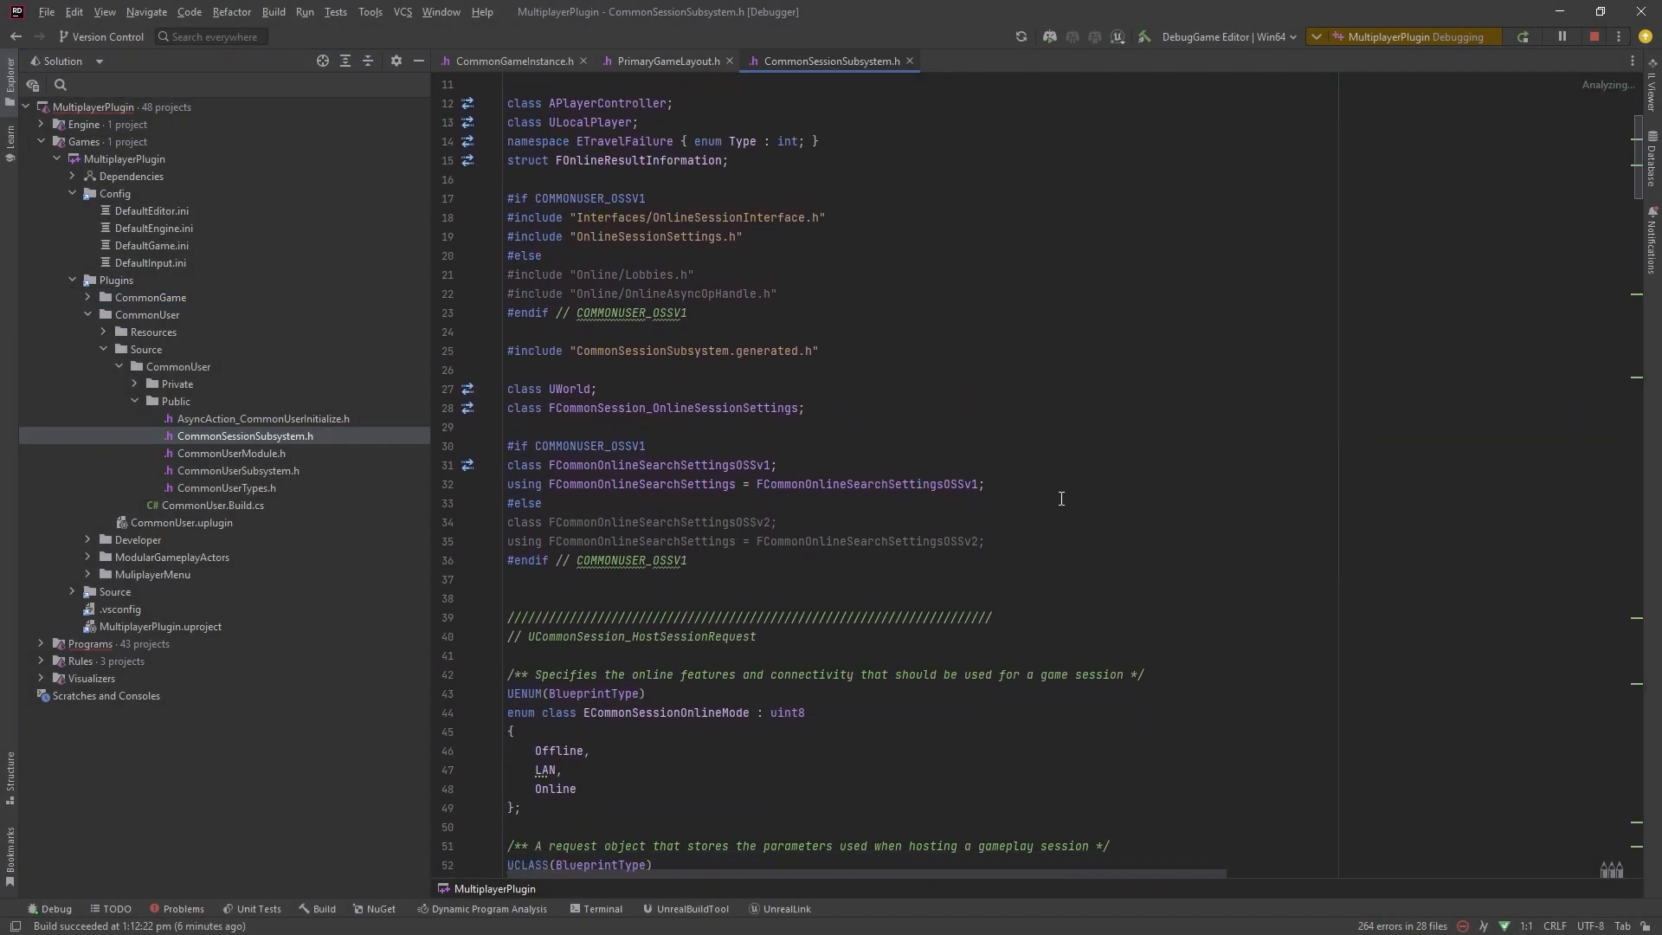
- Scroll through CommonSessionSubsystem.h reviewing its session request and subsystem classes
{"action": "scroll", "scroll_direction": "down", "scroll_amount": 3}
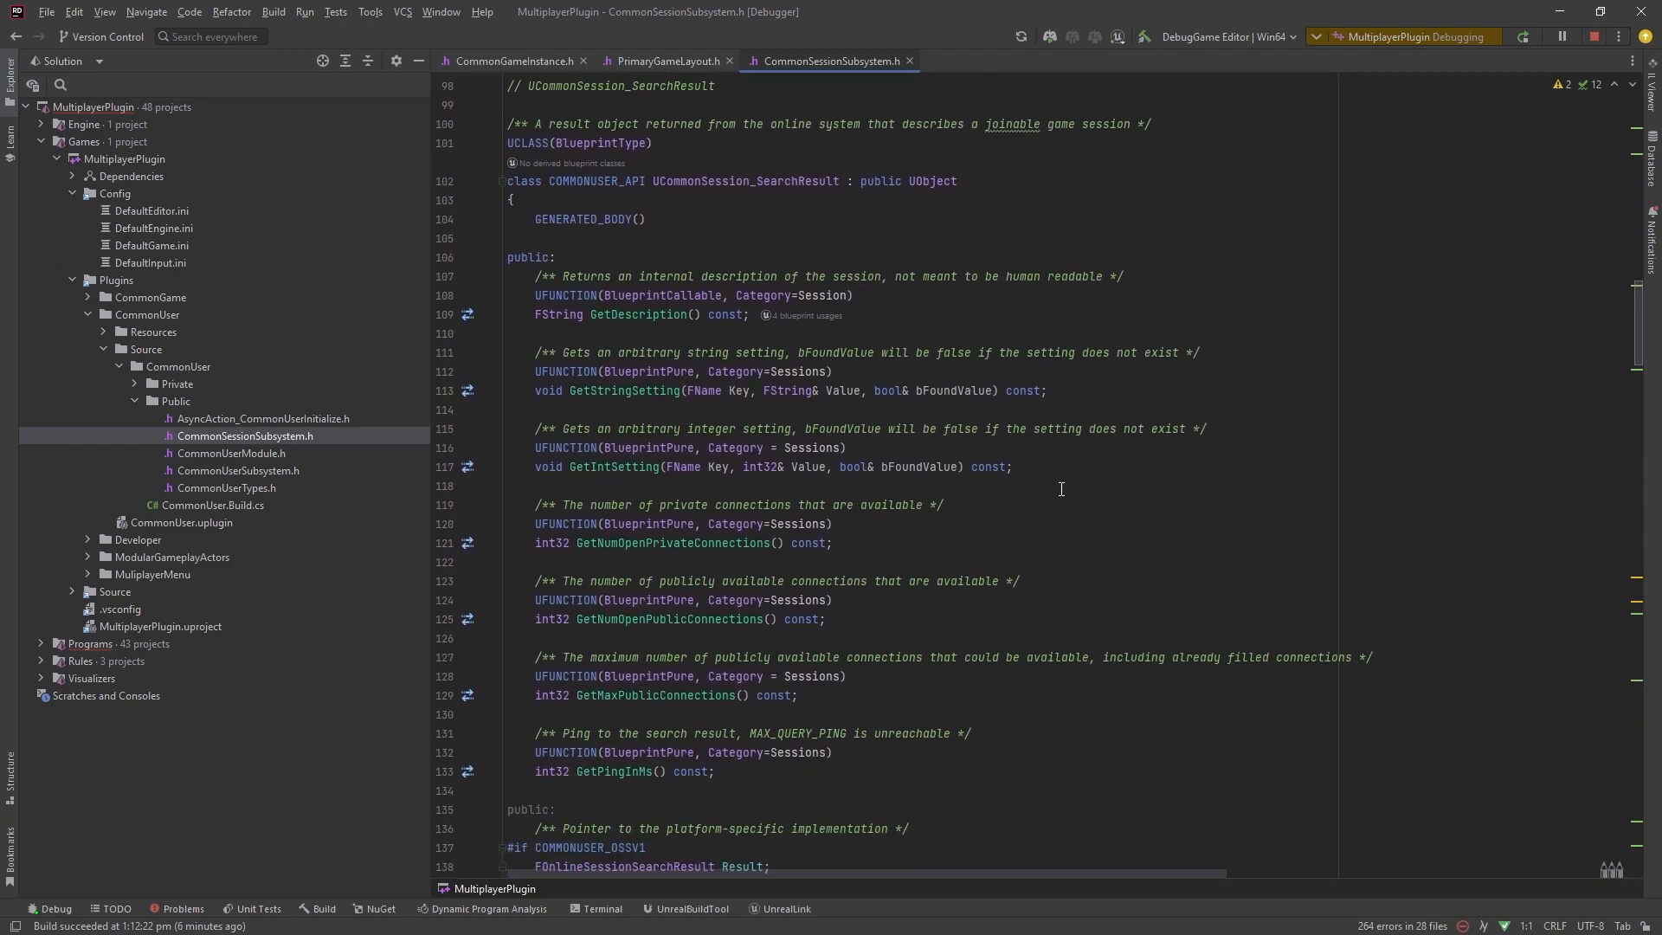
{"action": "mouse_move", "coordinate": [1017, 438]}
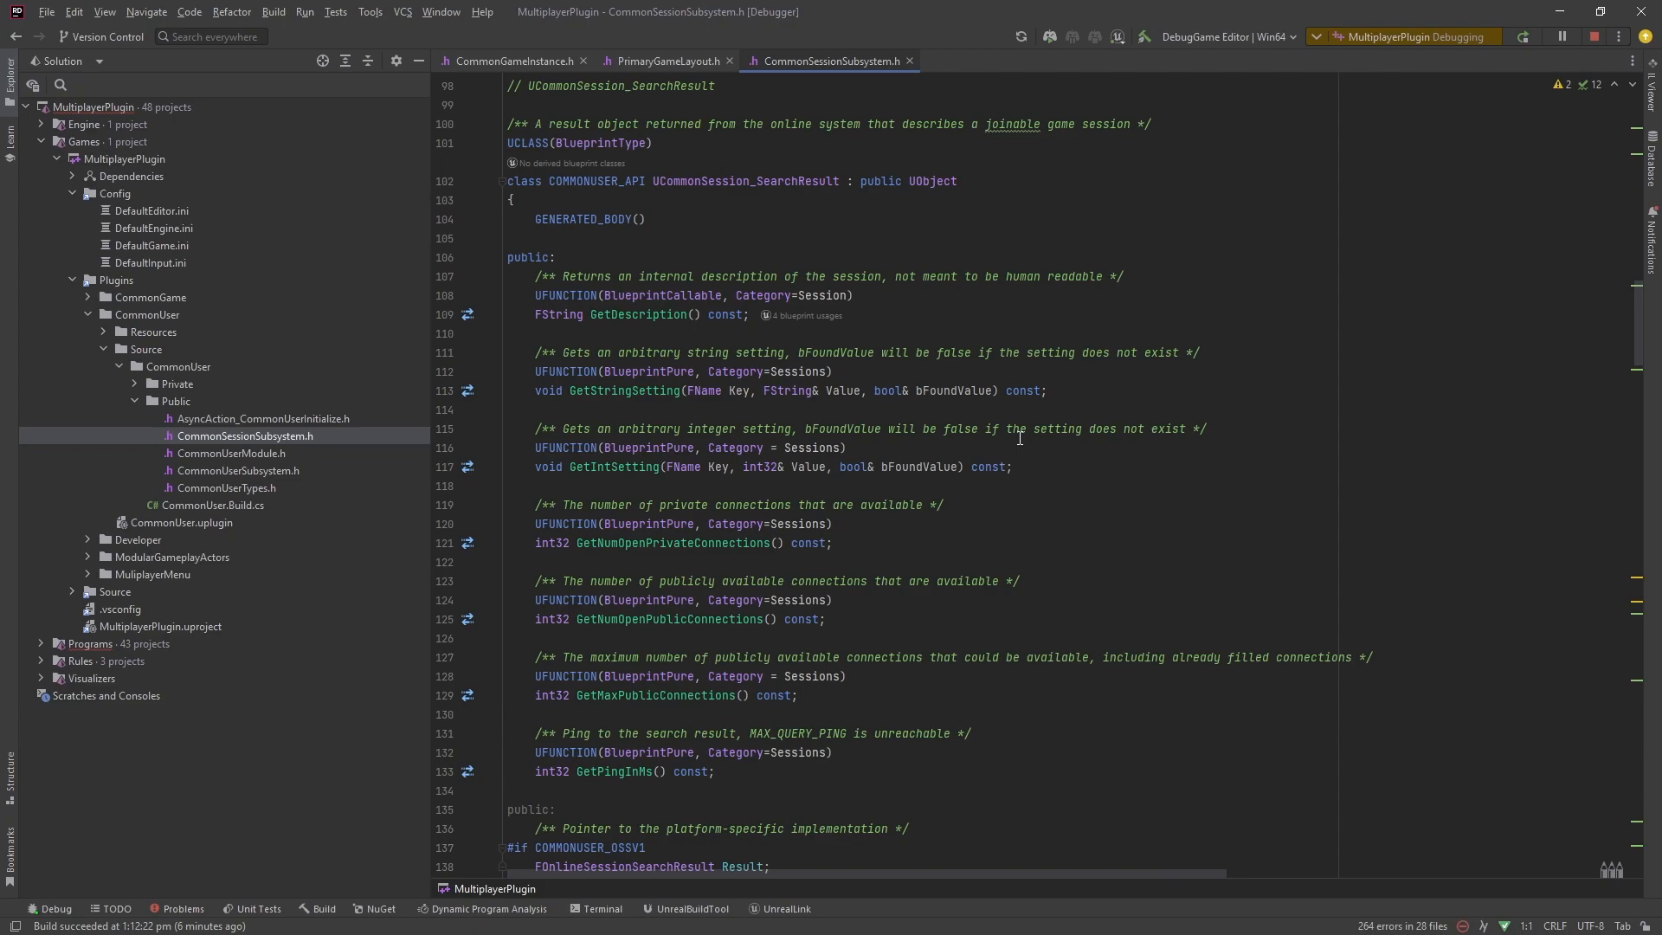
{"action": "scroll", "scroll_direction": "down", "scroll_amount": 3}
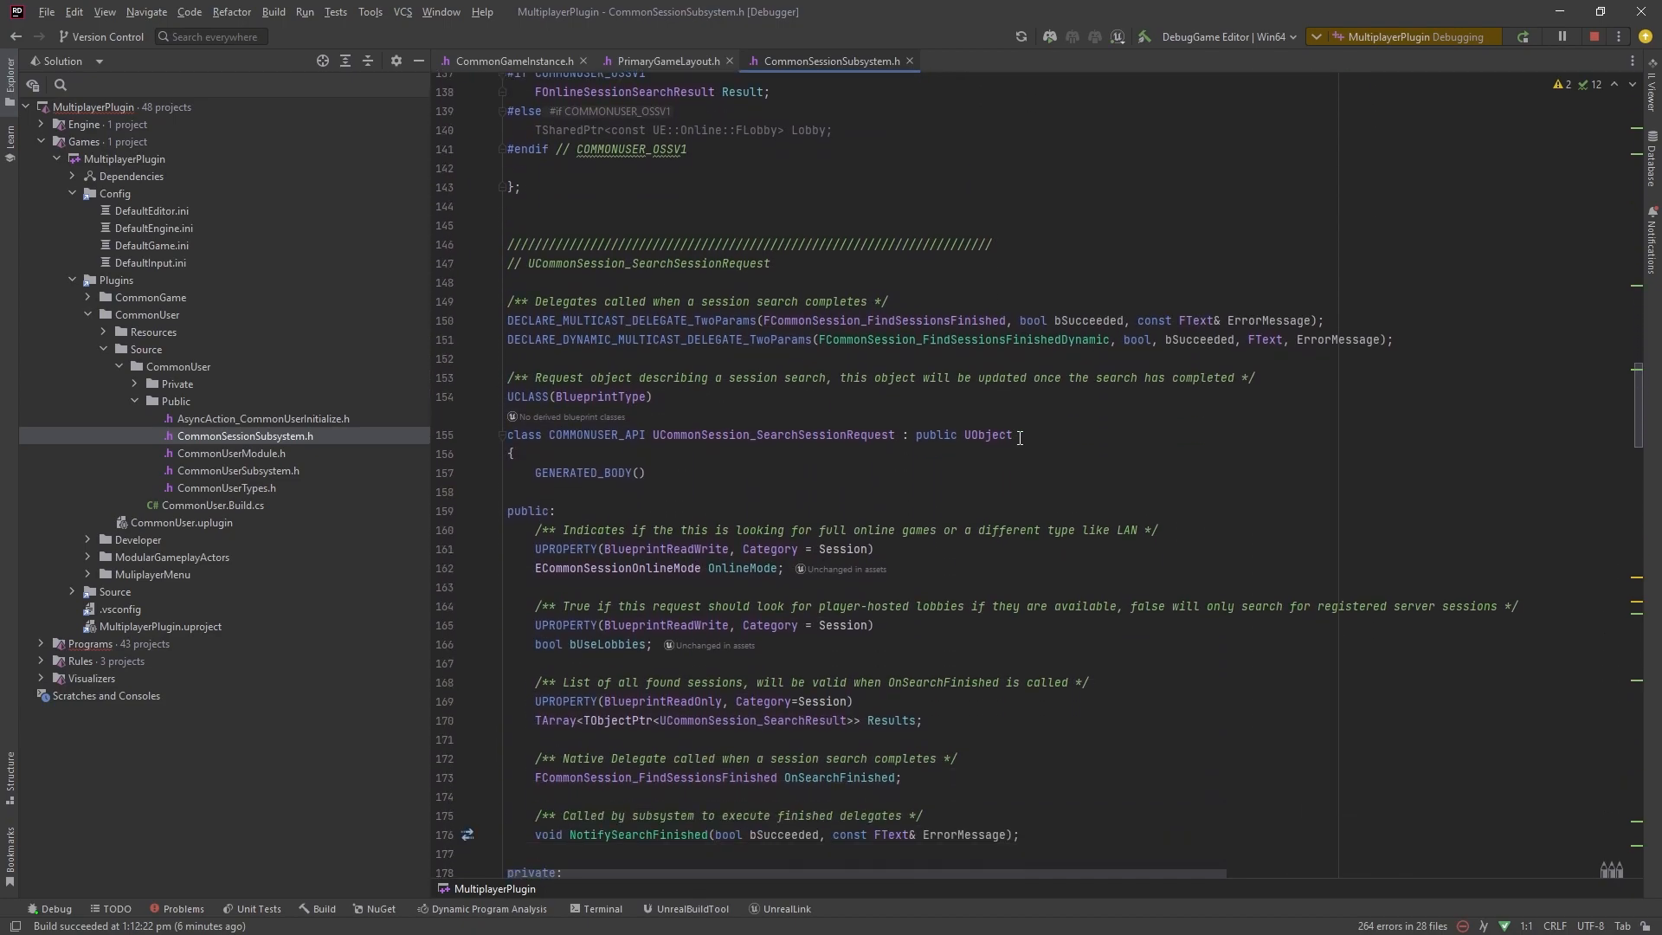
{"action": "scroll", "scroll_direction": "down", "scroll_amount": 3}
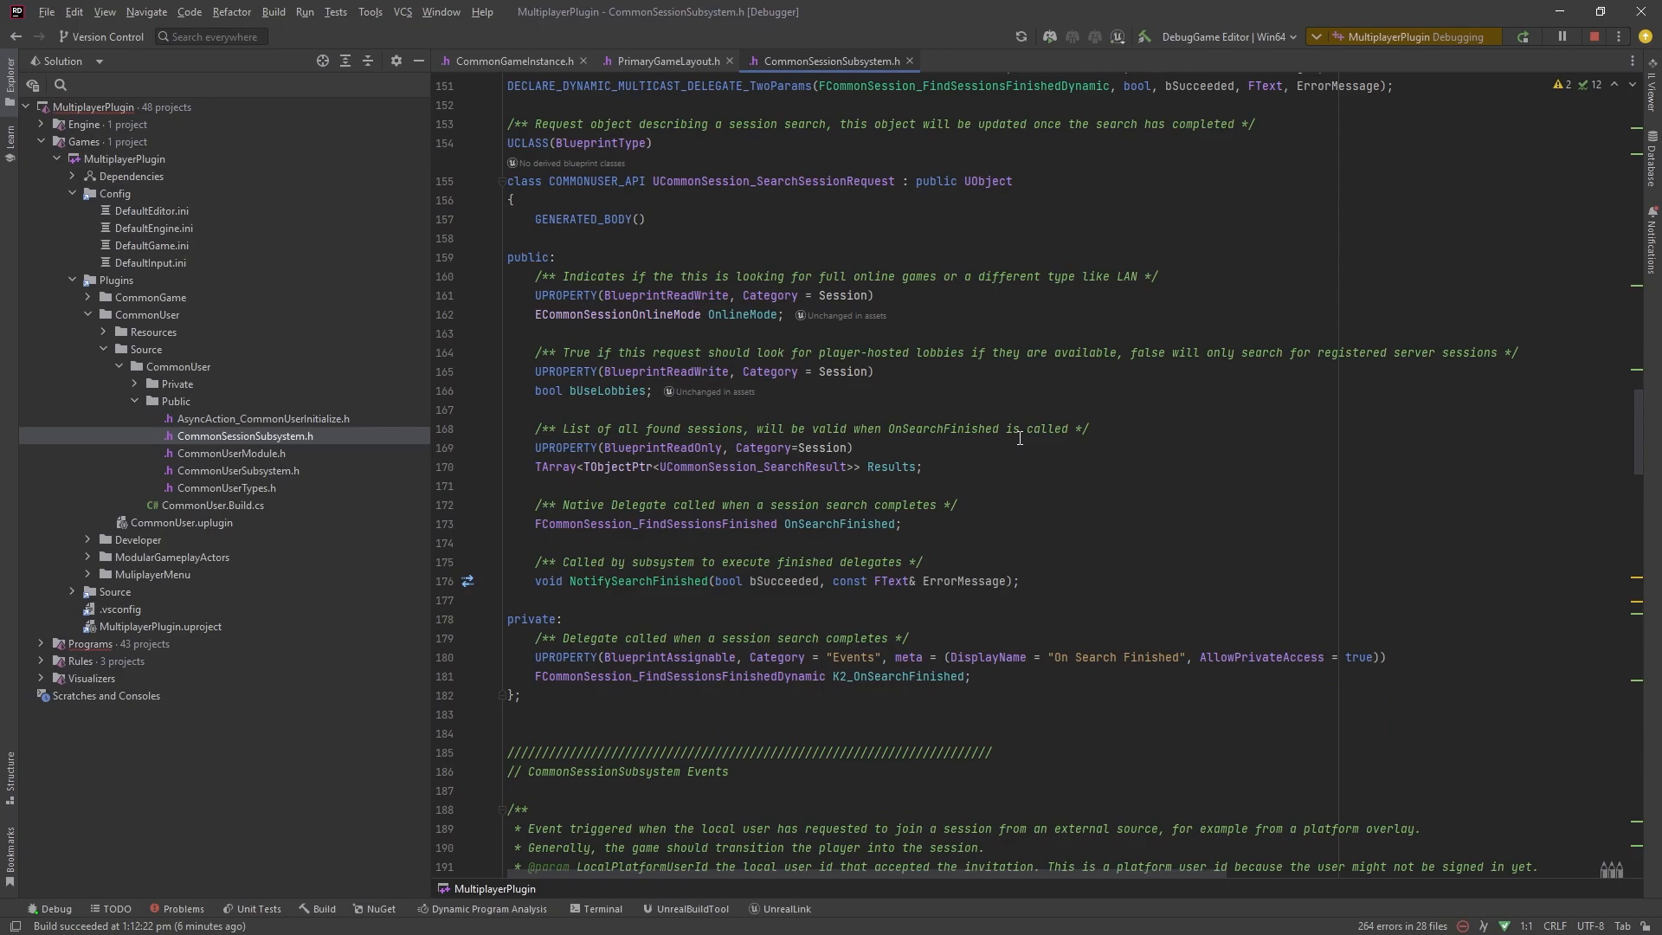
{"action": "scroll", "scroll_direction": "down", "scroll_amount": 3}
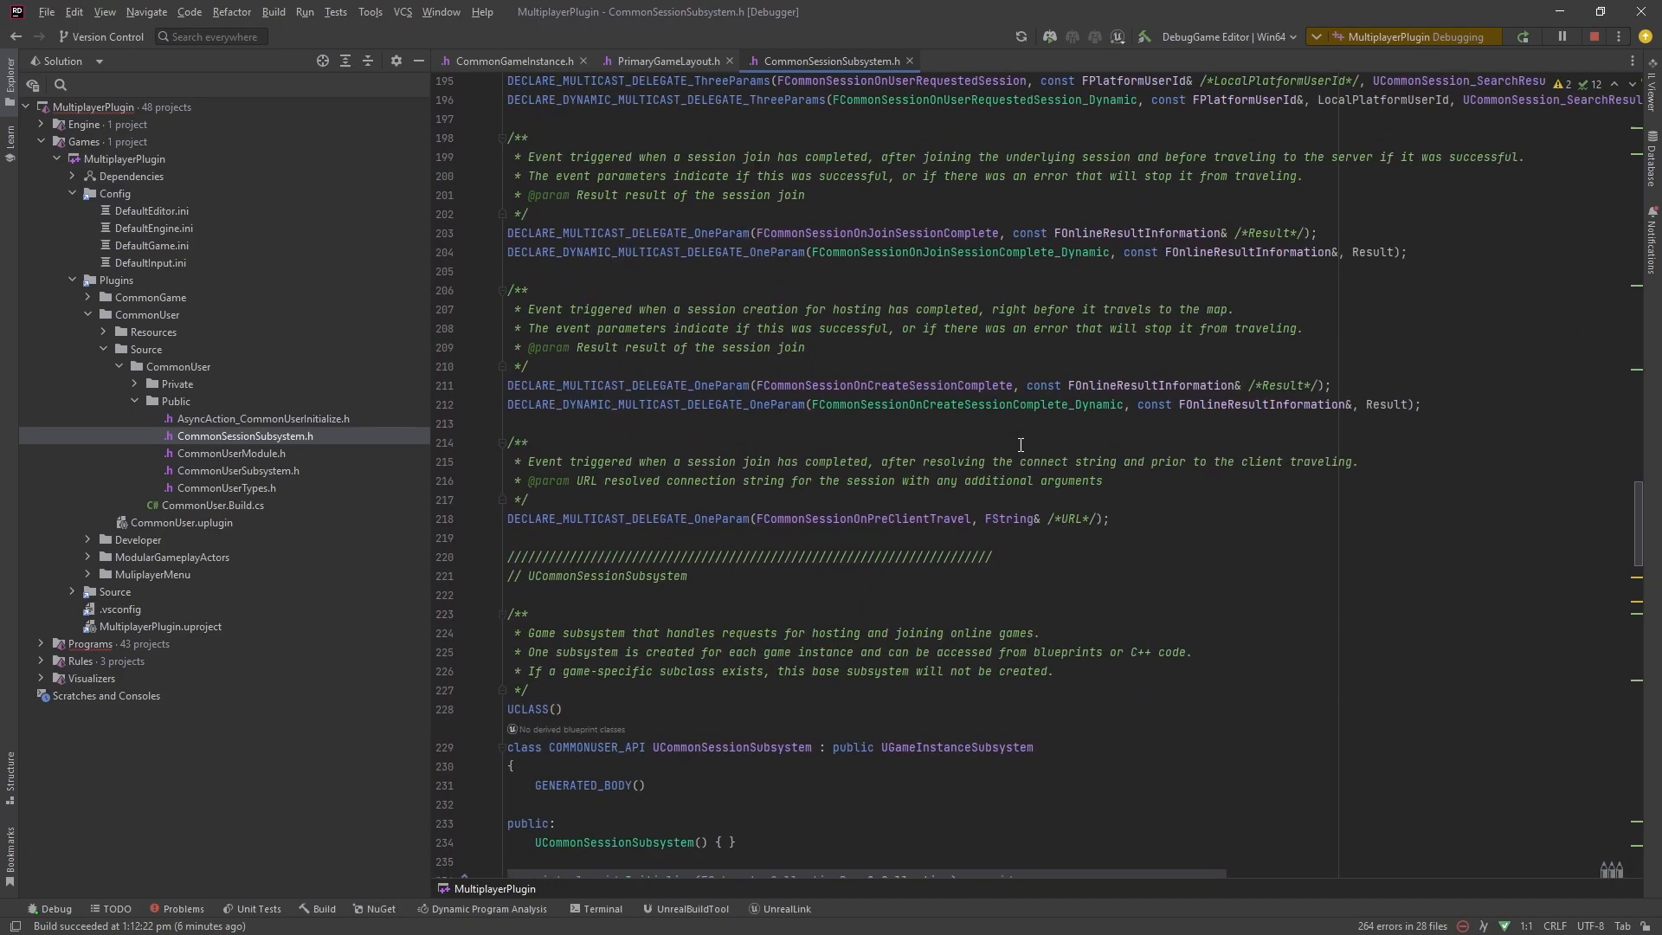
{"action": "scroll", "scroll_direction": "down", "scroll_amount": 3}
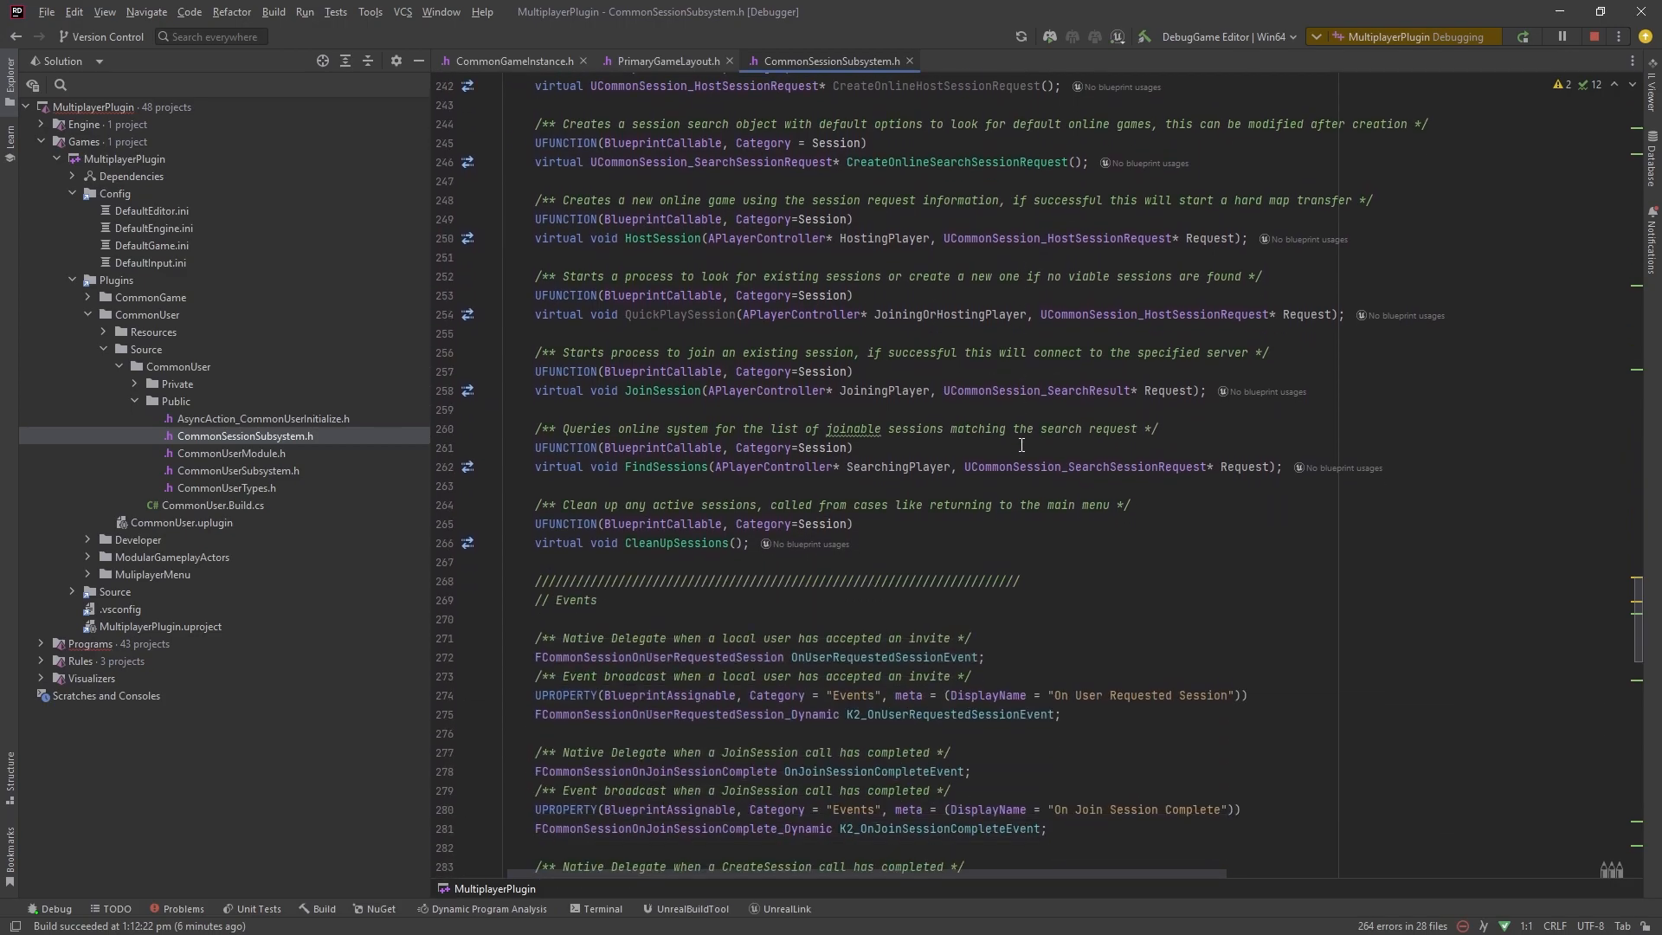
{"action": "scroll", "scroll_direction": "down", "scroll_amount": 3}
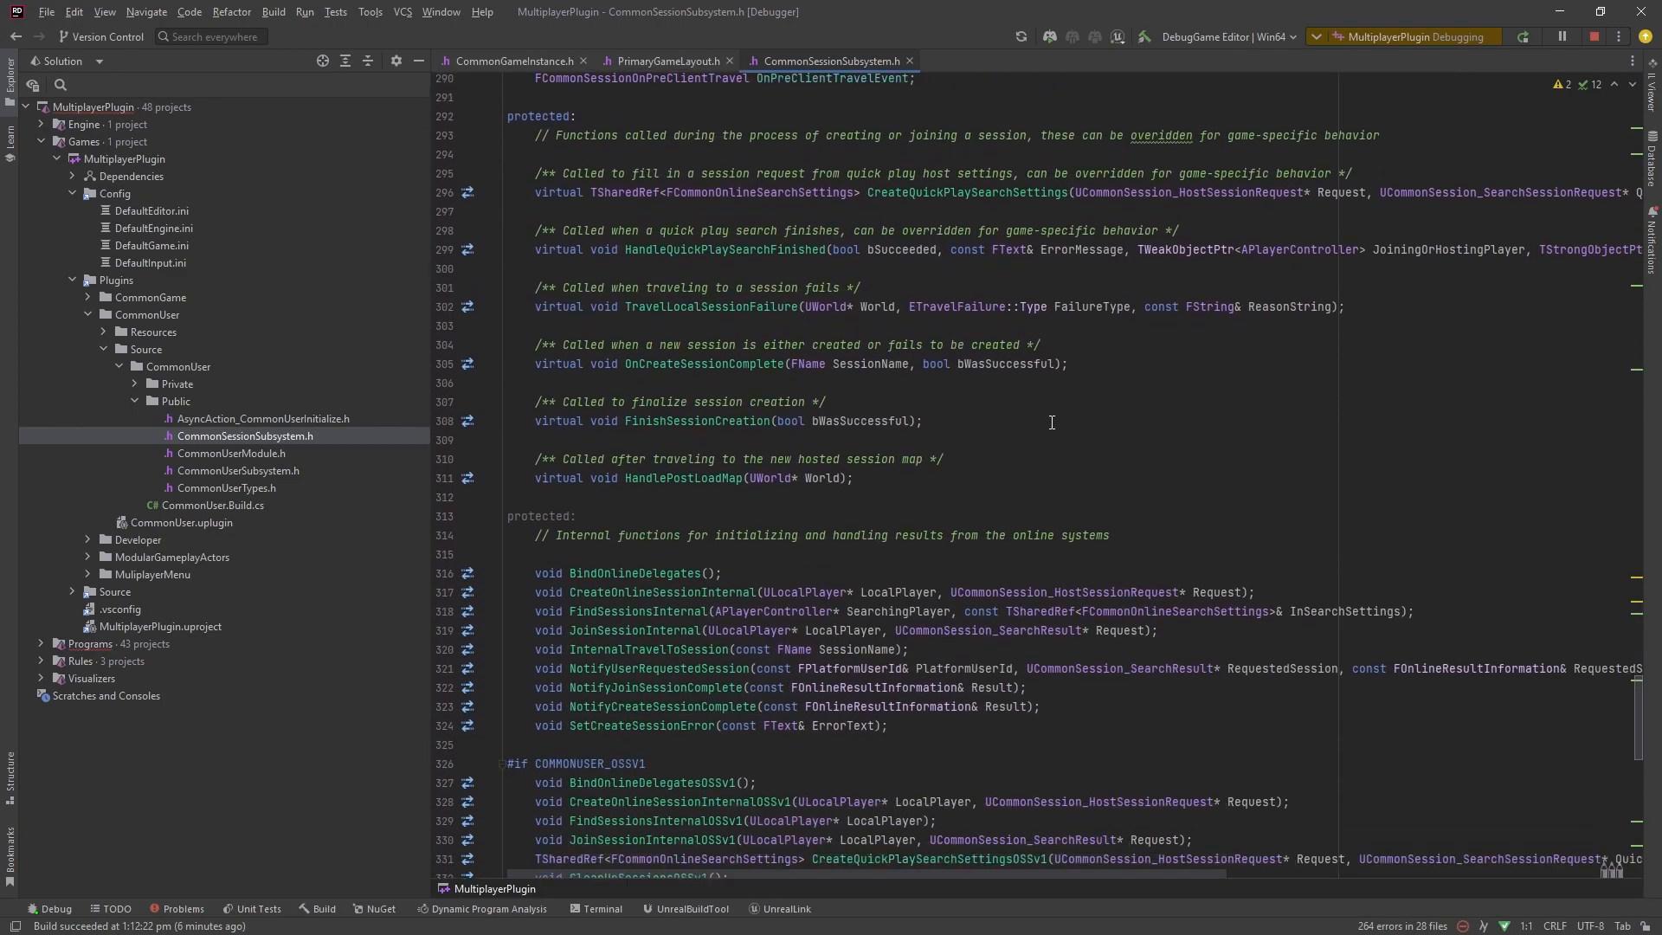
{"action": "scroll", "scroll_direction": "down", "scroll_amount": 3}
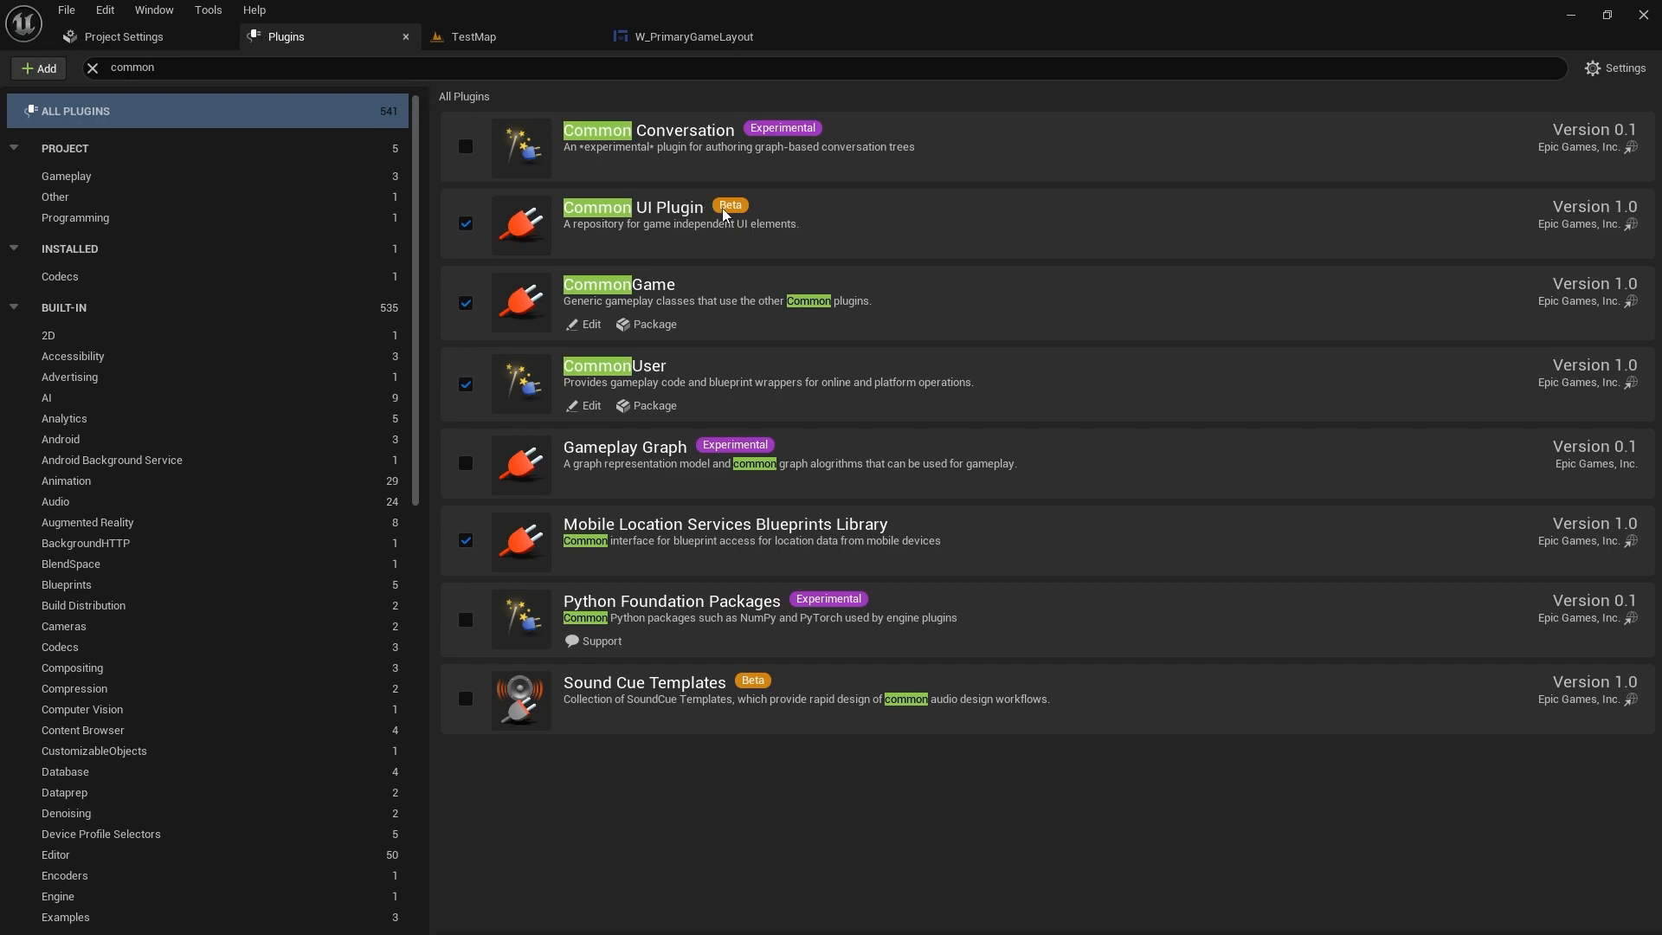
{"action": "mouse_move", "coordinate": [729, 204]}
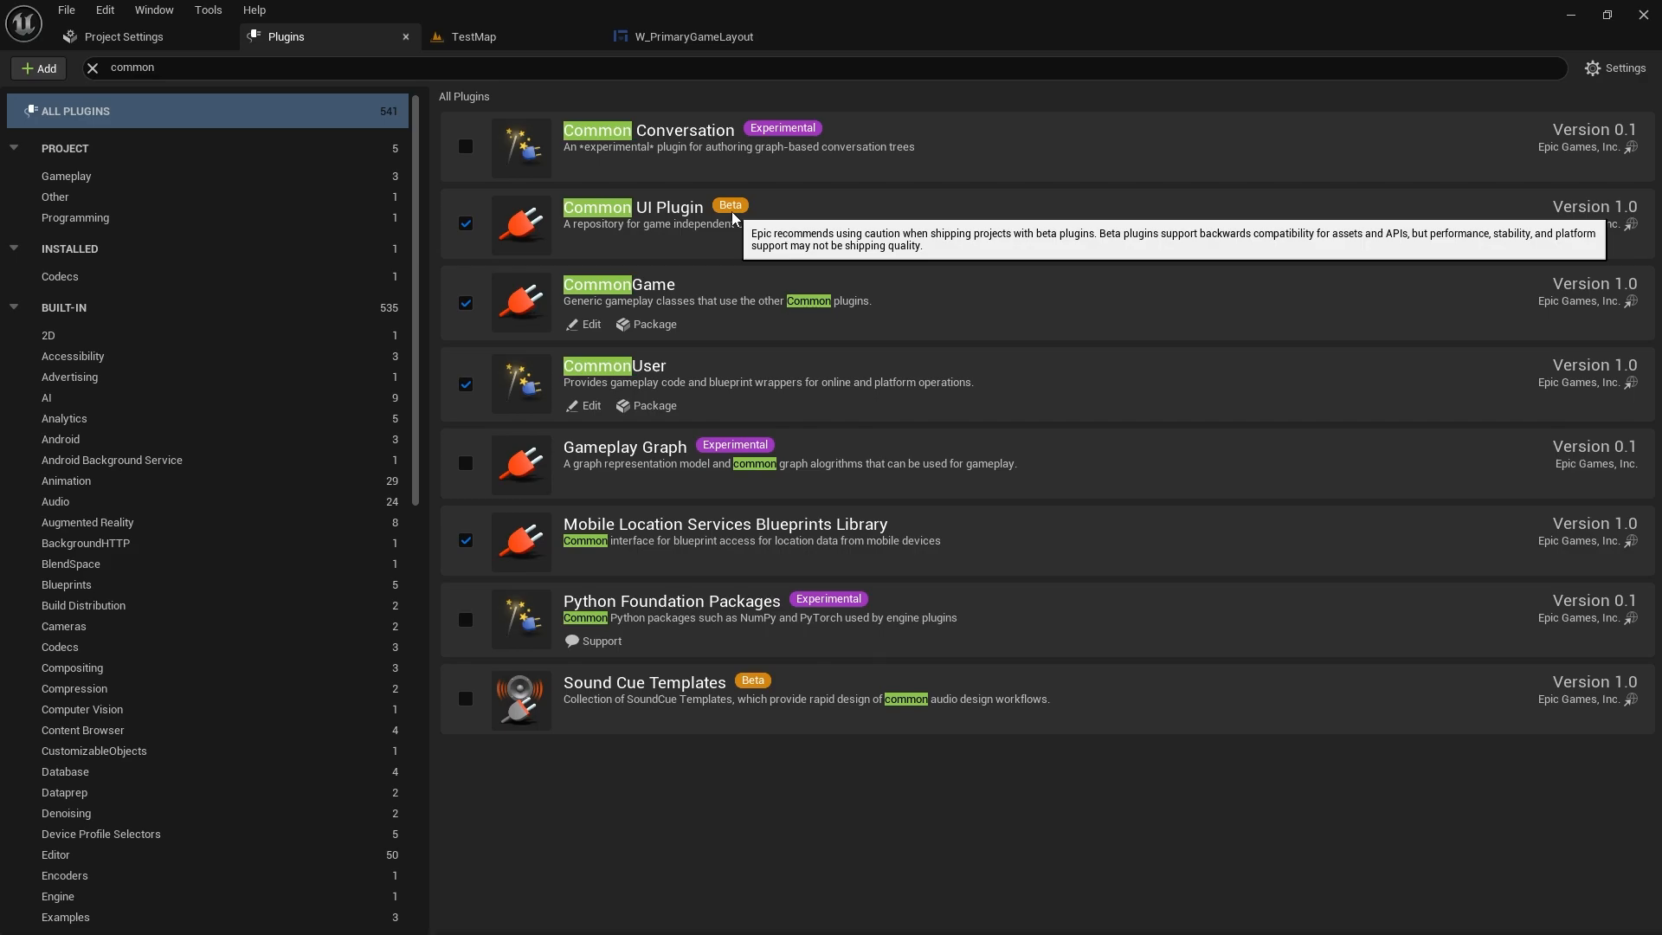
{"action": "mouse_move", "coordinate": [1459, 7]}
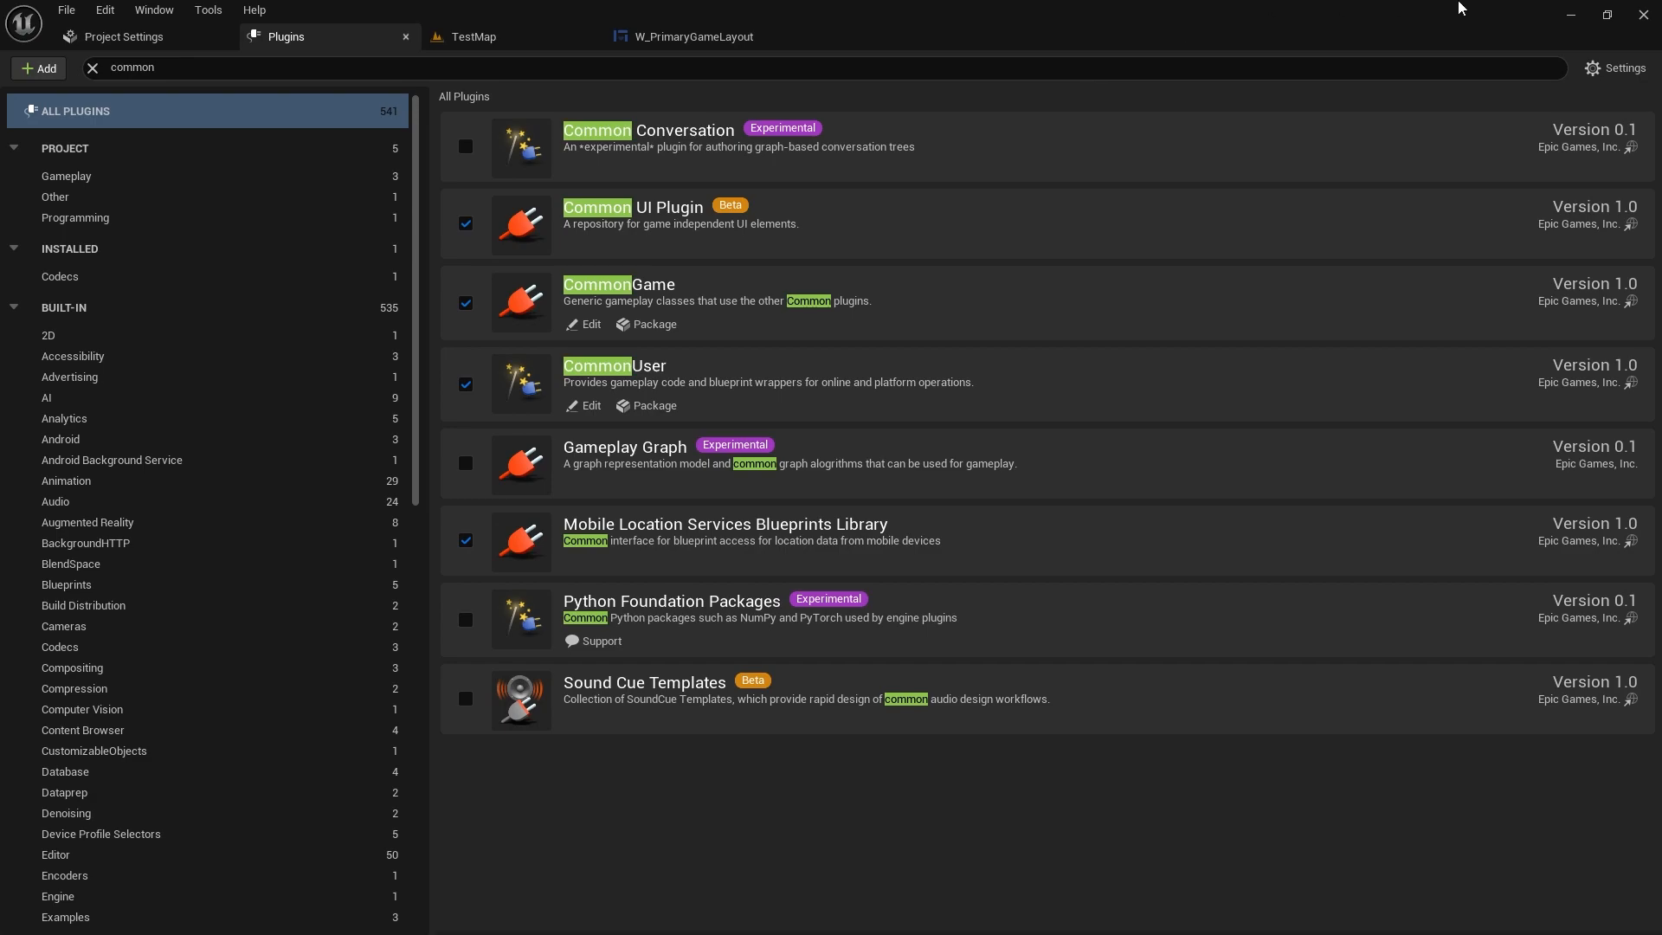
{"action": "mouse_move", "coordinate": [973, 422]}
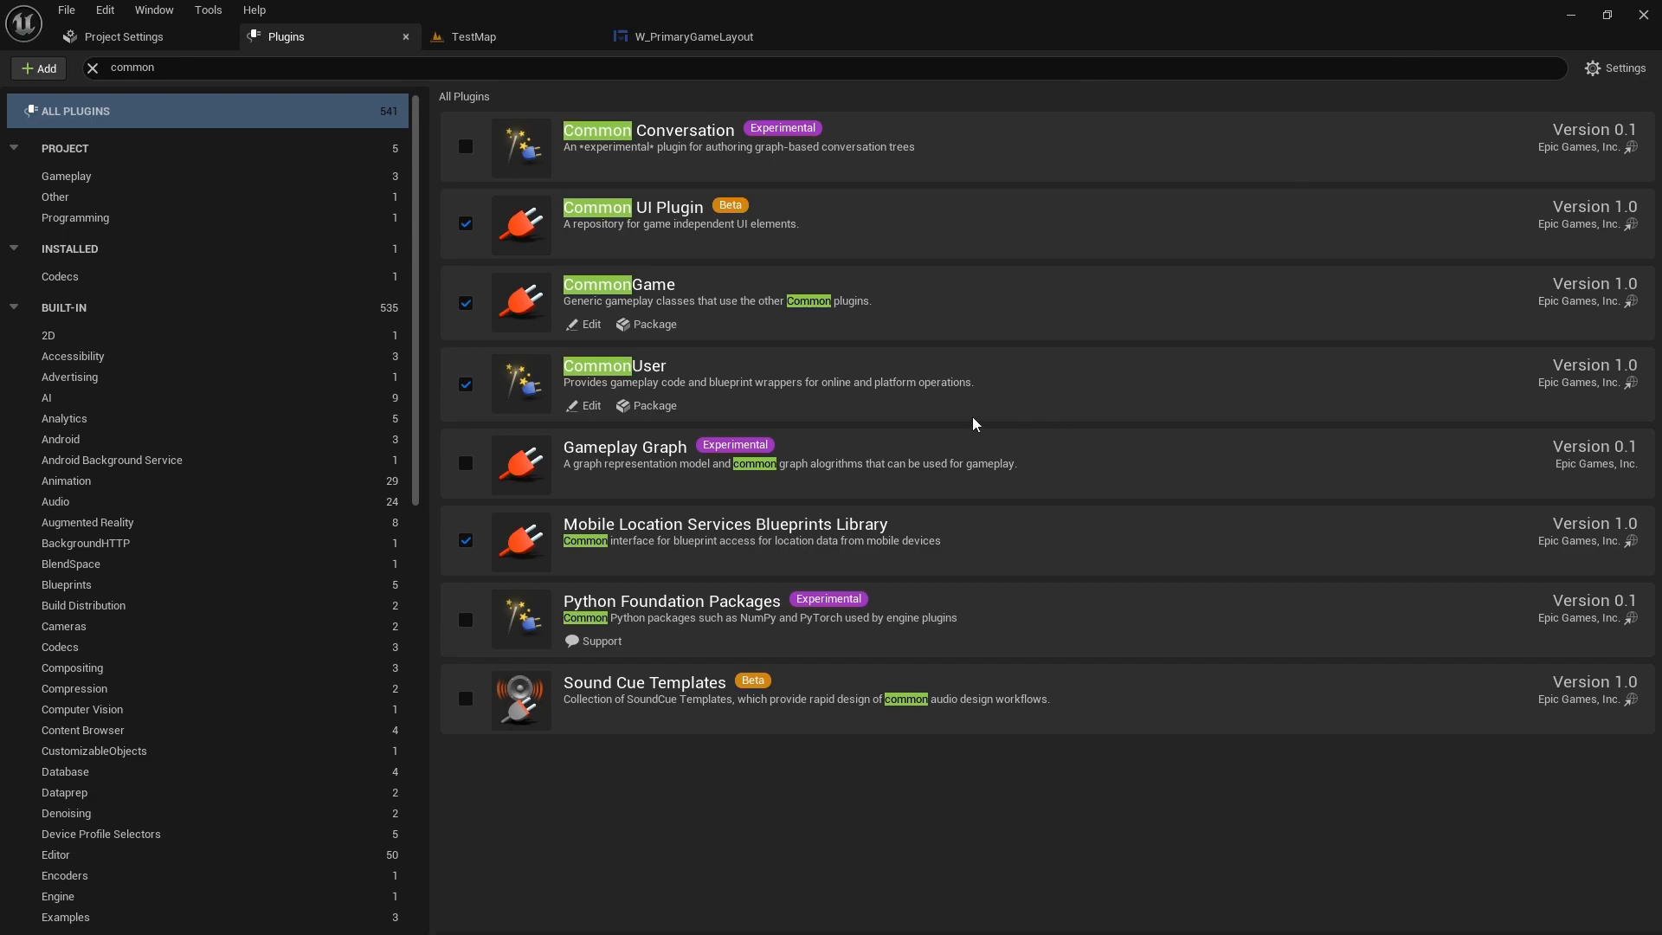